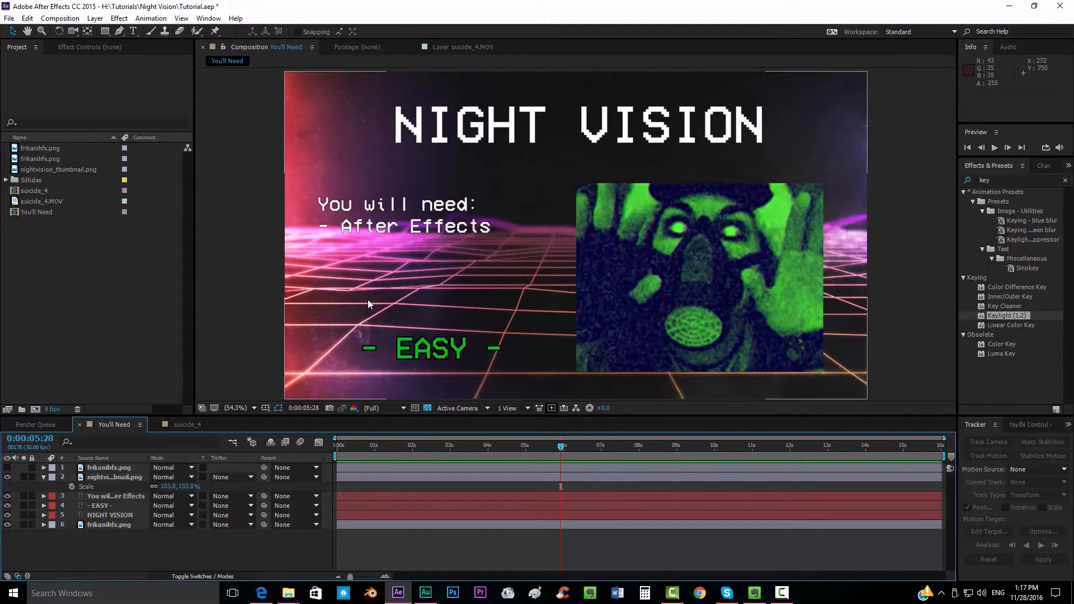
pyautogui.moveTo(497, 271)
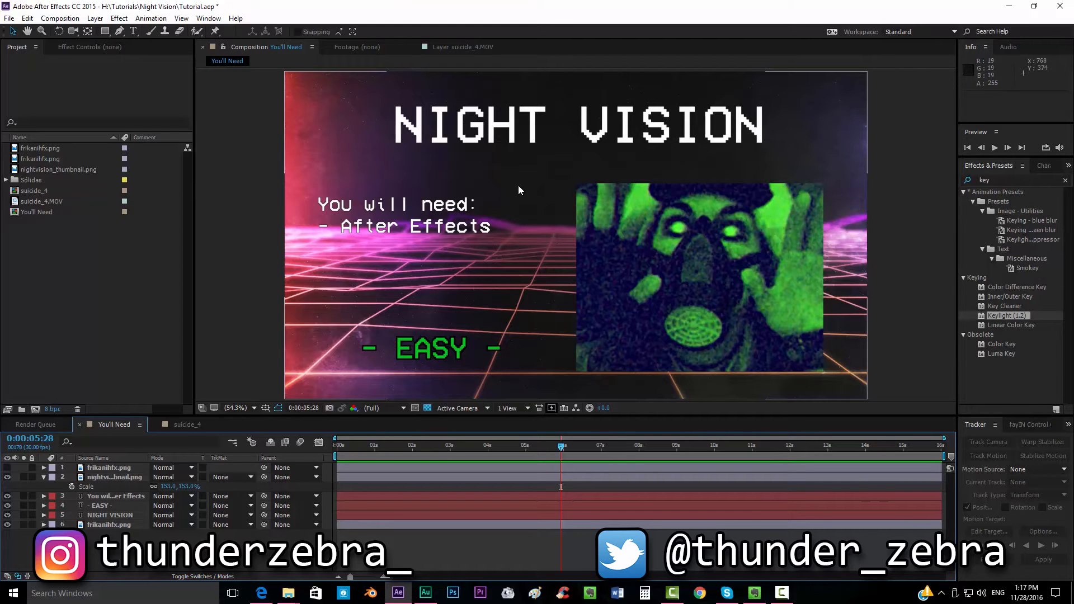
# Scrub through the suicide_4.MOV clip to around 0:00:02:19 to find a frame with clear eyes
pyautogui.click(186, 424)
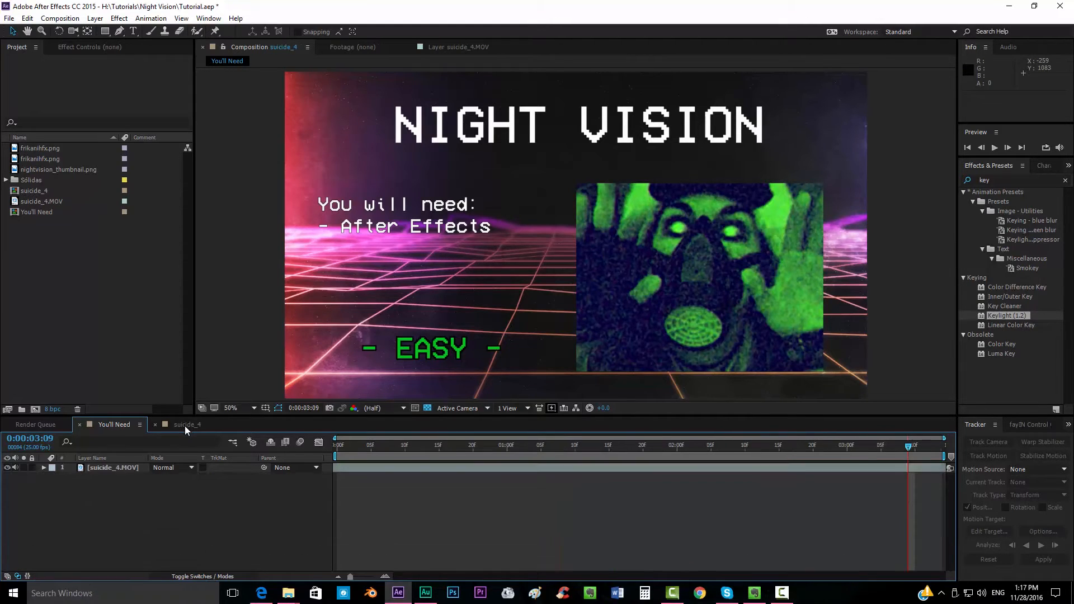
pyautogui.click(187, 425)
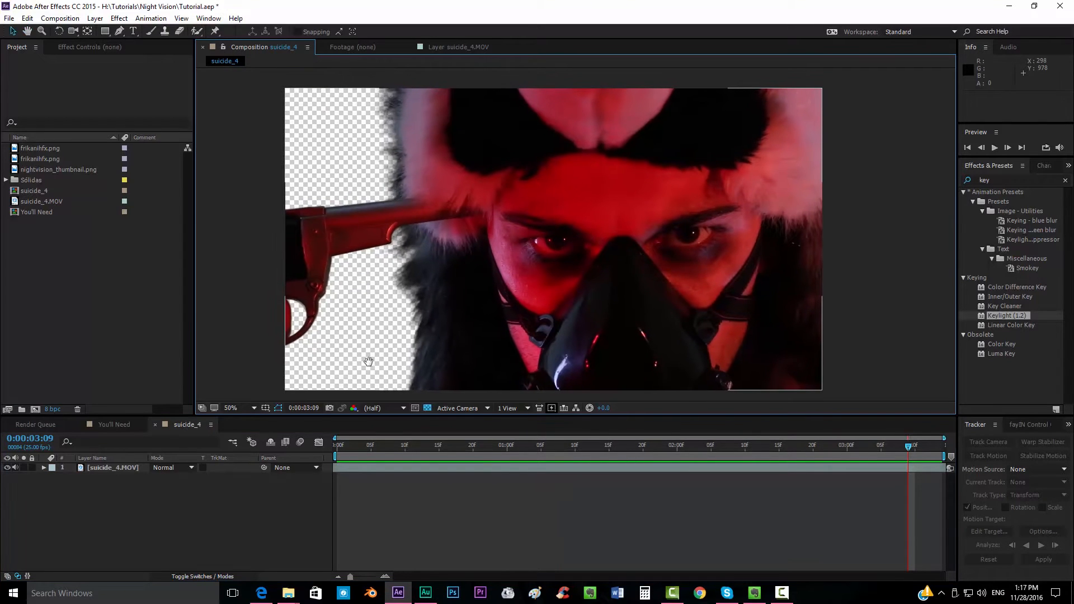
pyautogui.moveTo(697, 395)
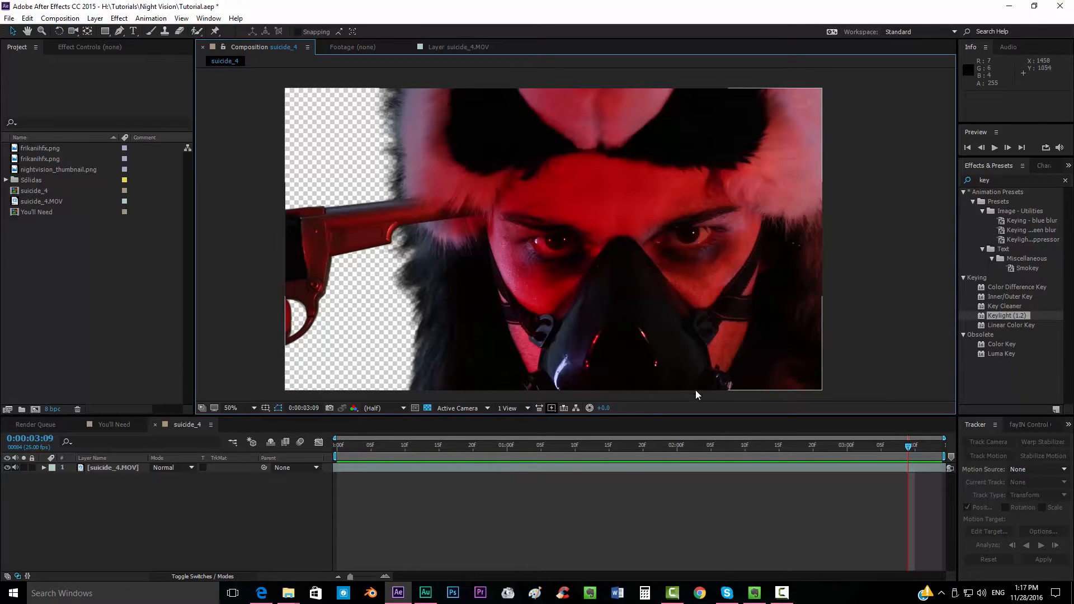
pyautogui.click(690, 444)
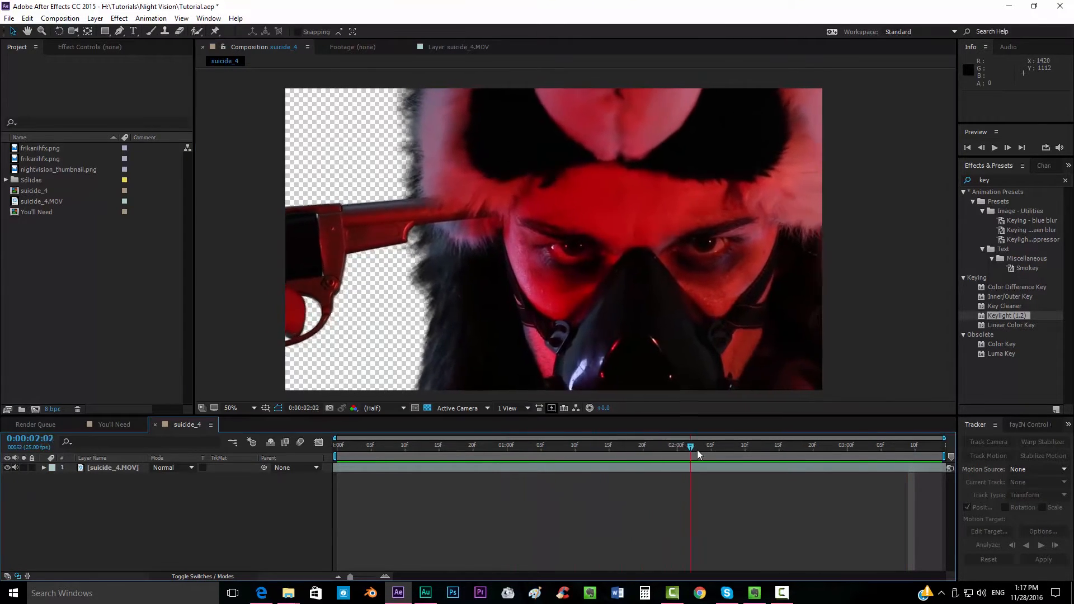
pyautogui.click(887, 446)
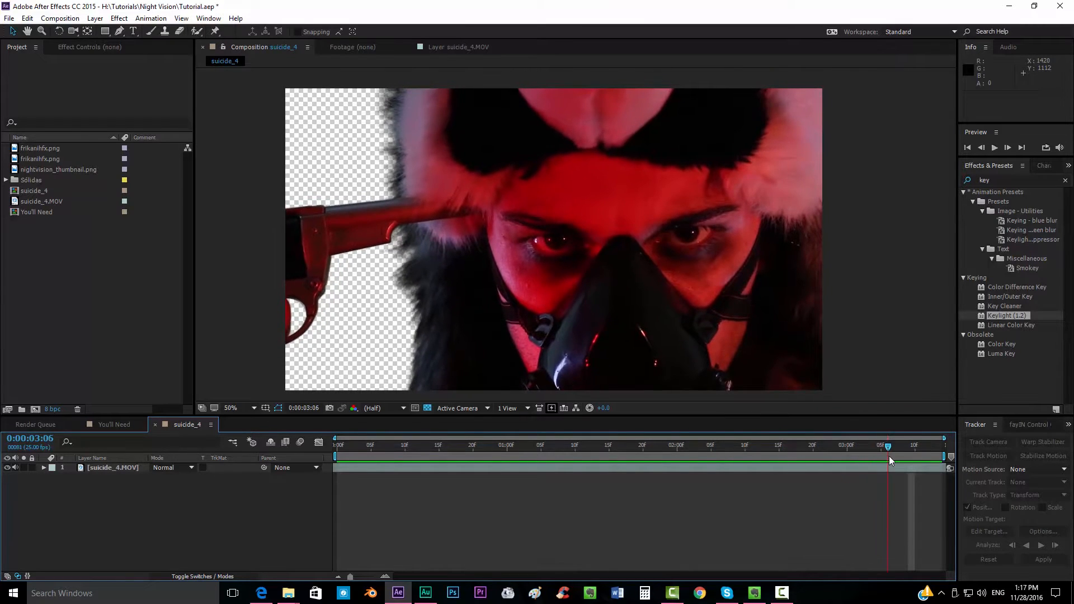
pyautogui.click(697, 447)
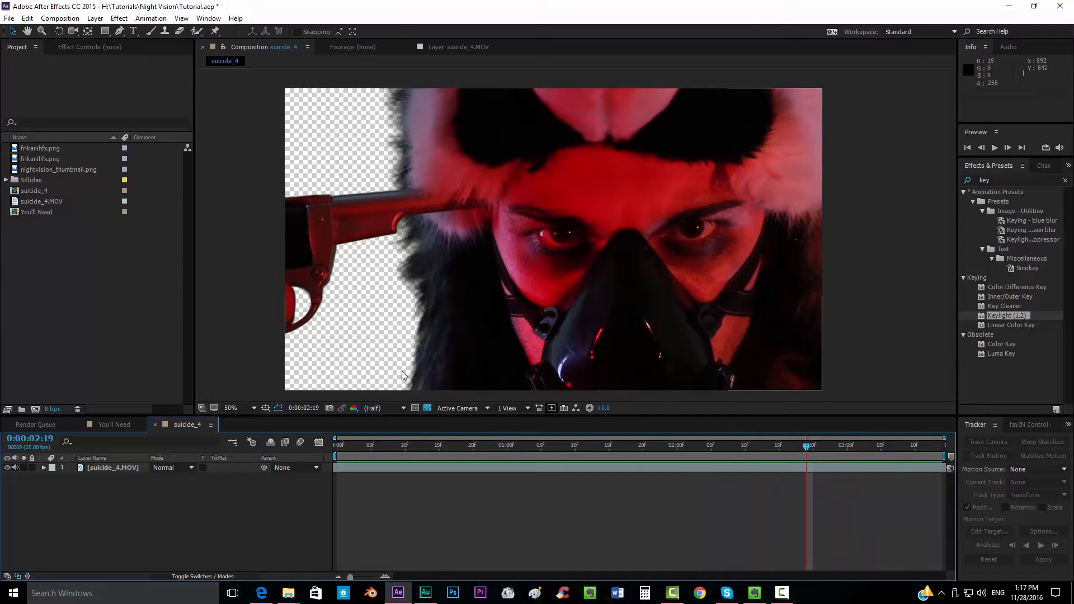
pyautogui.moveTo(480, 322)
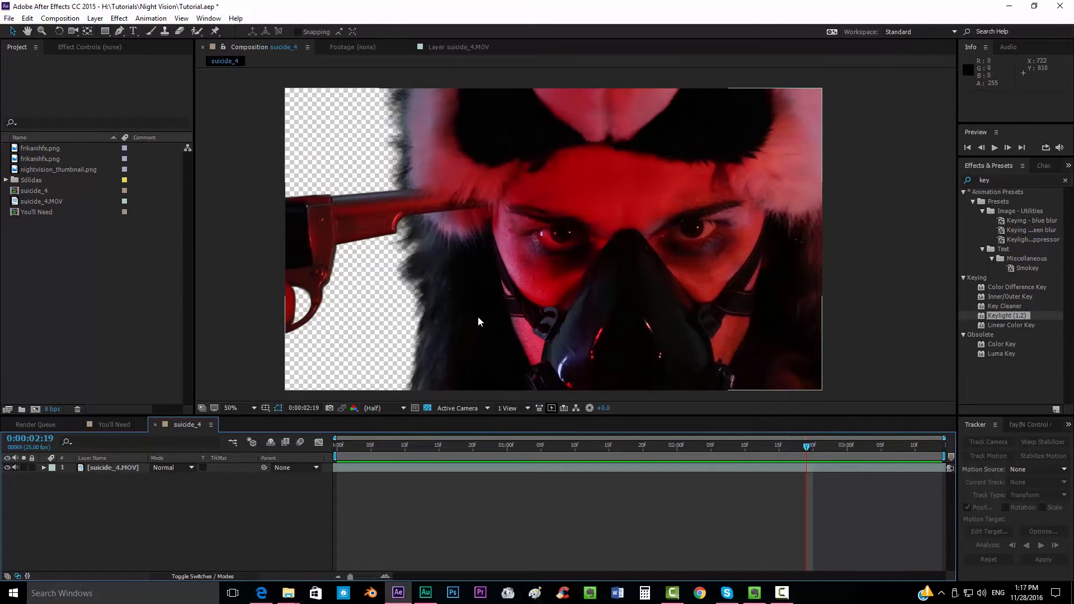
pyautogui.moveTo(197, 294)
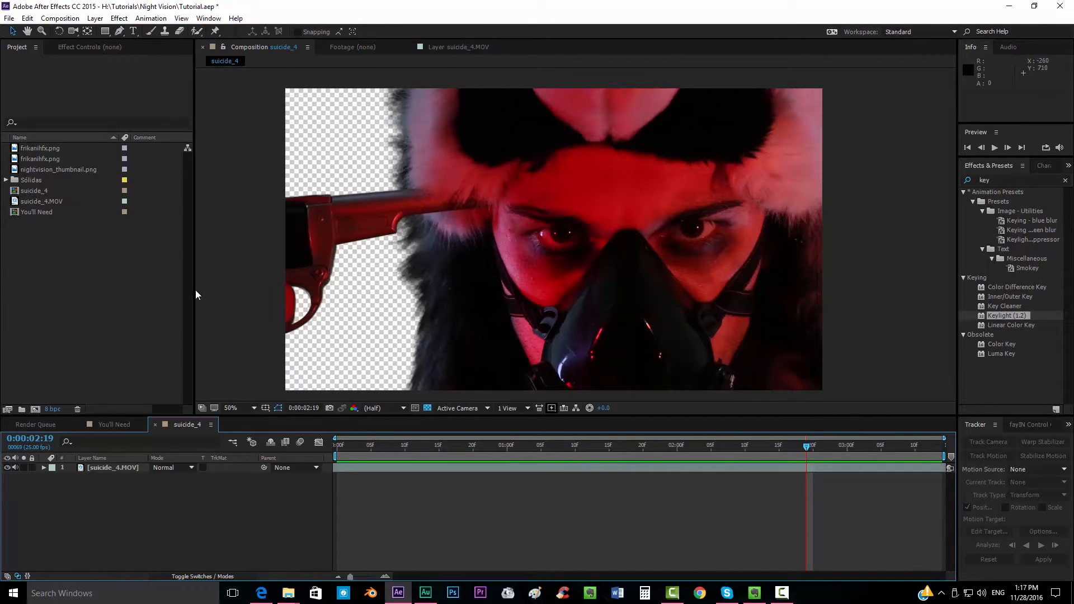
pyautogui.moveTo(575, 250)
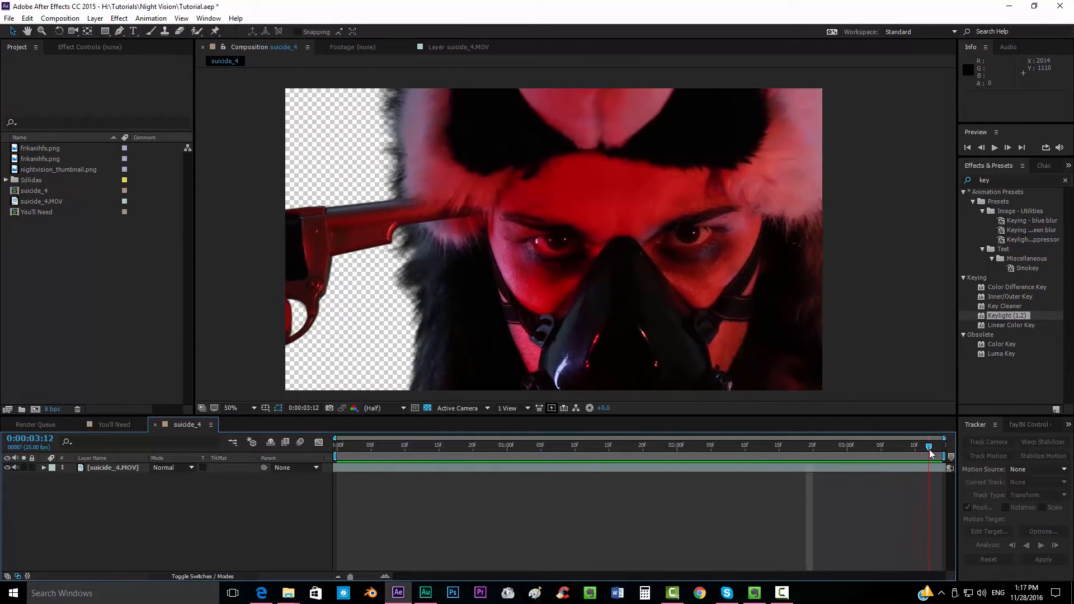
pyautogui.click(490, 453)
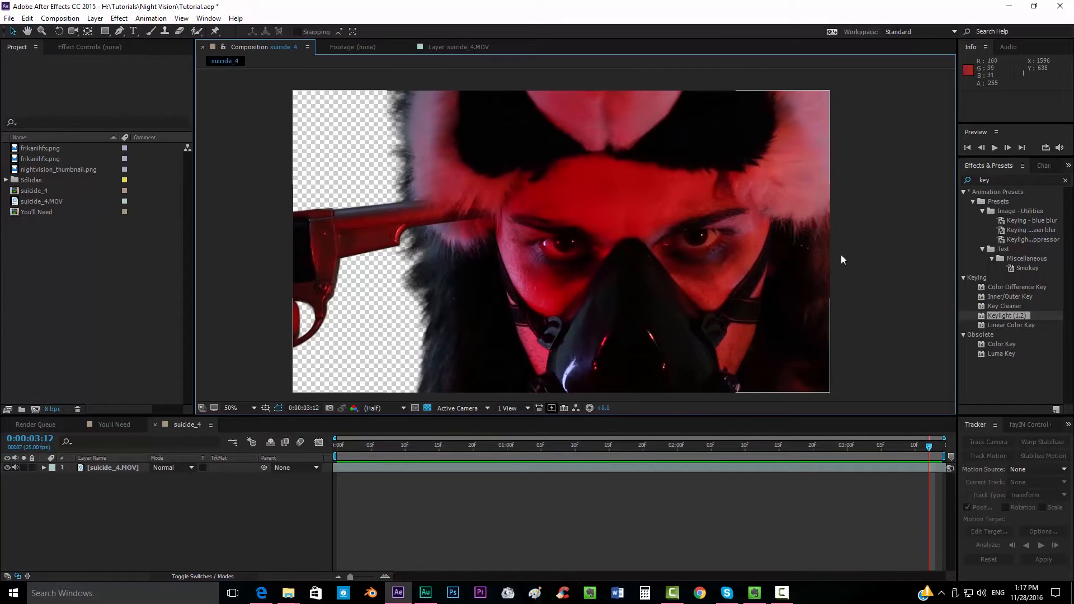
pyautogui.moveTo(828, 274)
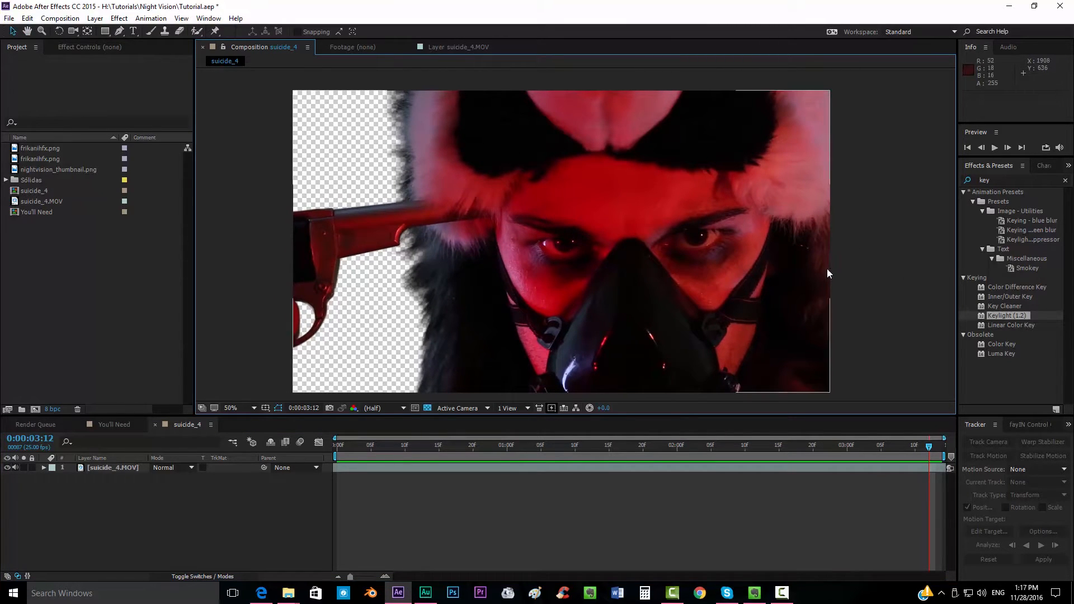
pyautogui.moveTo(271, 309)
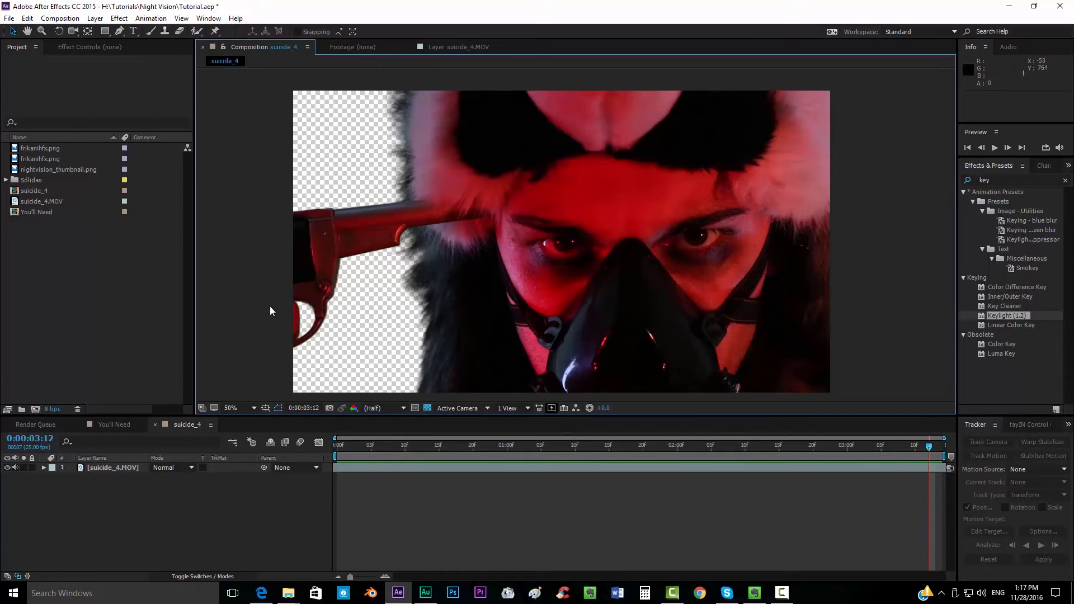
pyautogui.moveTo(600, 235)
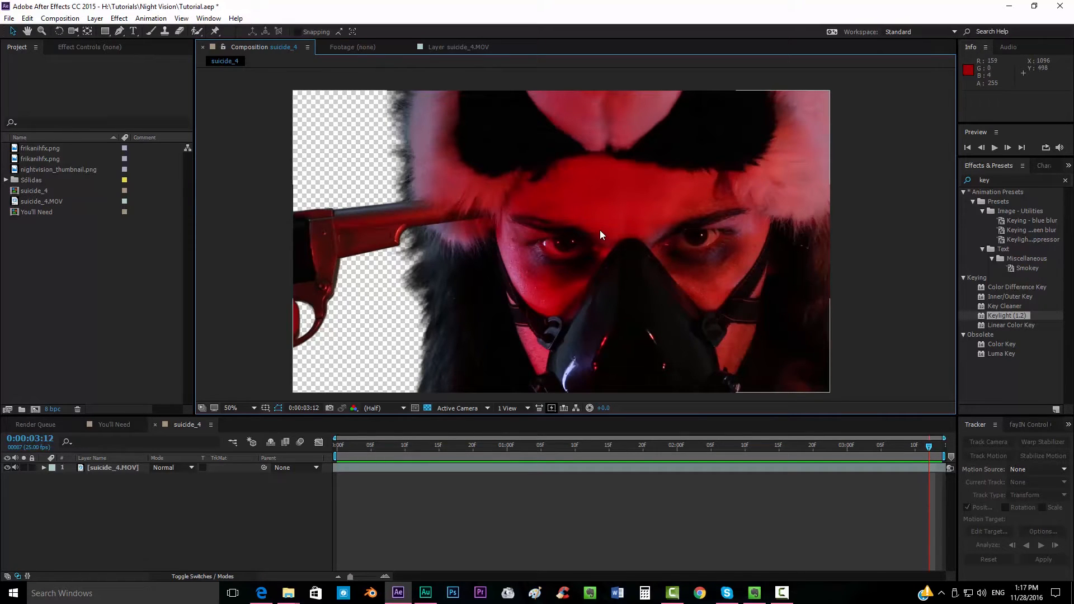
pyautogui.moveTo(573, 220)
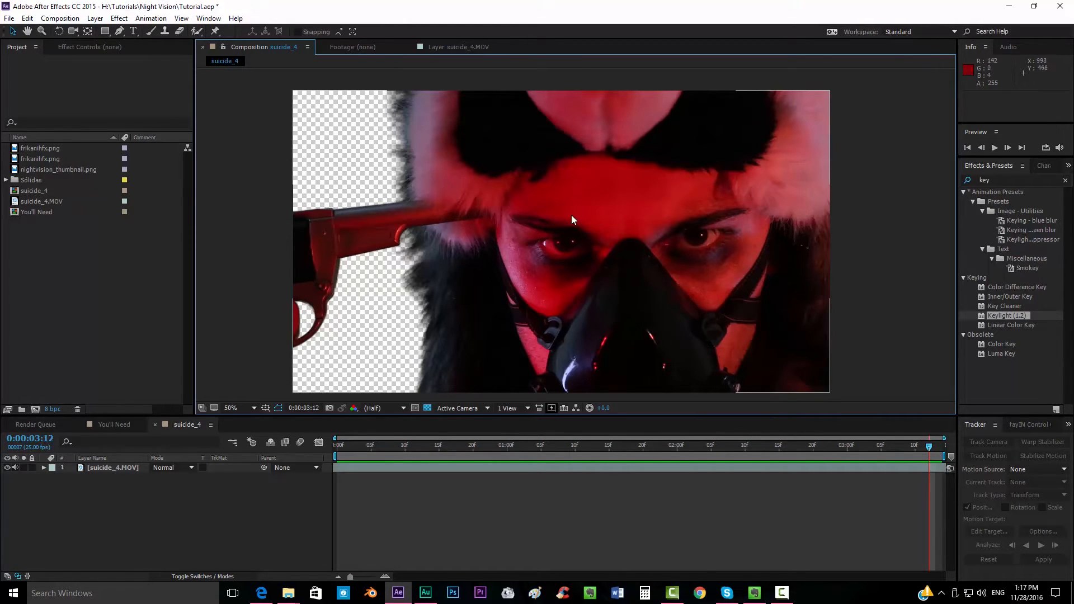
pyautogui.moveTo(696, 252)
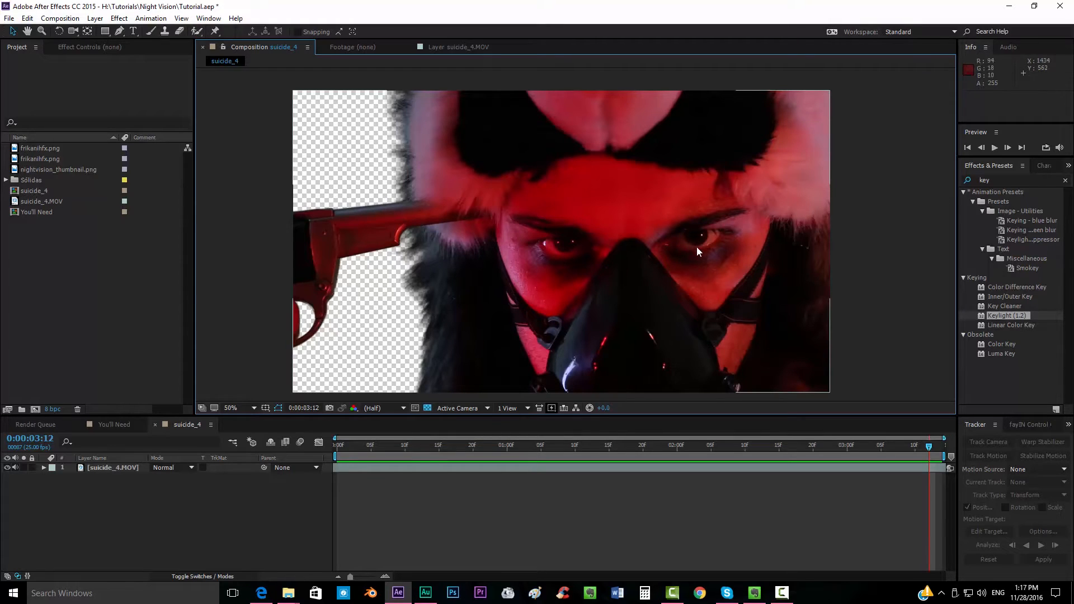
pyautogui.moveTo(692, 250)
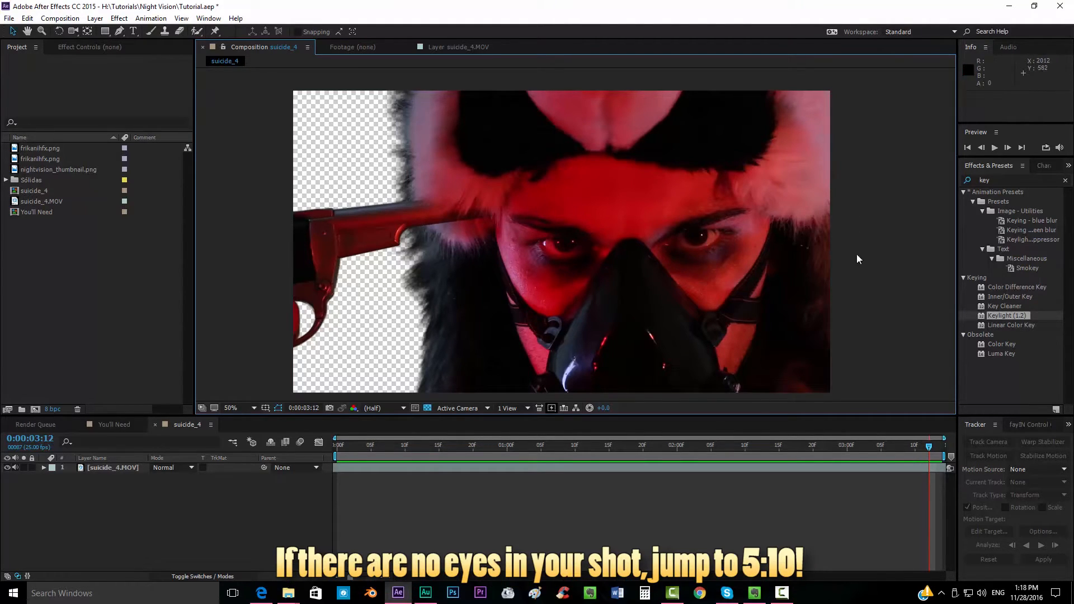
pyautogui.moveTo(721, 228)
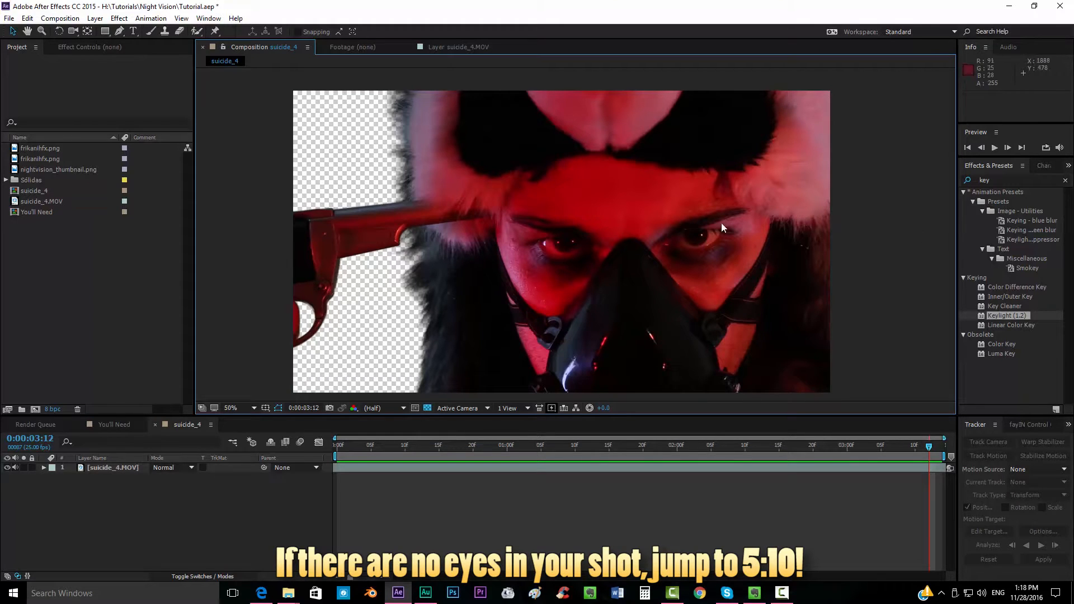
pyautogui.moveTo(866, 255)
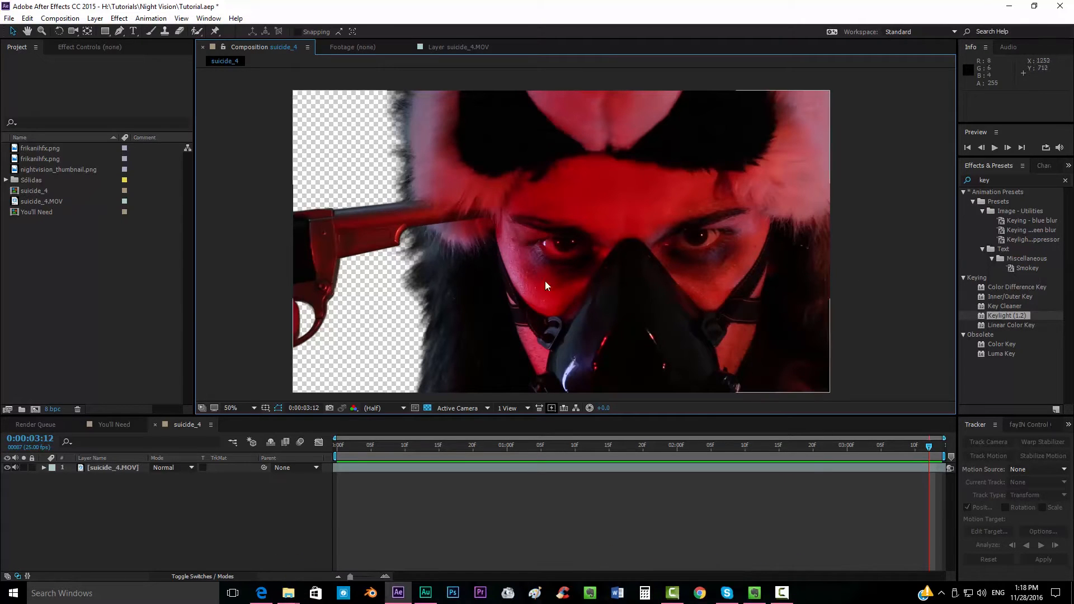
pyautogui.moveTo(562, 256)
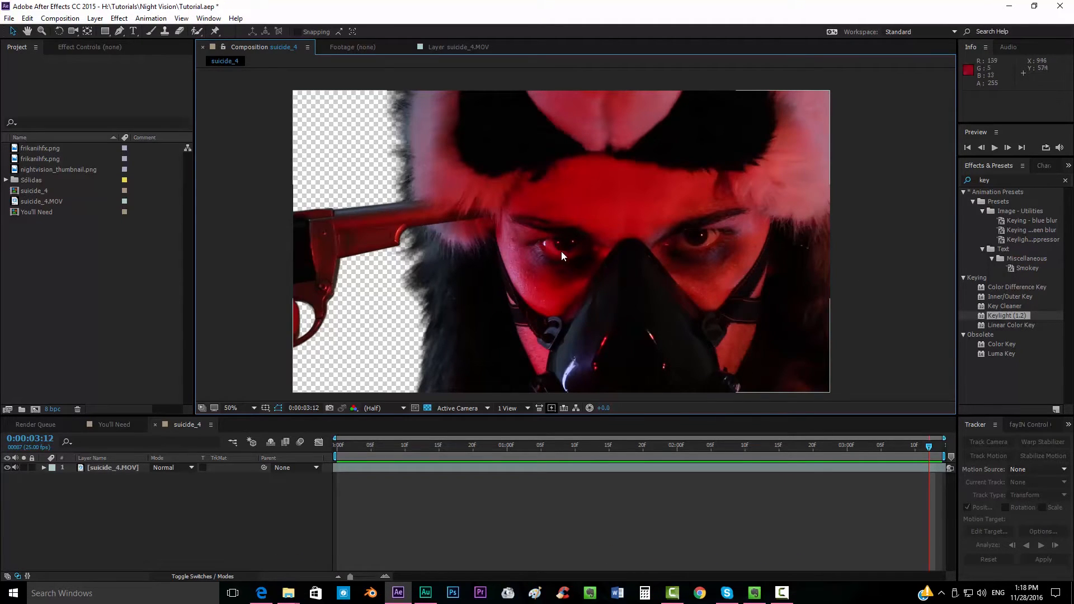
pyautogui.moveTo(582, 248)
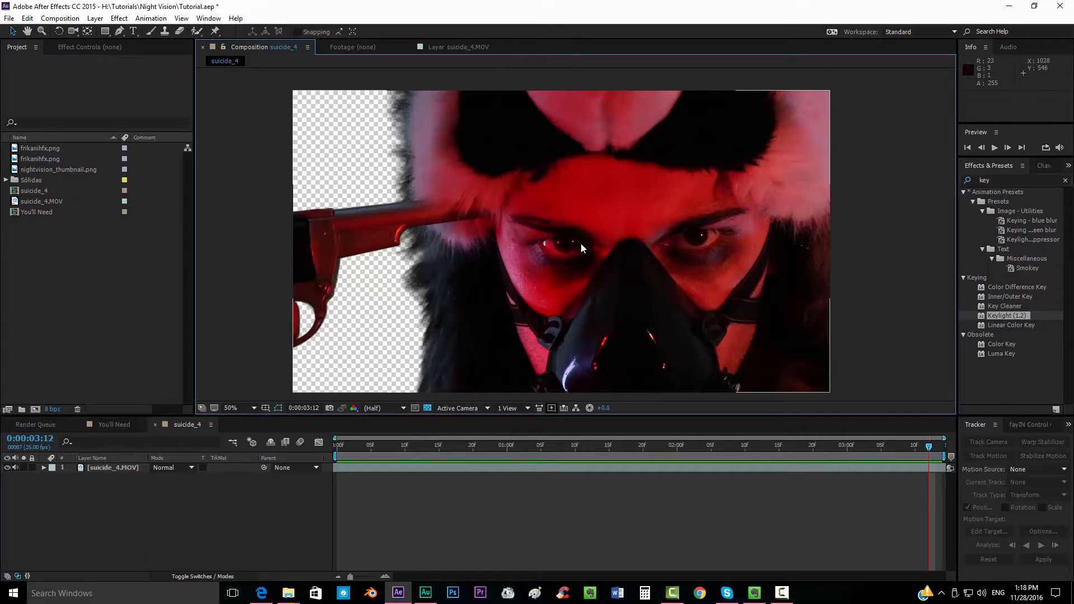
pyautogui.moveTo(687, 245)
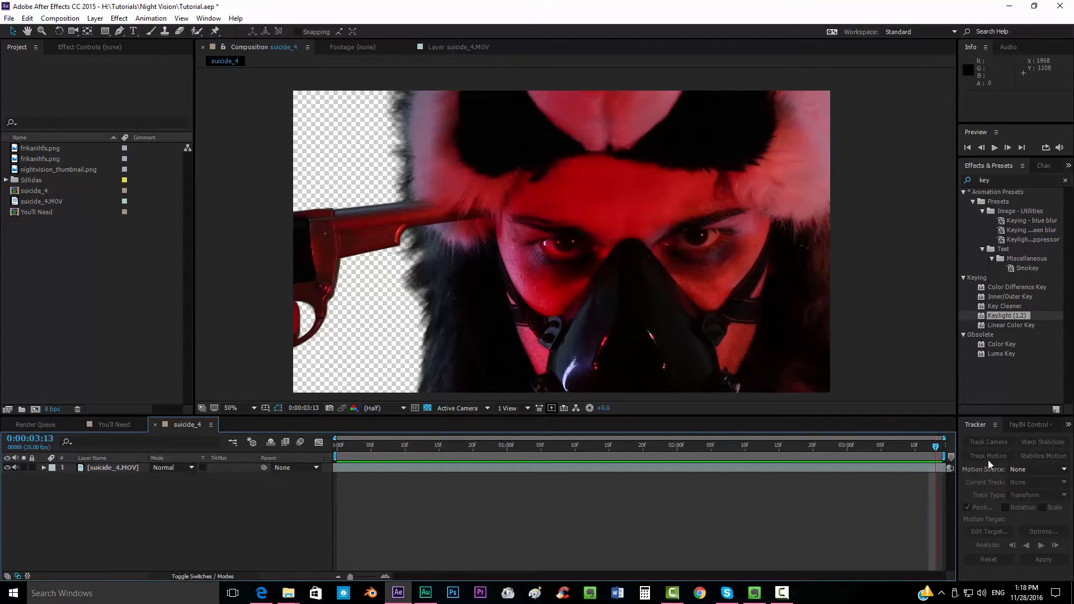
# Add a null layer named eyeR and magnify the view to 100% on the eyes
pyautogui.click(94, 18)
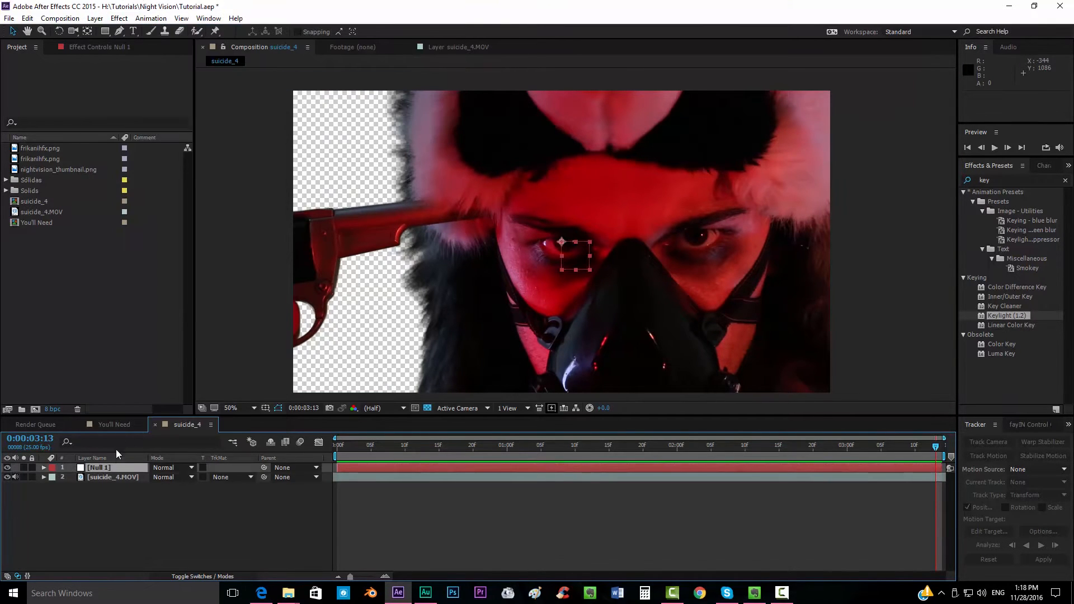
pyautogui.doubleClick(100, 468)
pyautogui.write('eyeR')
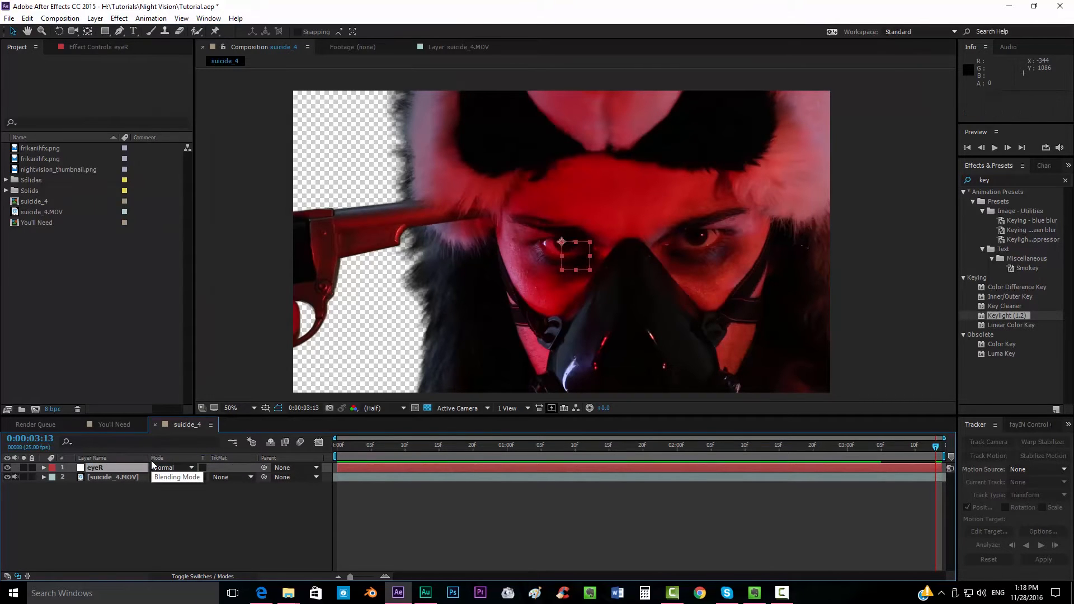
pyautogui.click(230, 408)
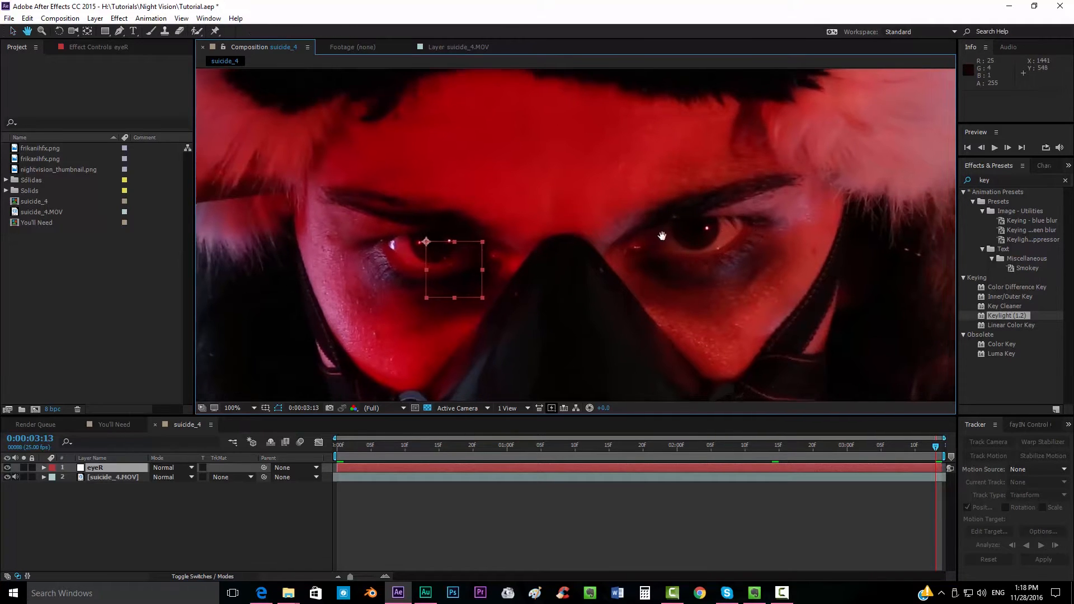
# Start Track Motion on the footage with the track point on the right eye at the final frame
pyautogui.click(113, 476)
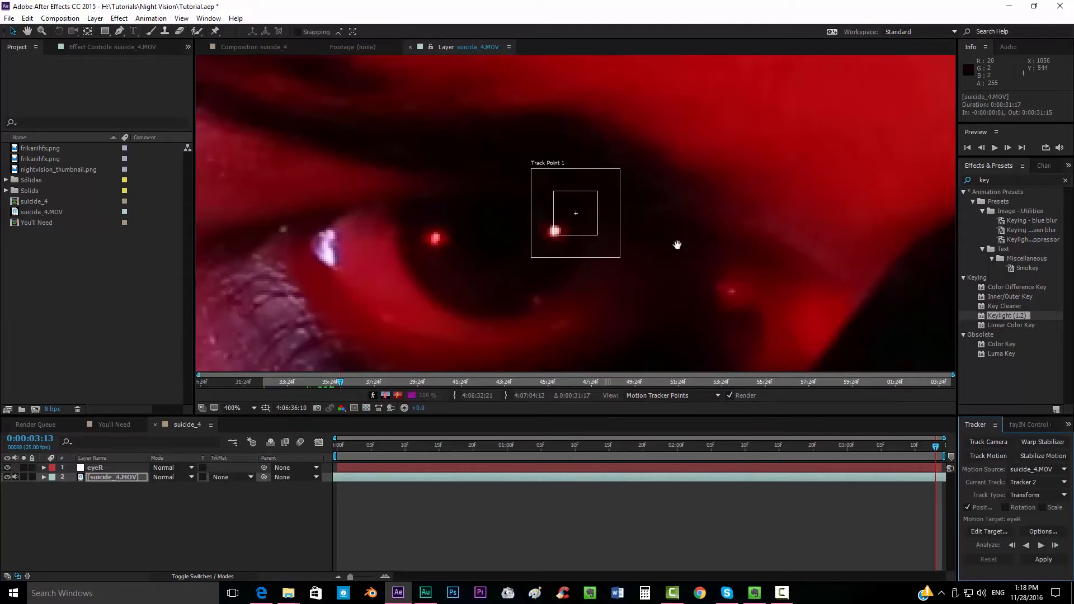
pyautogui.click(233, 407)
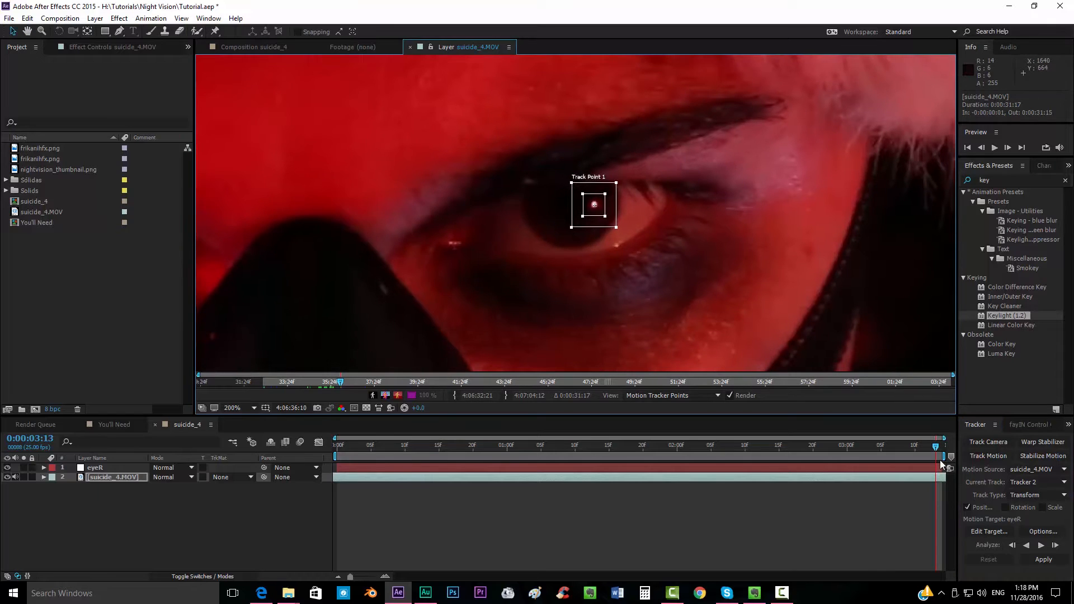
pyautogui.click(232, 407)
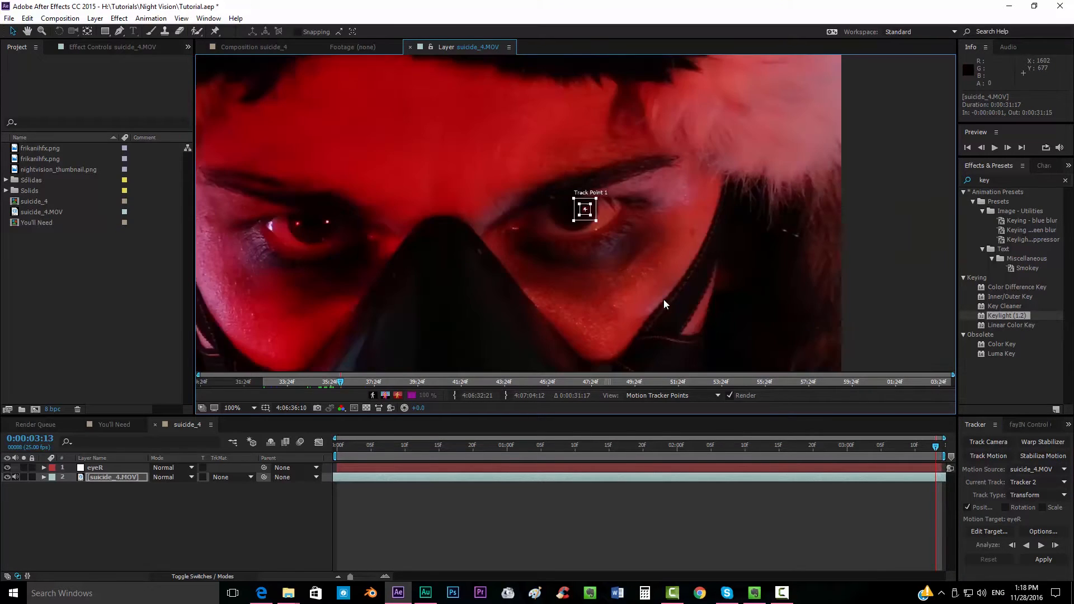
pyautogui.click(231, 407)
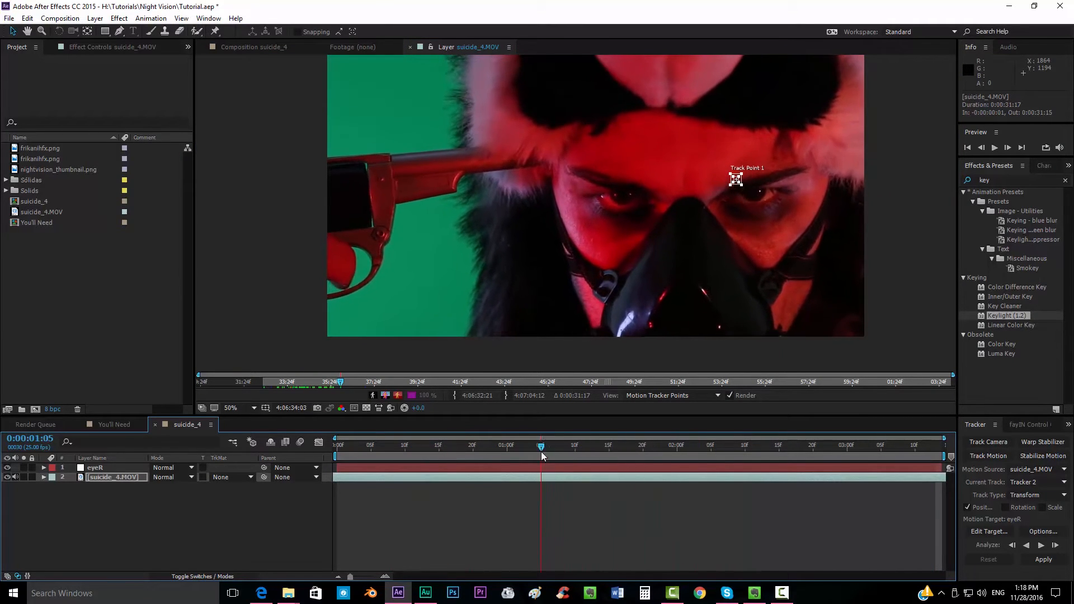
pyautogui.click(853, 445)
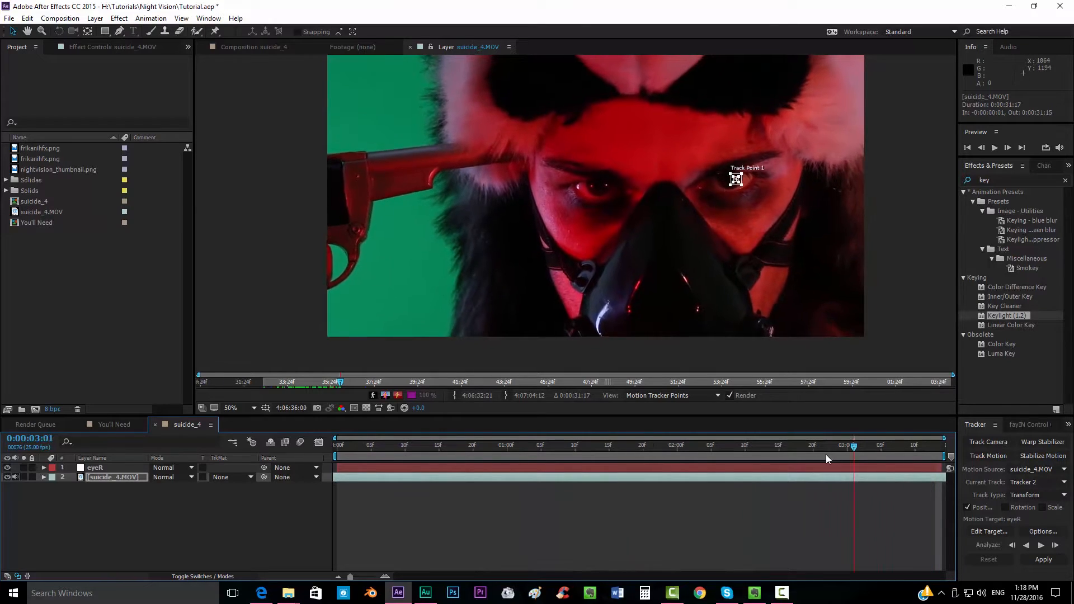
pyautogui.click(520, 446)
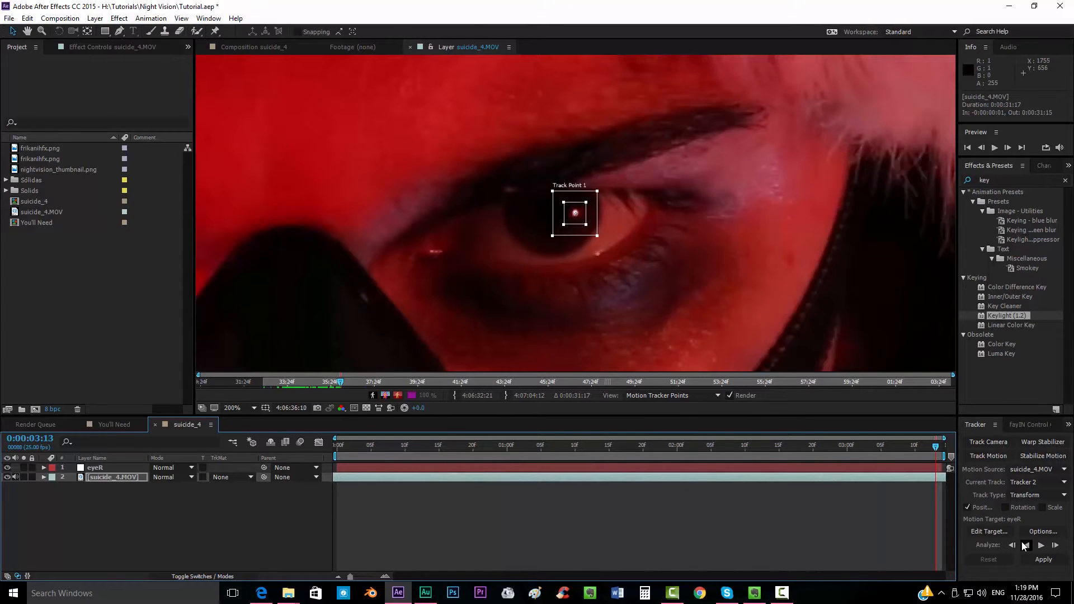
# Analyze backward and apply the tracked motion to the eyeR null as target
pyautogui.click(1013, 544)
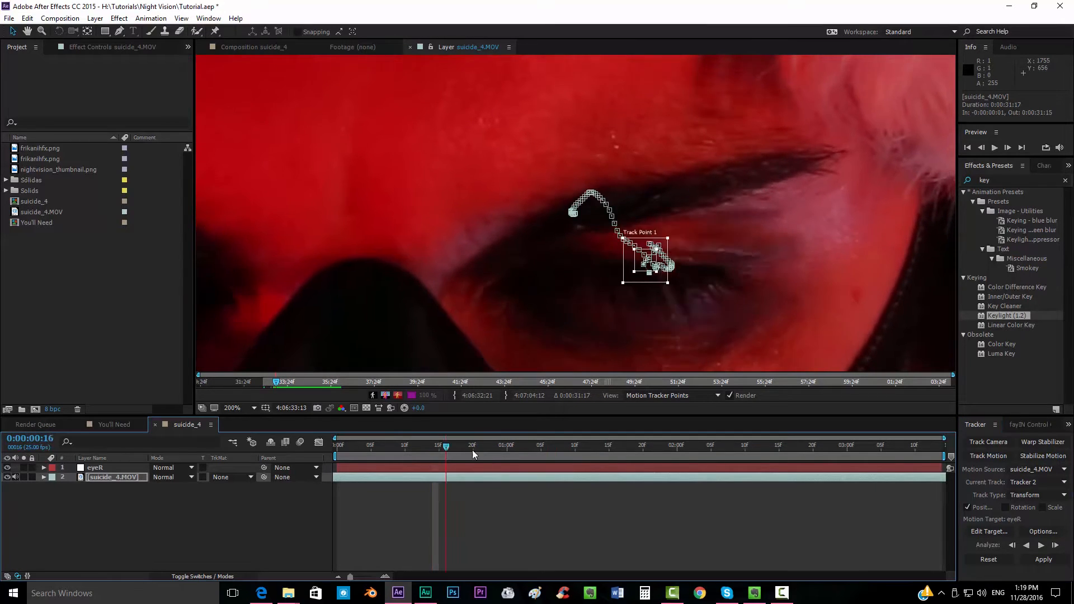
pyautogui.click(1040, 544)
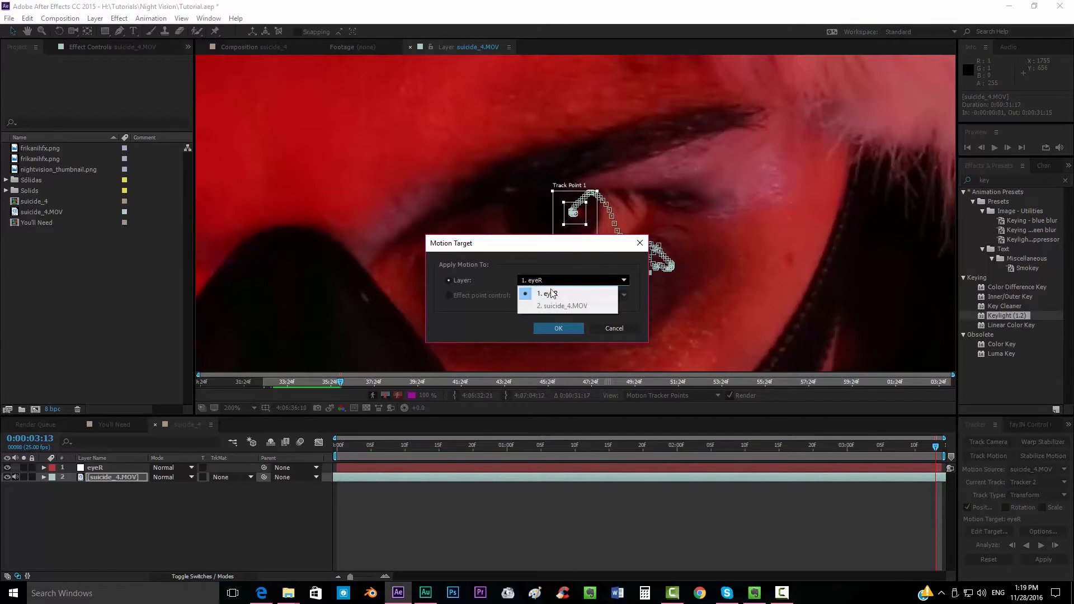
pyautogui.click(557, 328)
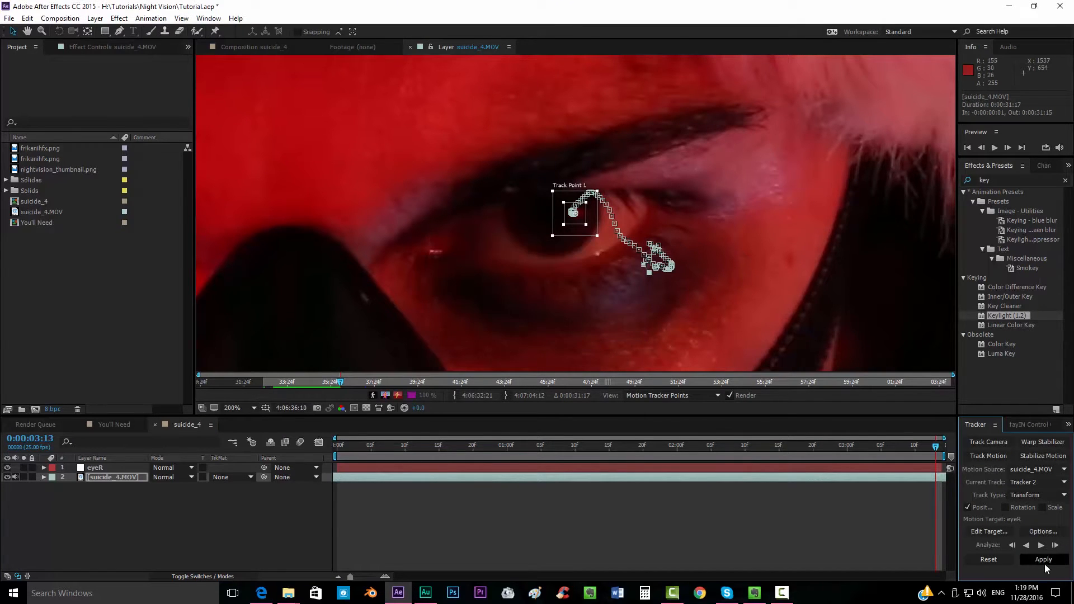
pyautogui.click(1042, 560)
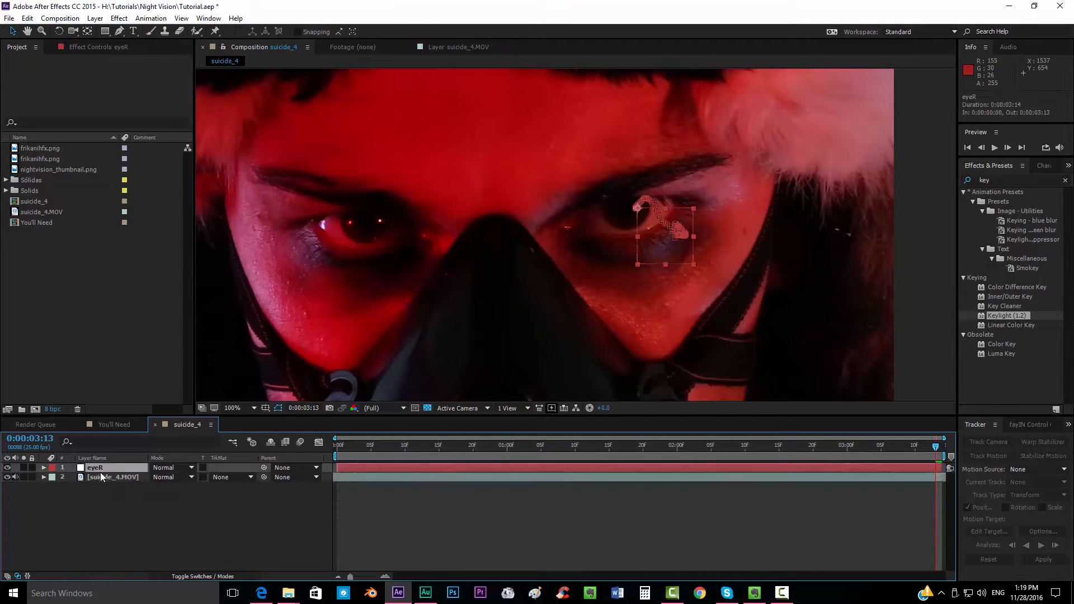
# Add a second null object layer above eyeR and rename it eyeL
pyautogui.click(94, 18)
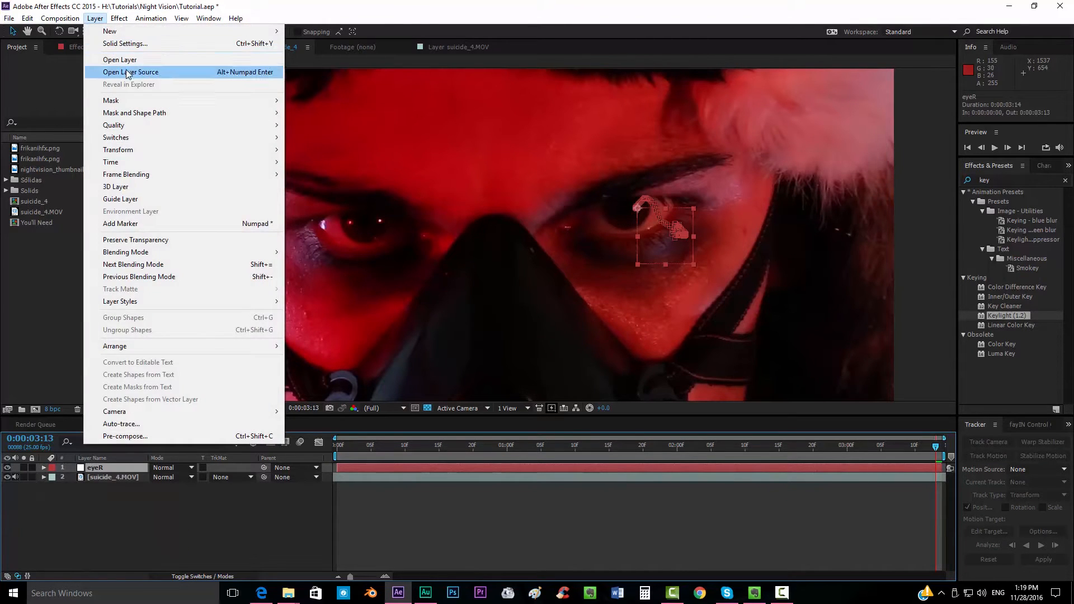
pyautogui.moveTo(109, 31)
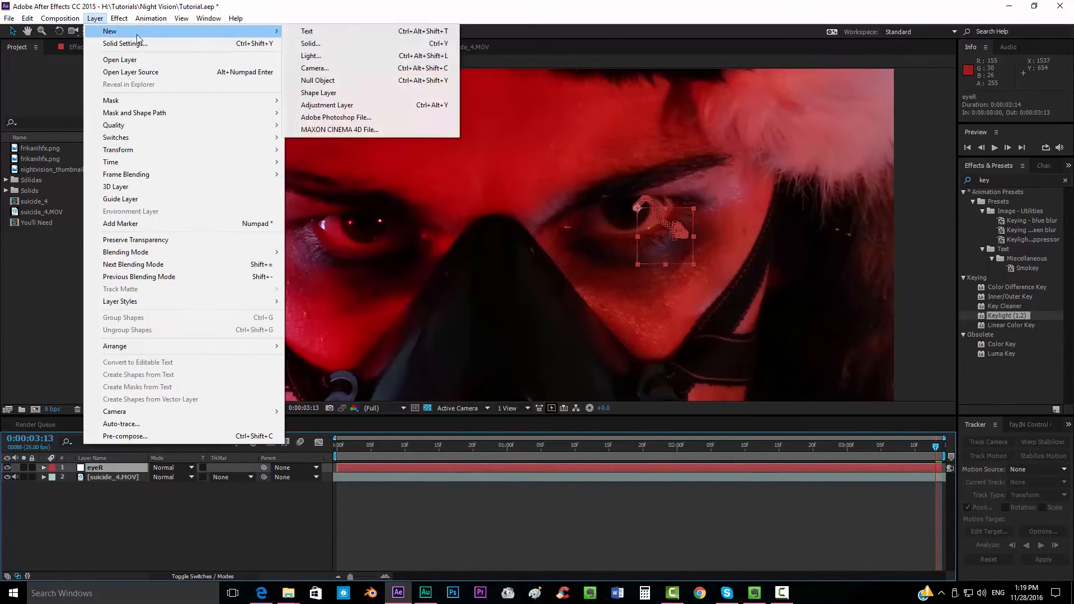
pyautogui.click(316, 81)
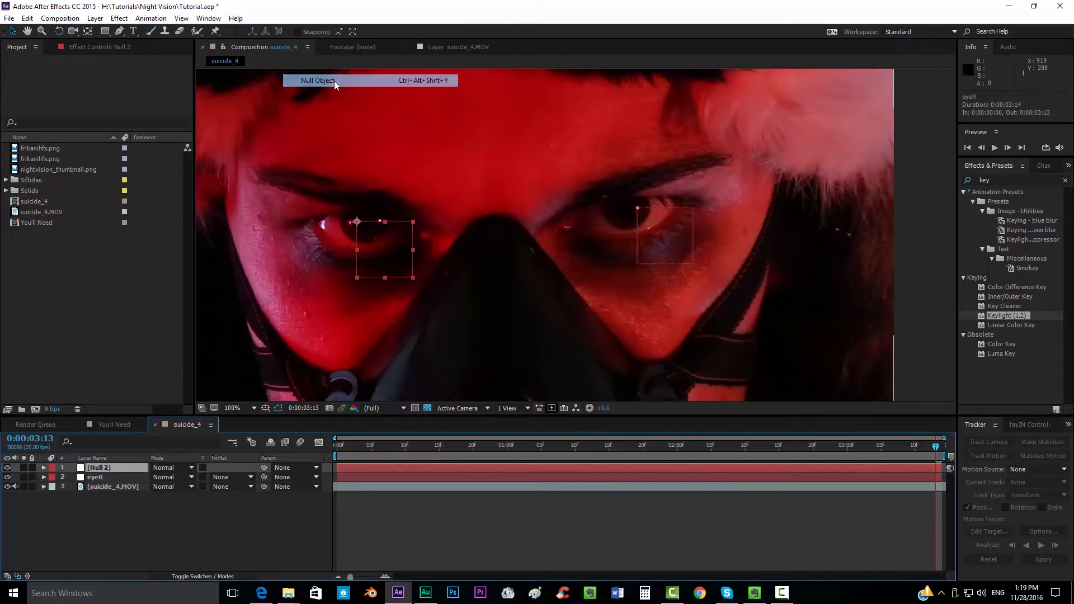
pyautogui.click(317, 80)
pyautogui.write('eyeL')
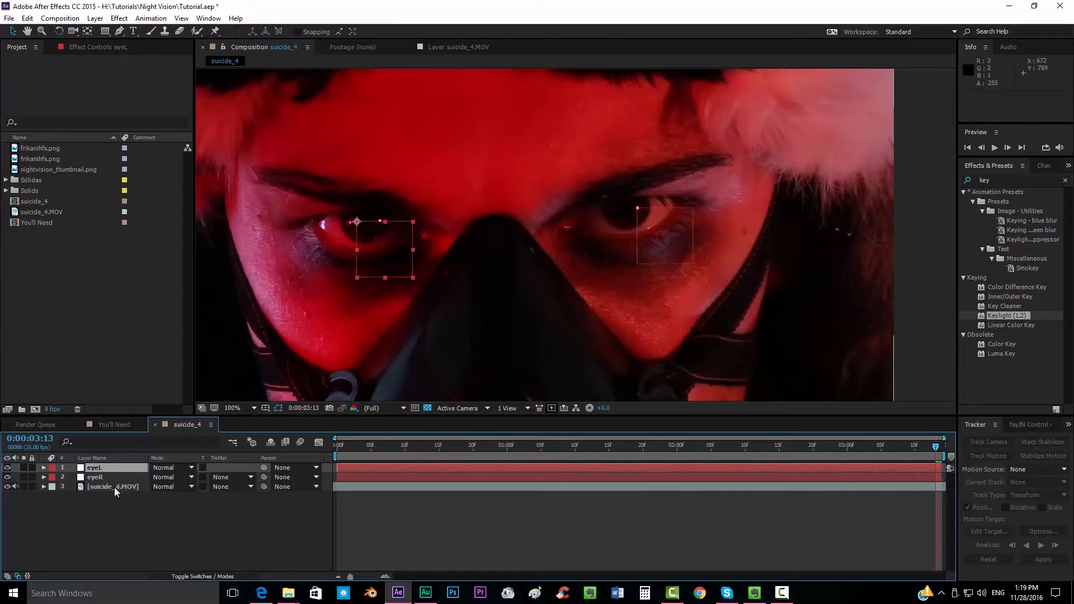
# Track the left eye backward through the clip and apply the motion to the eyeL null
pyautogui.click(113, 486)
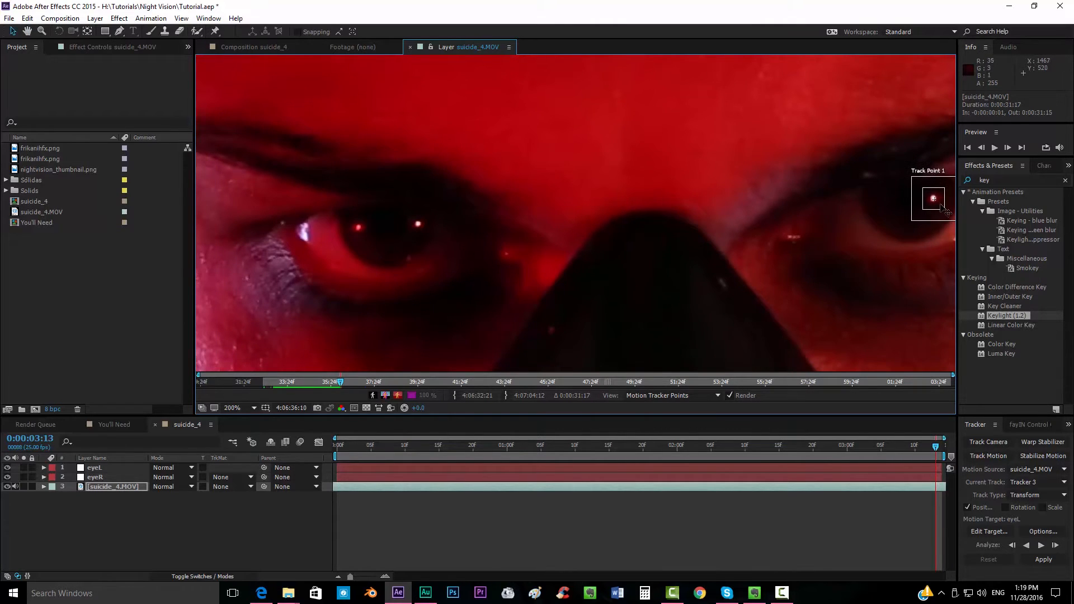
pyautogui.click(615, 456)
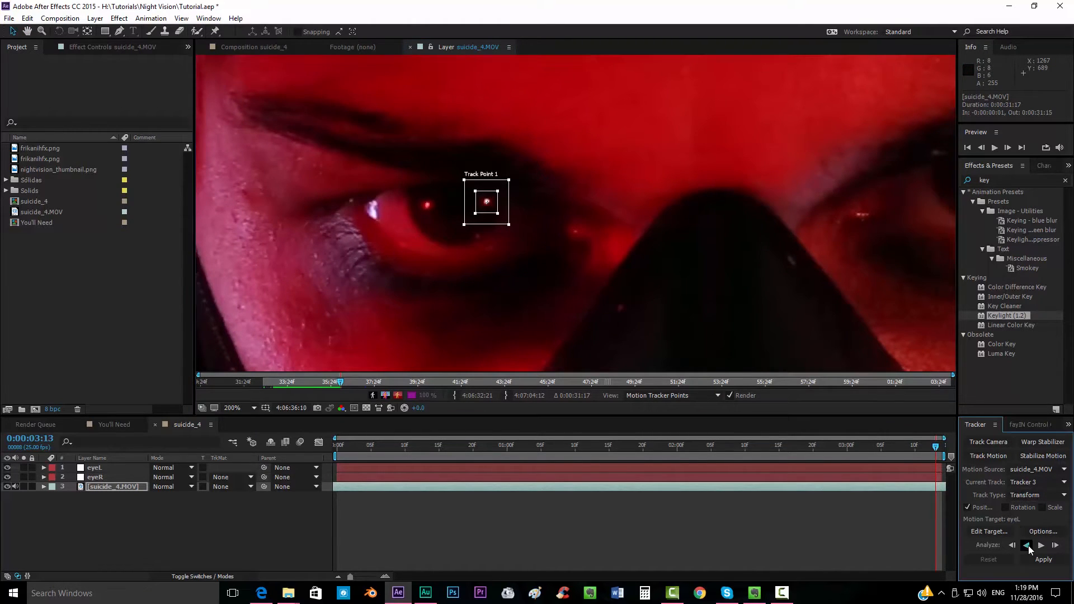
pyautogui.click(1025, 546)
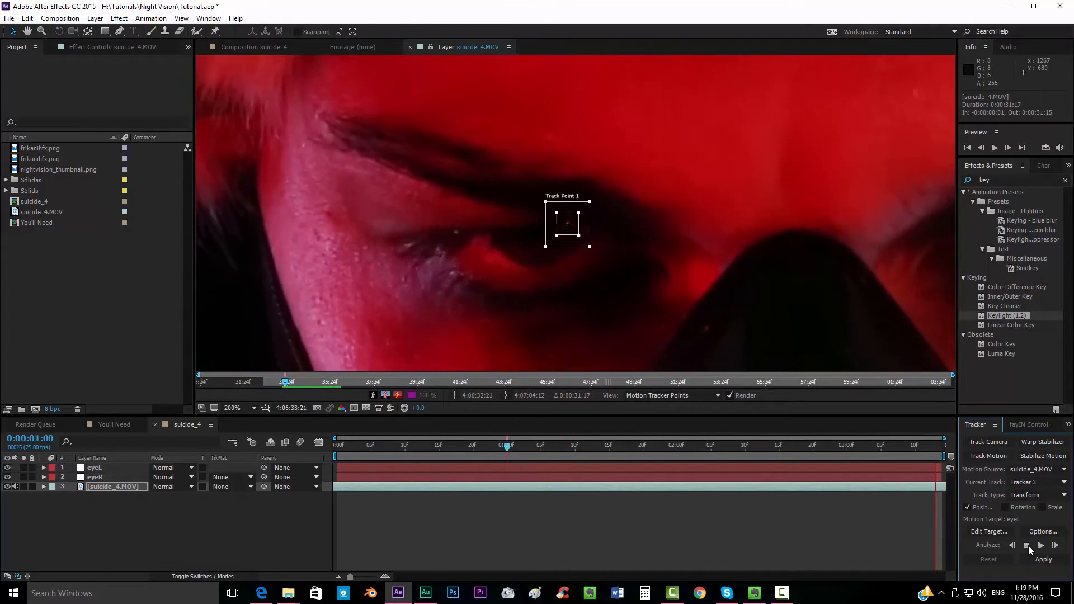
pyautogui.click(1040, 545)
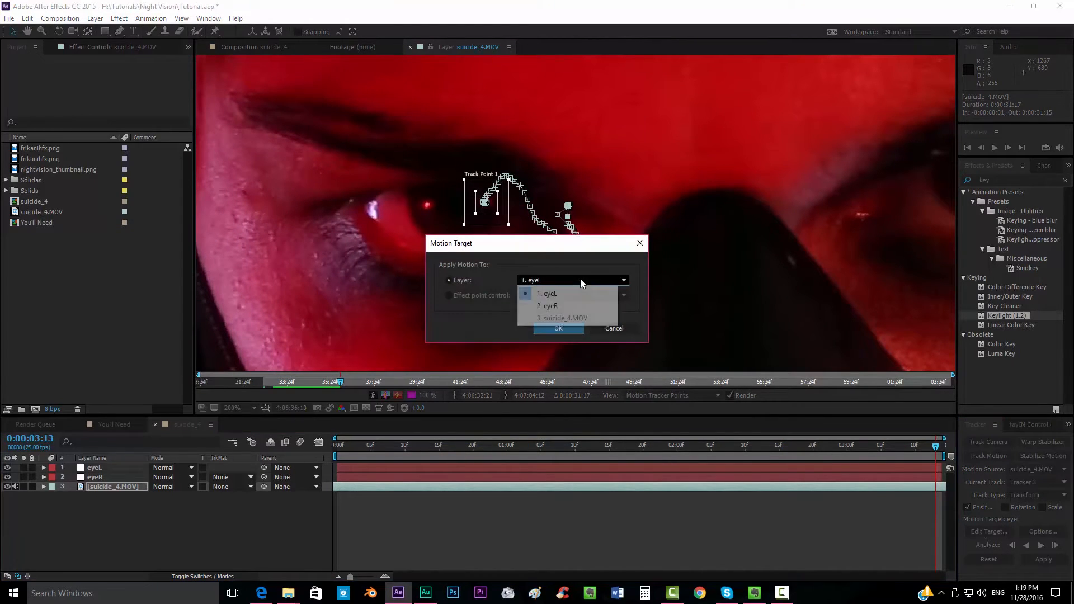
pyautogui.click(557, 328)
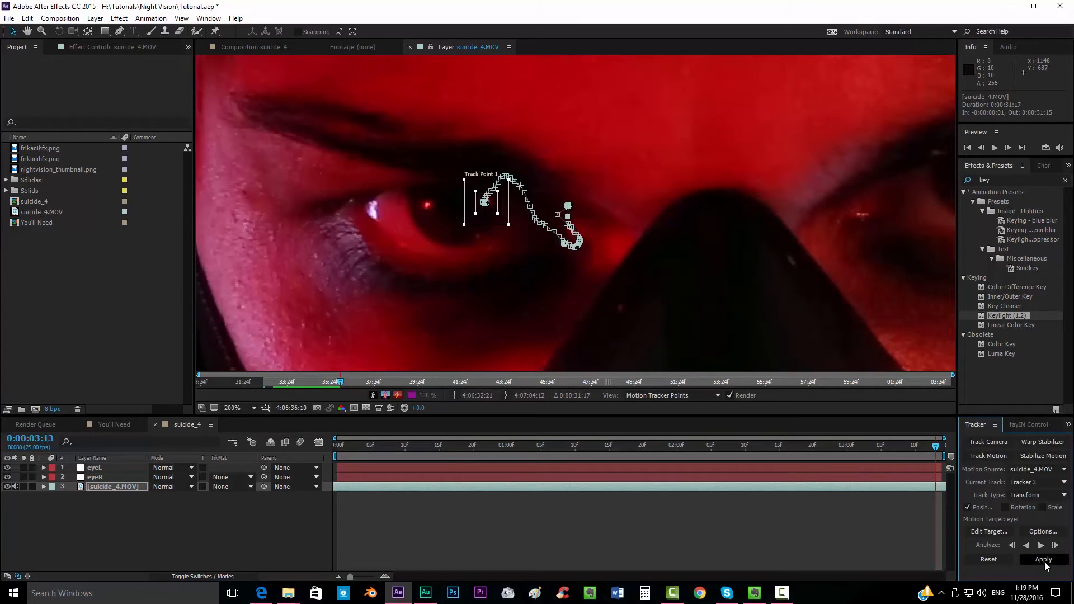
pyautogui.click(1042, 559)
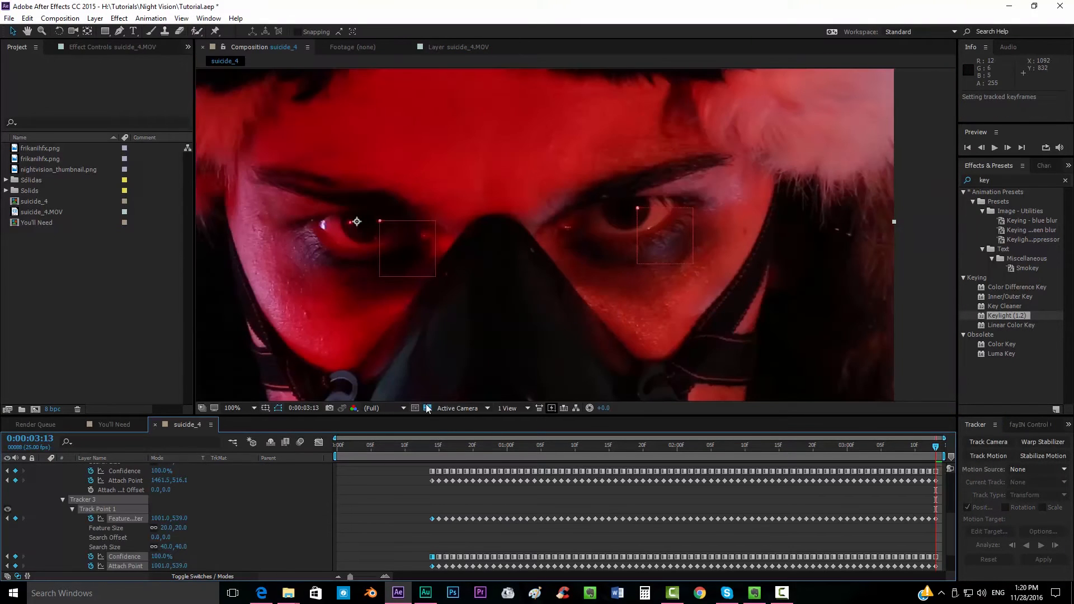
pyautogui.click(609, 445)
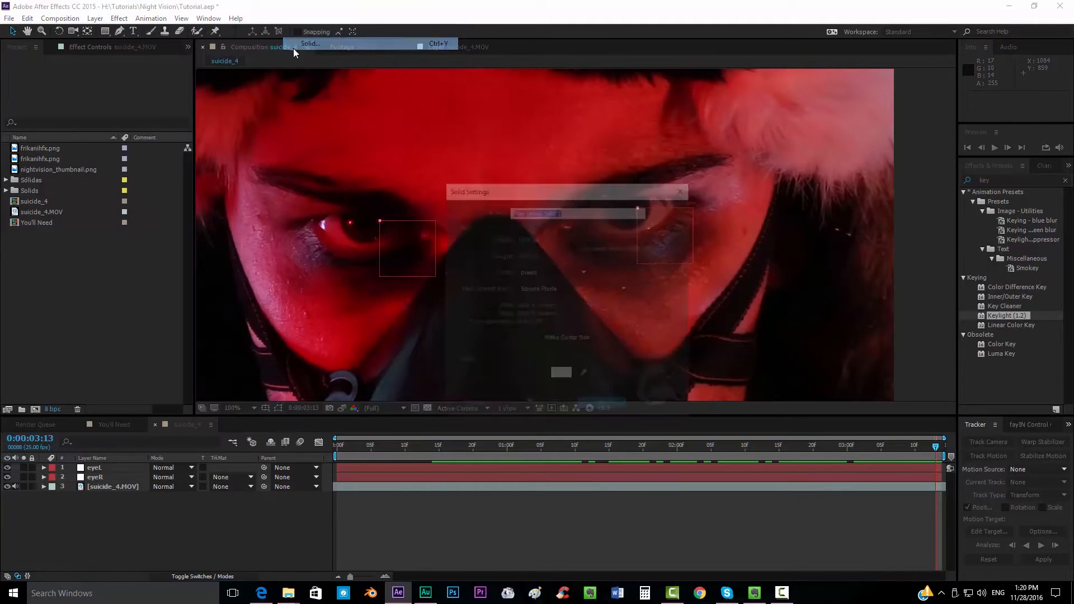
# Create a pale yellow solid layer and rename it eyeR_shine
pyautogui.click(561, 376)
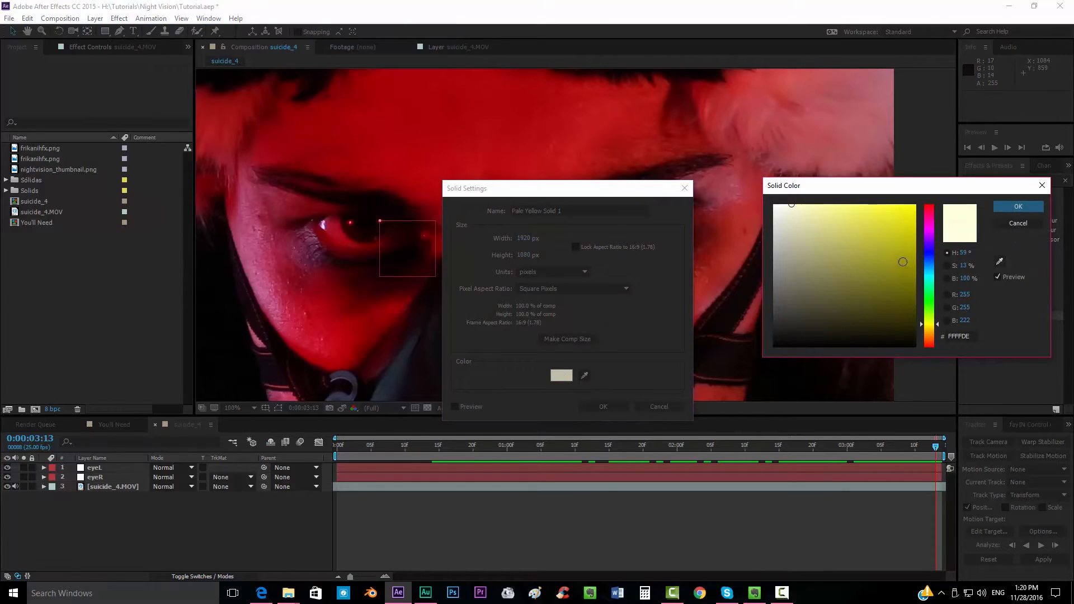
pyautogui.click(788, 209)
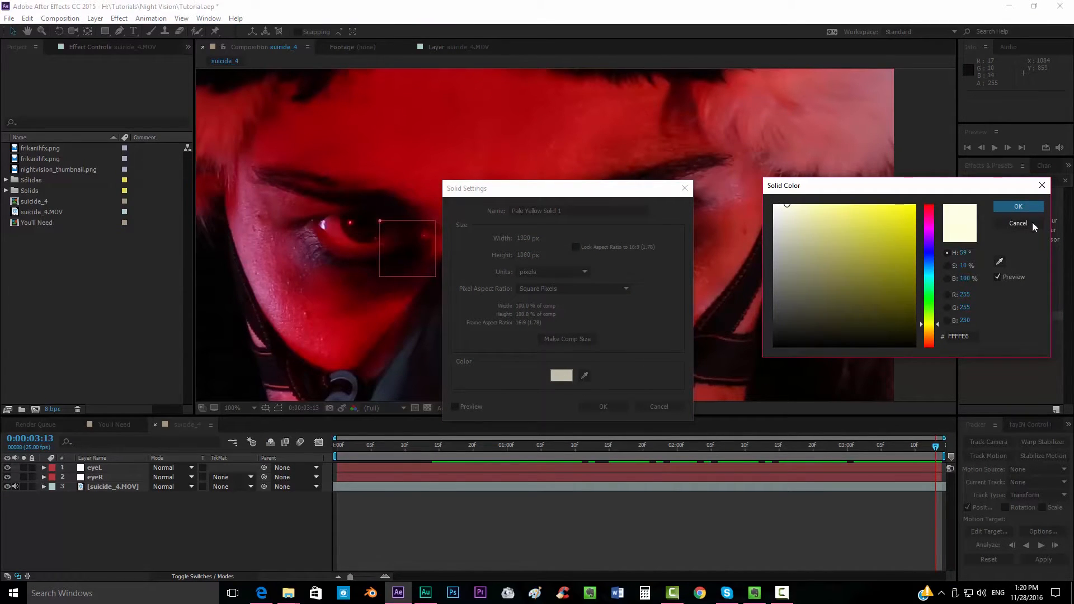
pyautogui.click(1018, 205)
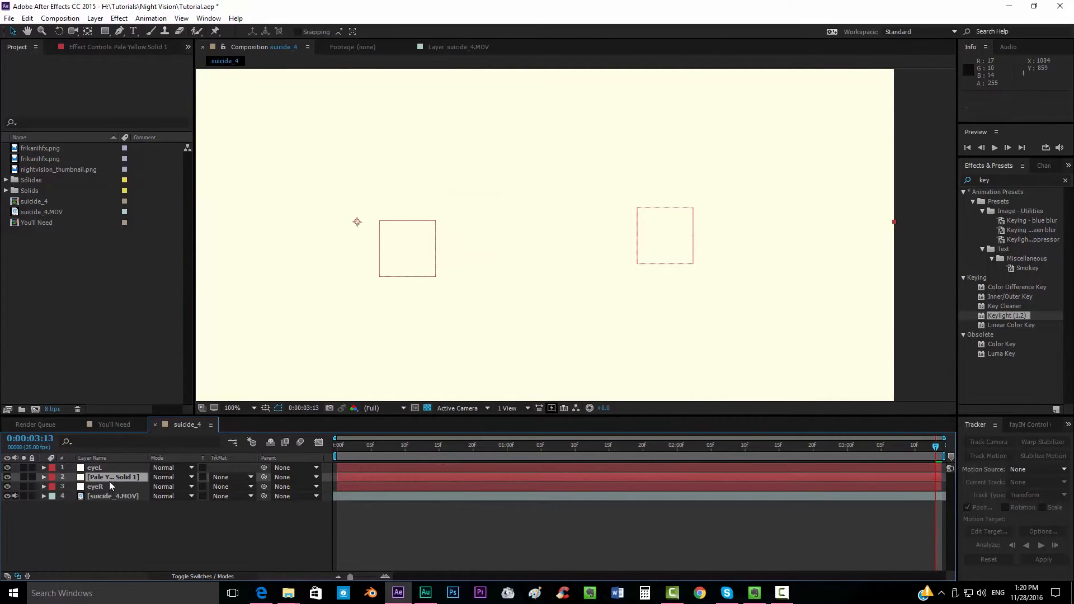
pyautogui.doubleClick(113, 477)
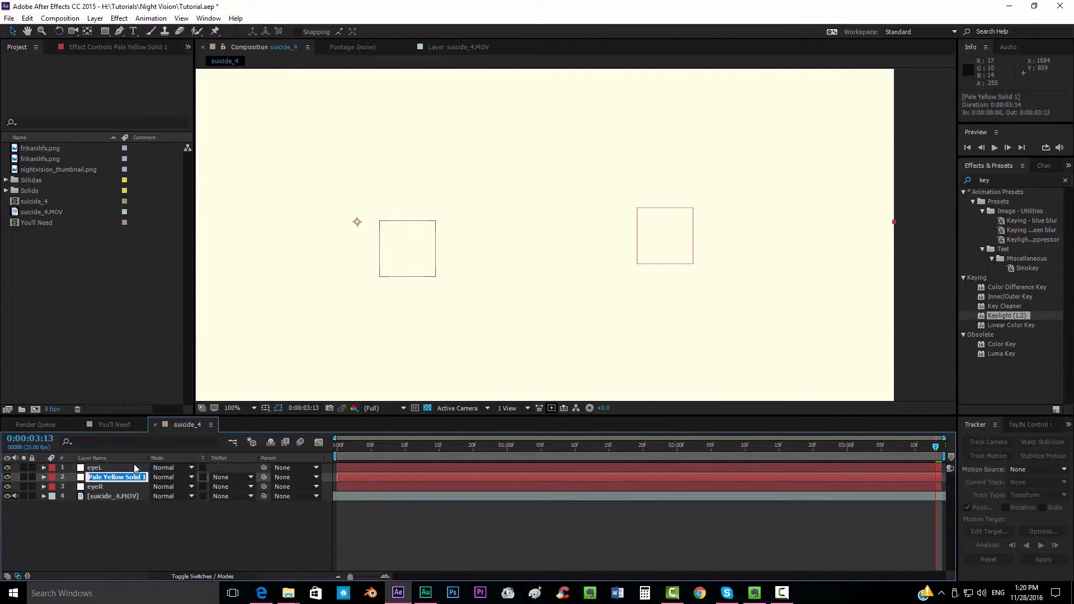
pyautogui.doubleClick(116, 478)
pyautogui.write('eyeR_shine')
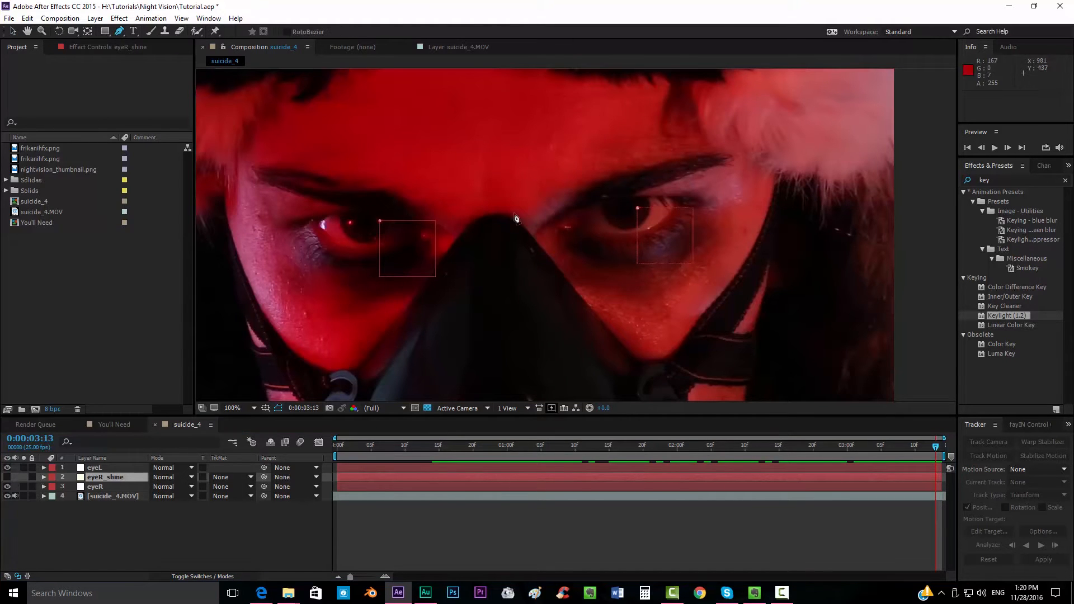
# Draw a mask around the right eye on eyeR_shine with a 2-pixel feather
pyautogui.click(233, 407)
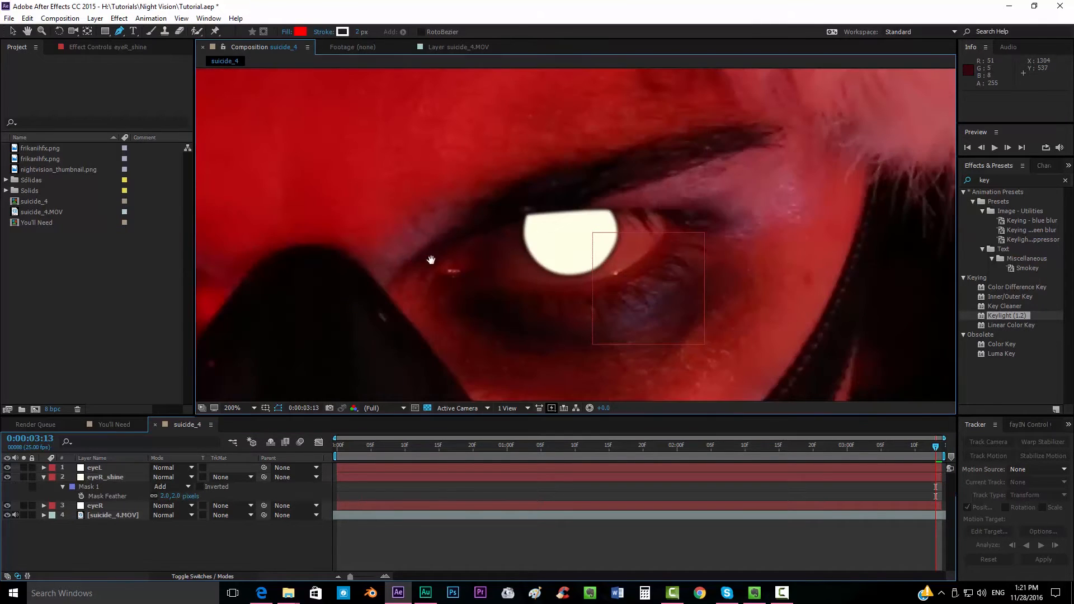
pyautogui.click(105, 477)
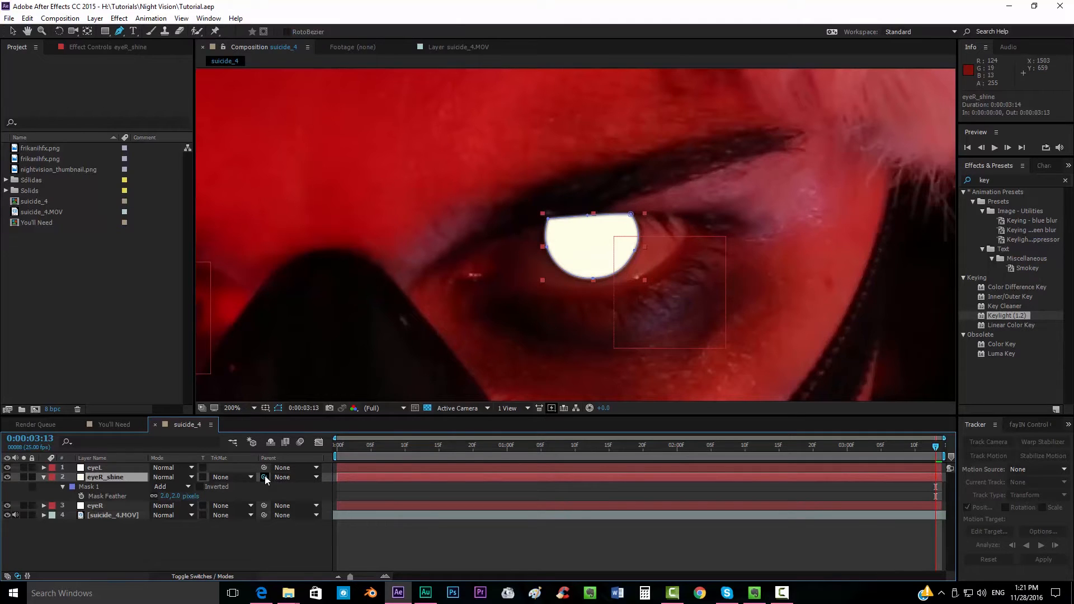
# Parent eyeR_shine to the eyeR null and keyframe its Mask Path
pyautogui.click(294, 476)
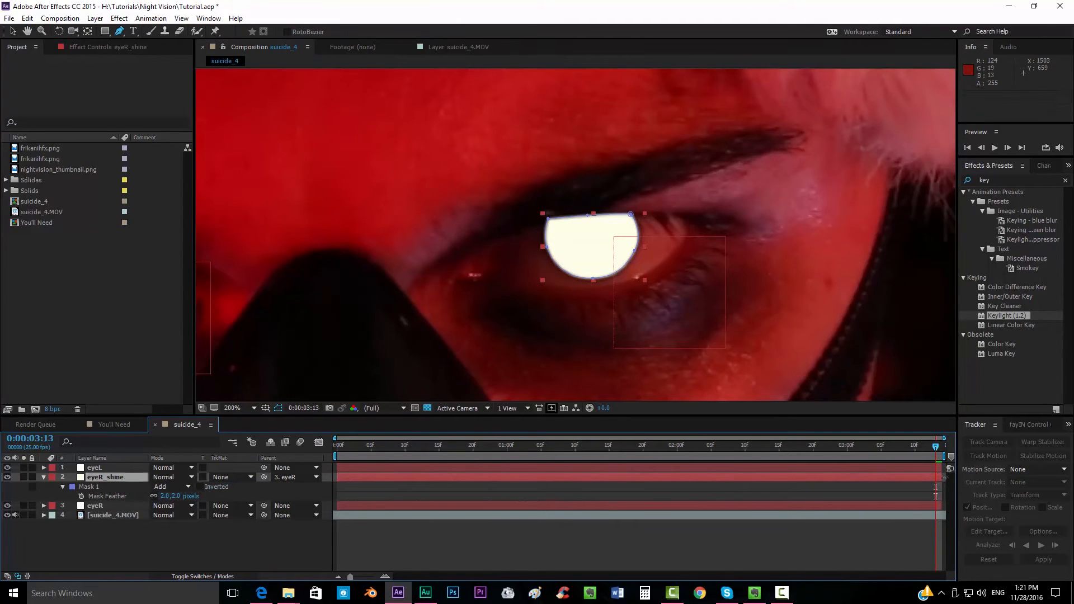
pyautogui.click(665, 452)
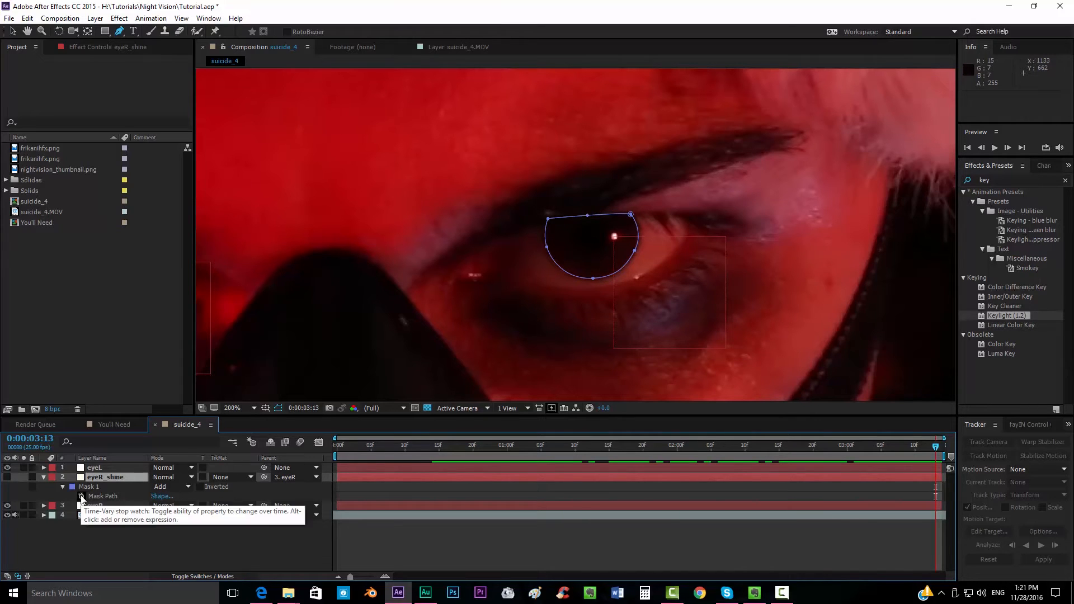
pyautogui.click(89, 486)
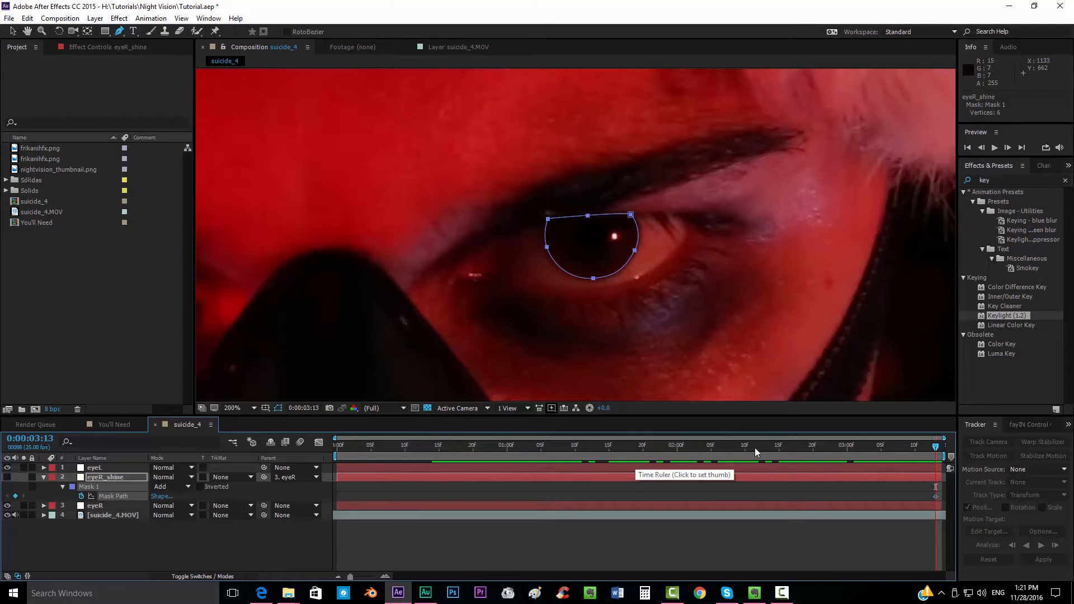
# Reshape the mask at later frames so it follows the eye as it nearly closes
pyautogui.click(799, 444)
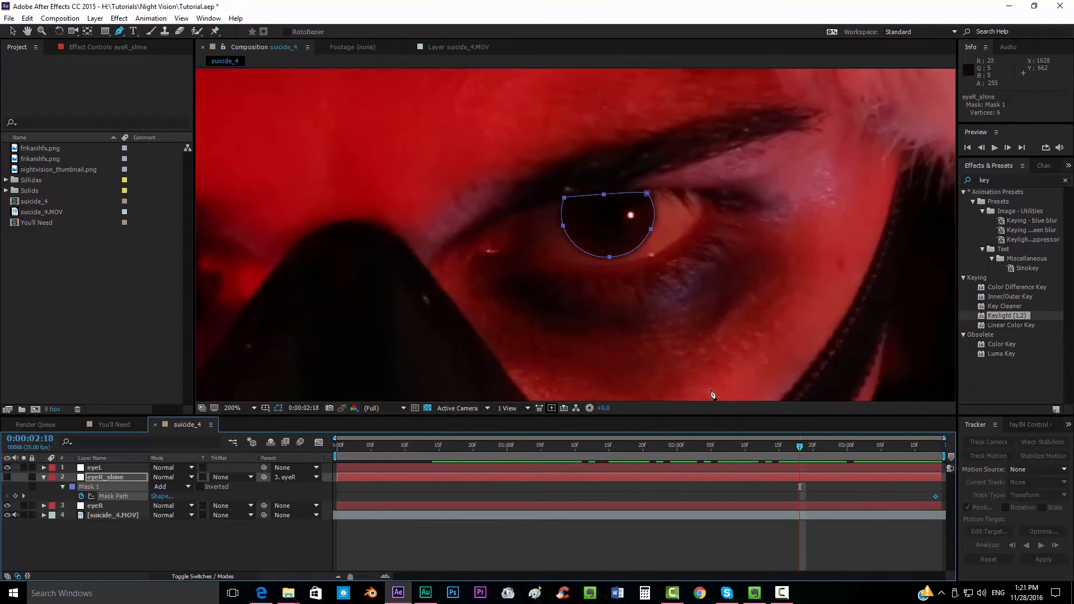
pyautogui.click(232, 407)
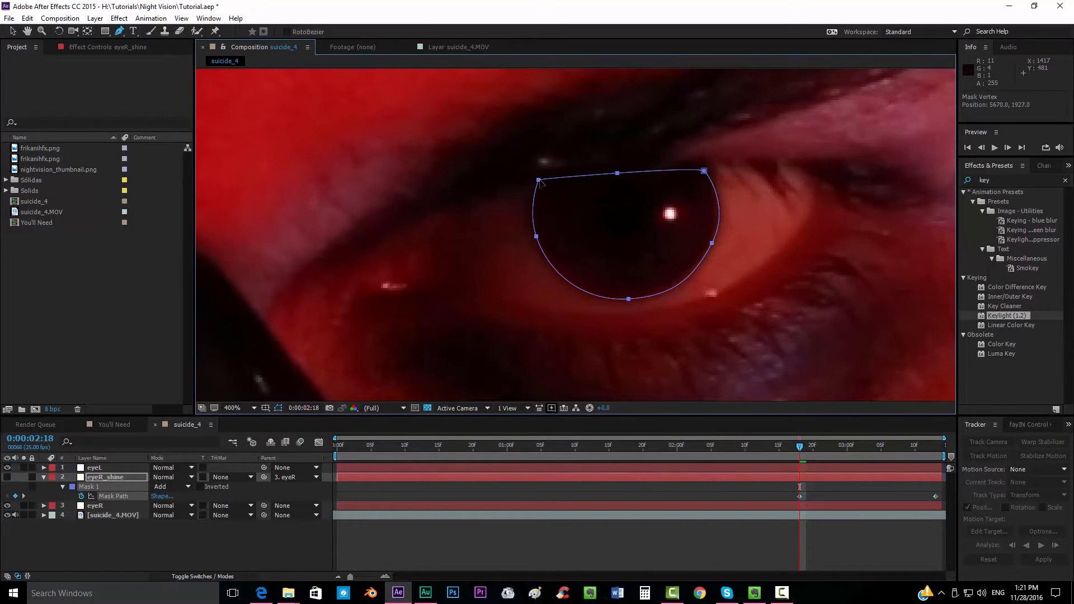
pyautogui.click(726, 593)
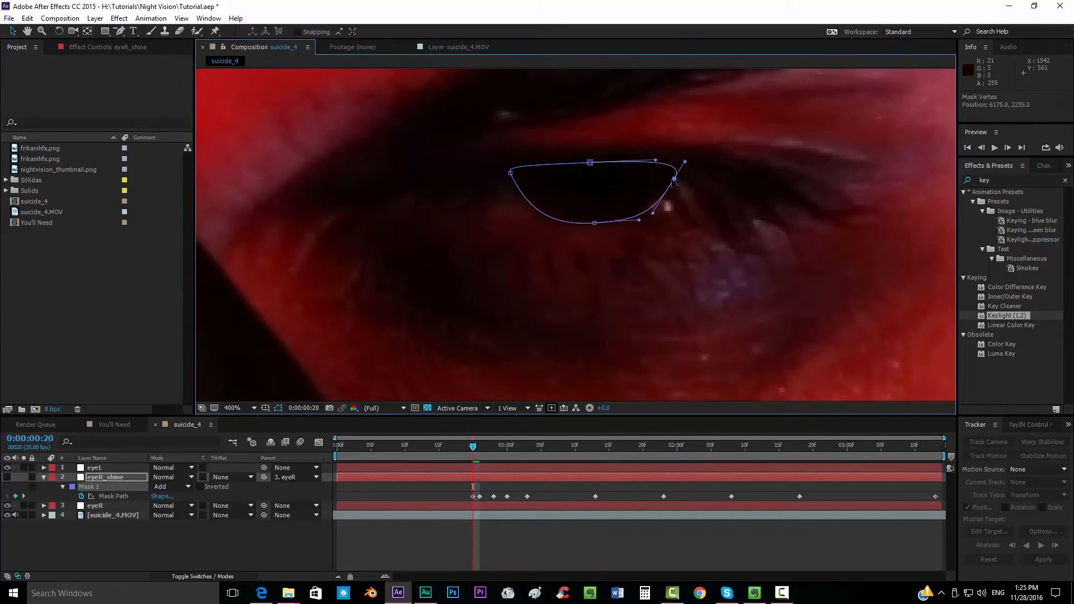
pyautogui.click(120, 31)
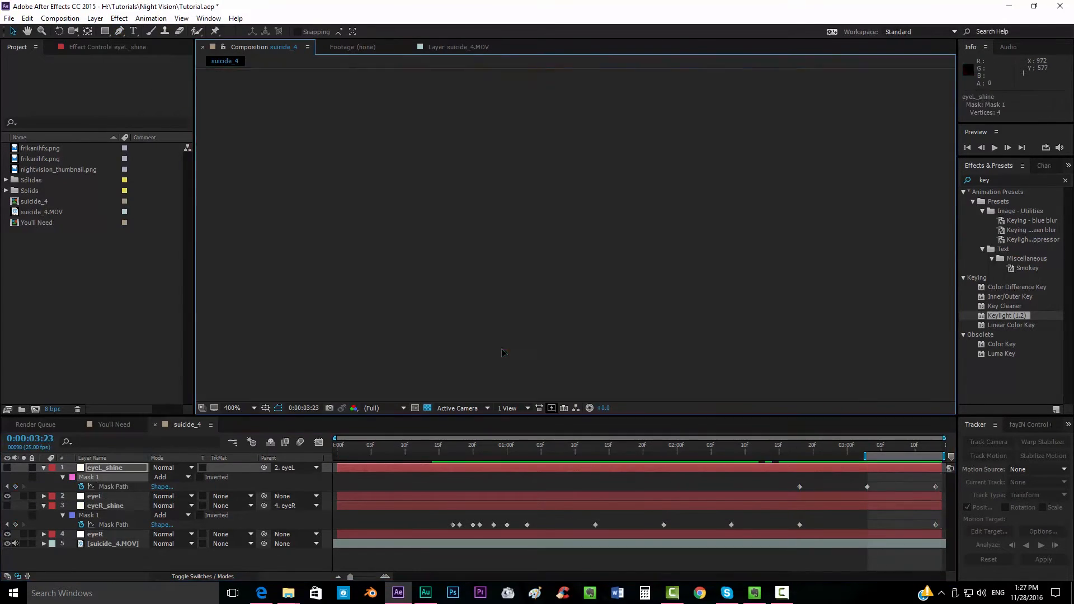
# Select eyeL_shine at 2:00 and view the whole frame at 50% to check both glowing eyes
pyautogui.click(487, 437)
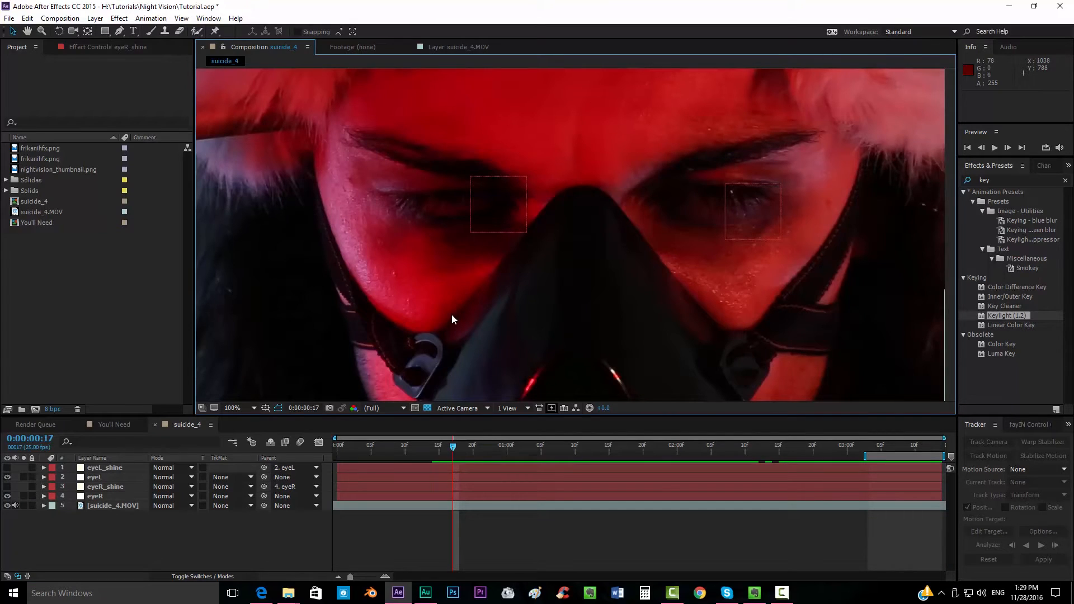
pyautogui.moveTo(572, 324)
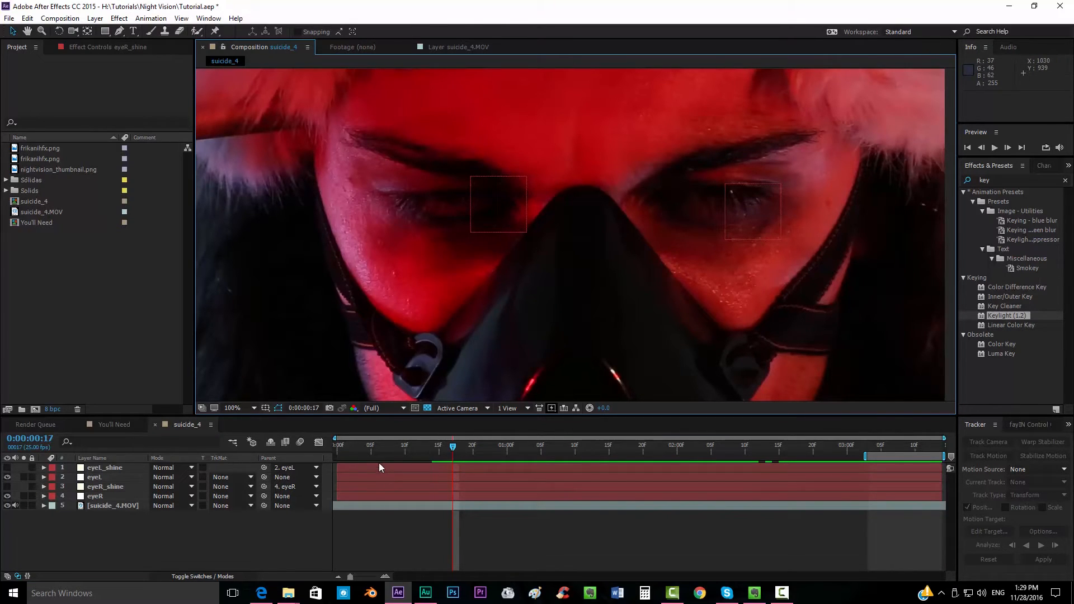
pyautogui.click(104, 468)
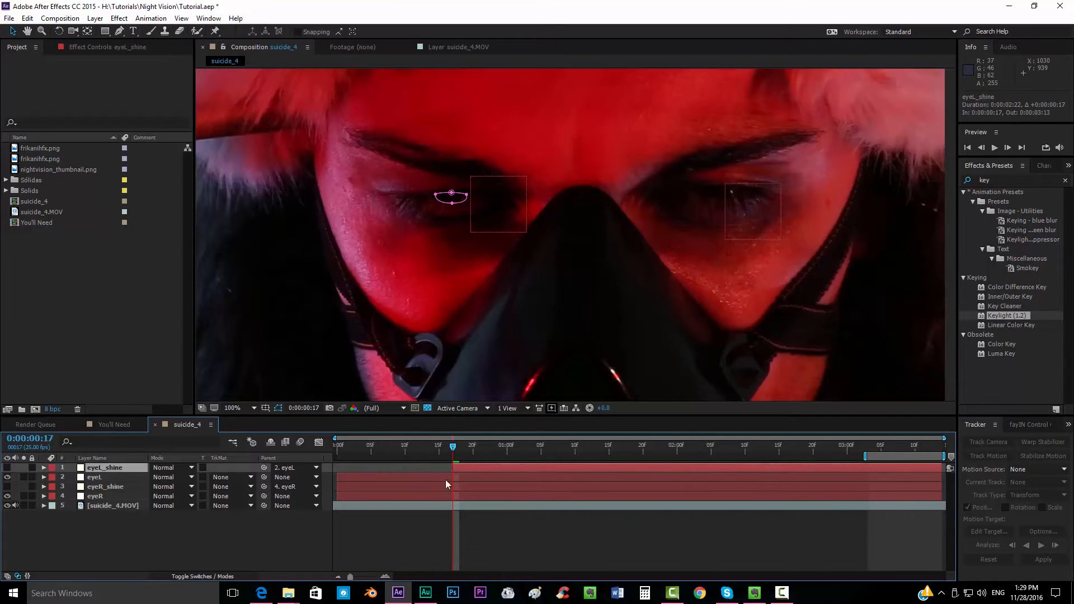
pyautogui.click(106, 486)
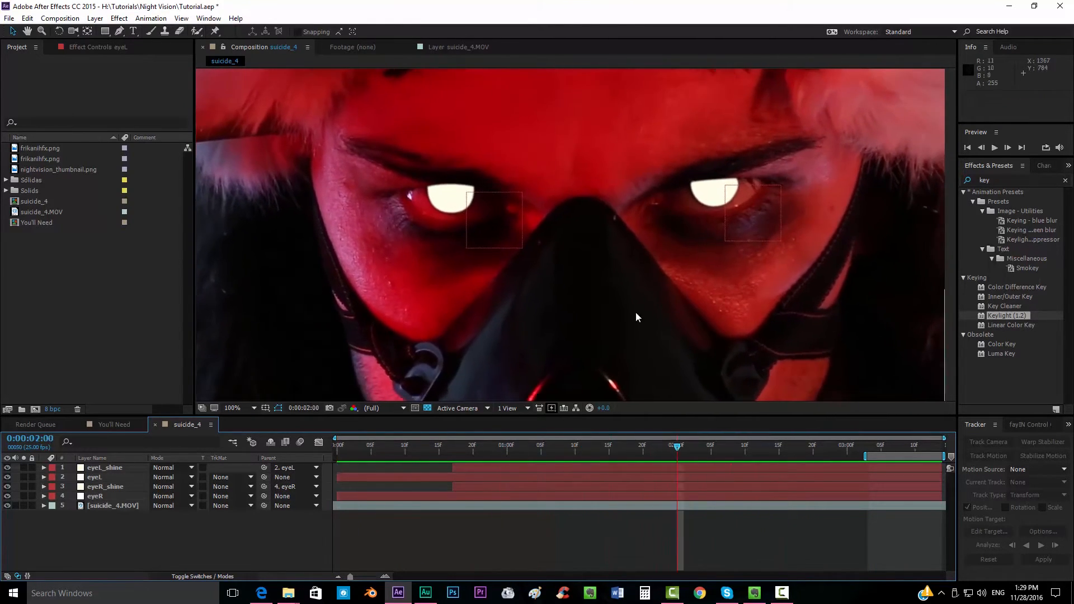
pyautogui.click(233, 407)
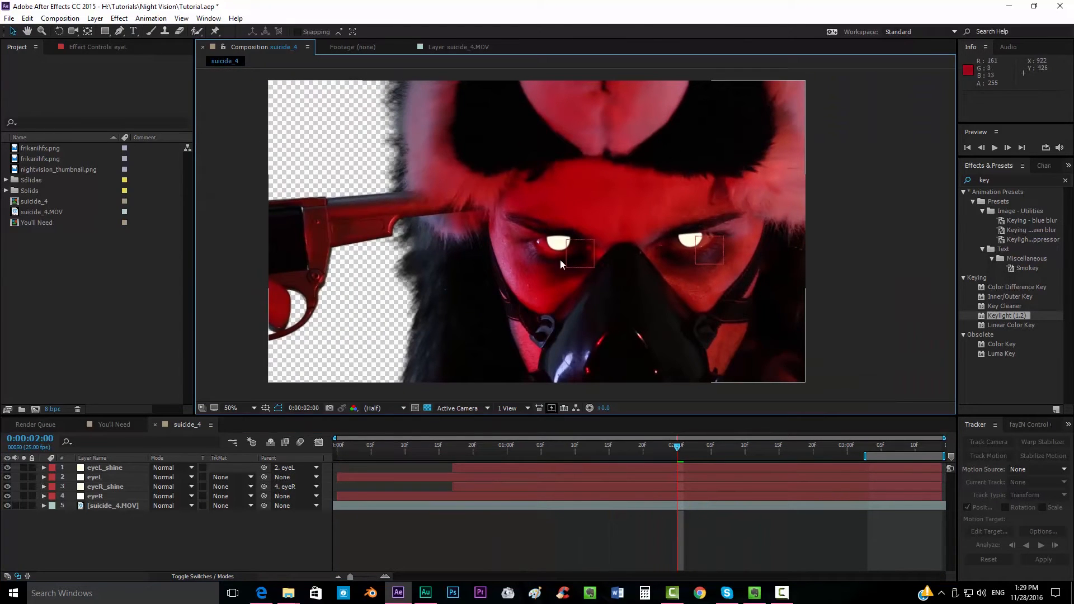
pyautogui.moveTo(252, 442)
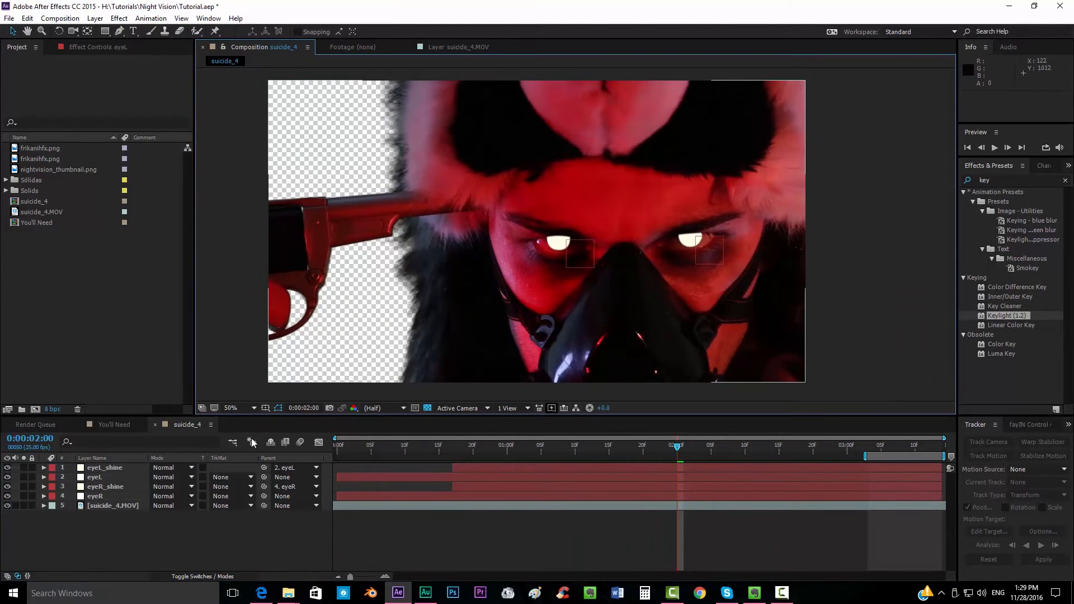
# Add a black solid layer beneath the footage so transparent areas show black
pyautogui.click(94, 18)
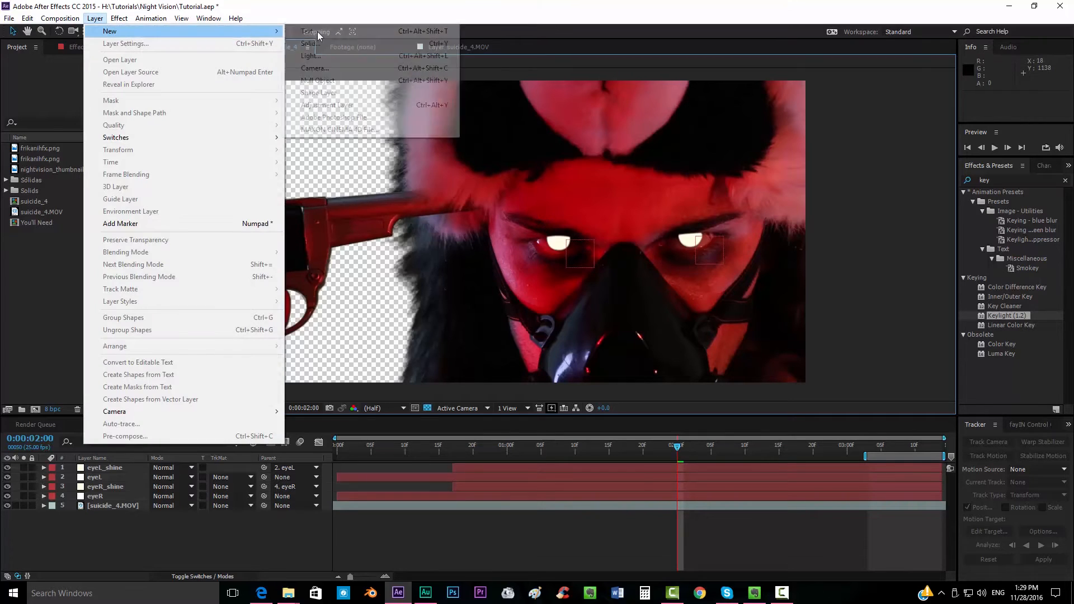
pyautogui.click(309, 44)
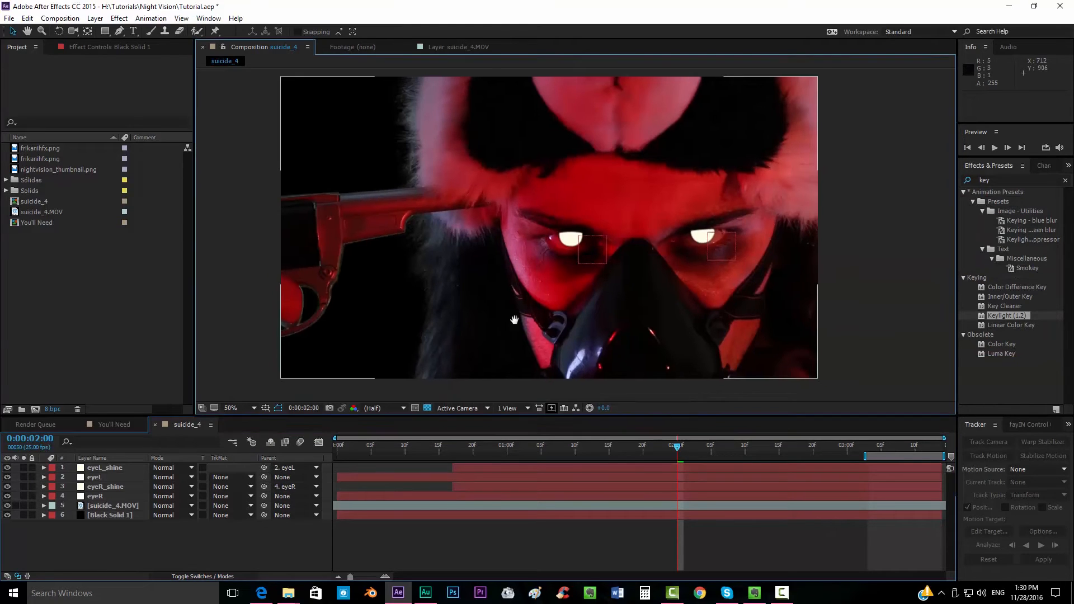
pyautogui.click(233, 407)
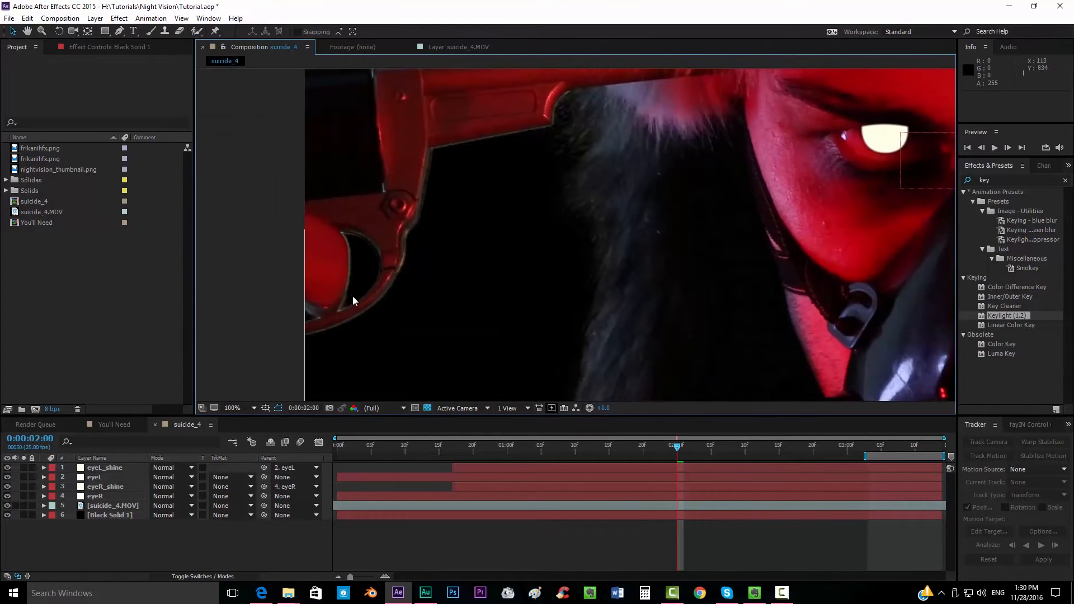
pyautogui.click(243, 407)
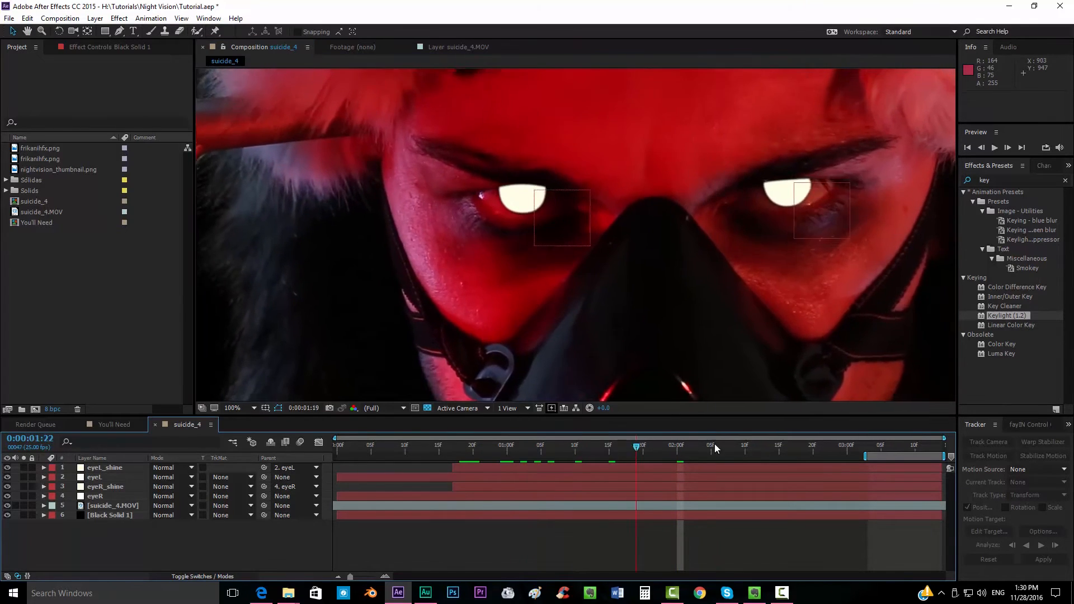
pyautogui.click(232, 407)
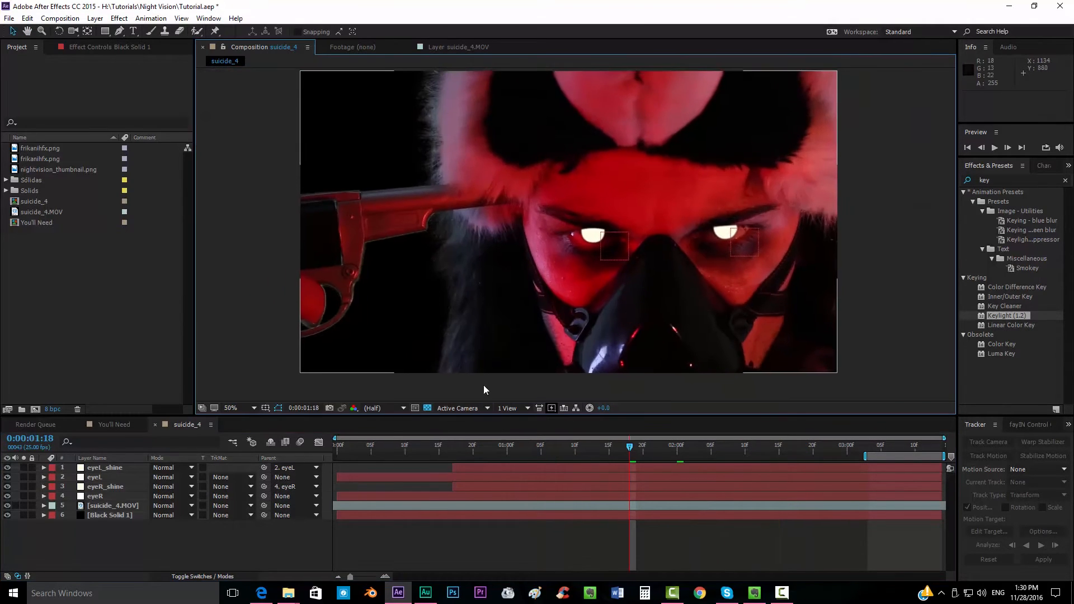
# Add an adjustment layer above everything and apply the Tint effect to it
pyautogui.click(94, 18)
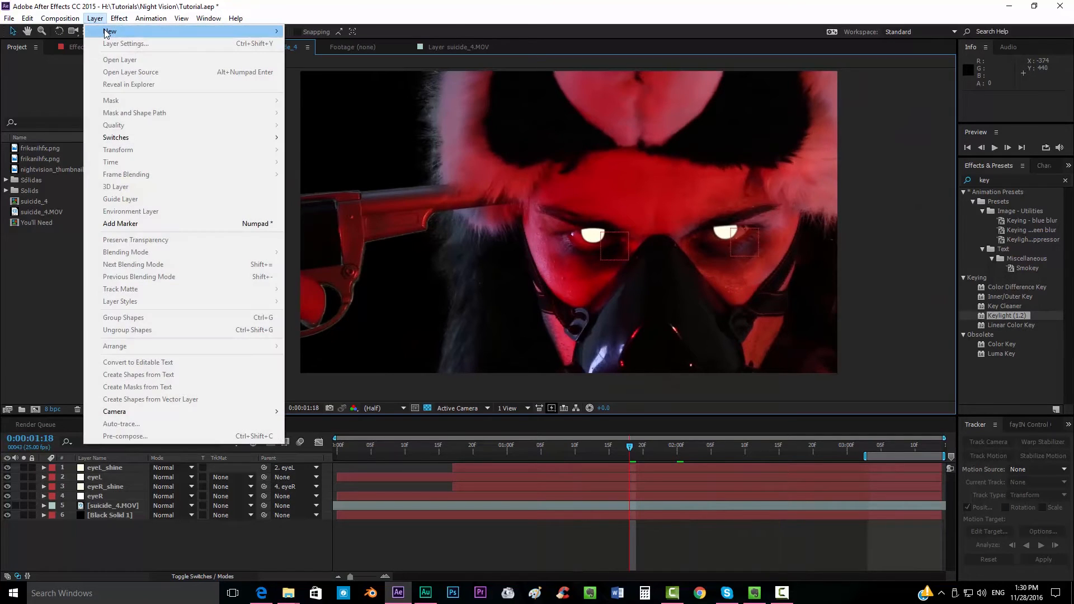
pyautogui.click(109, 31)
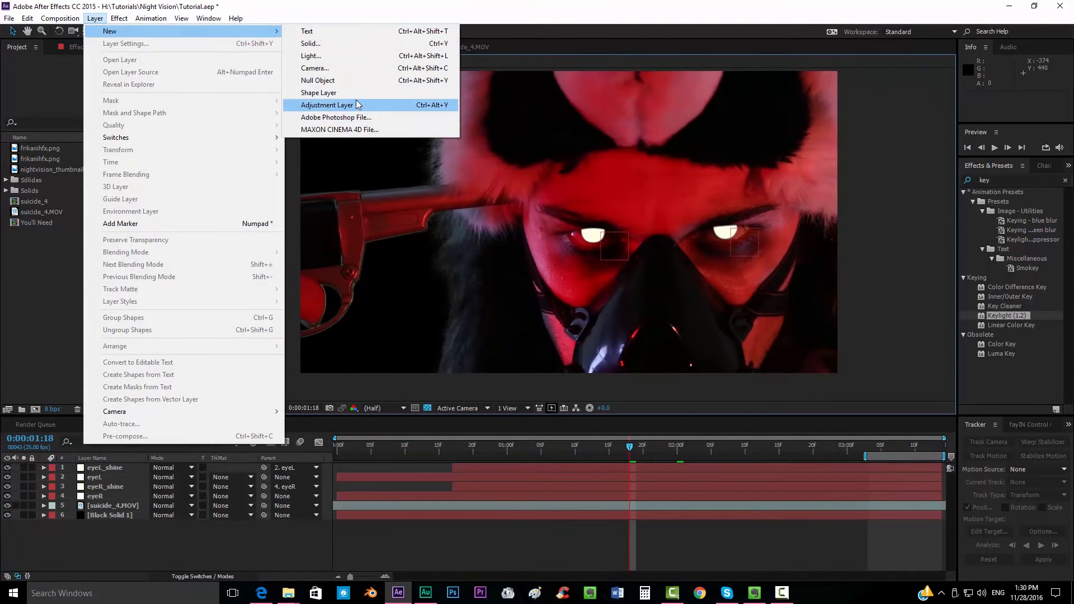
pyautogui.click(328, 105)
pyautogui.write('tint')
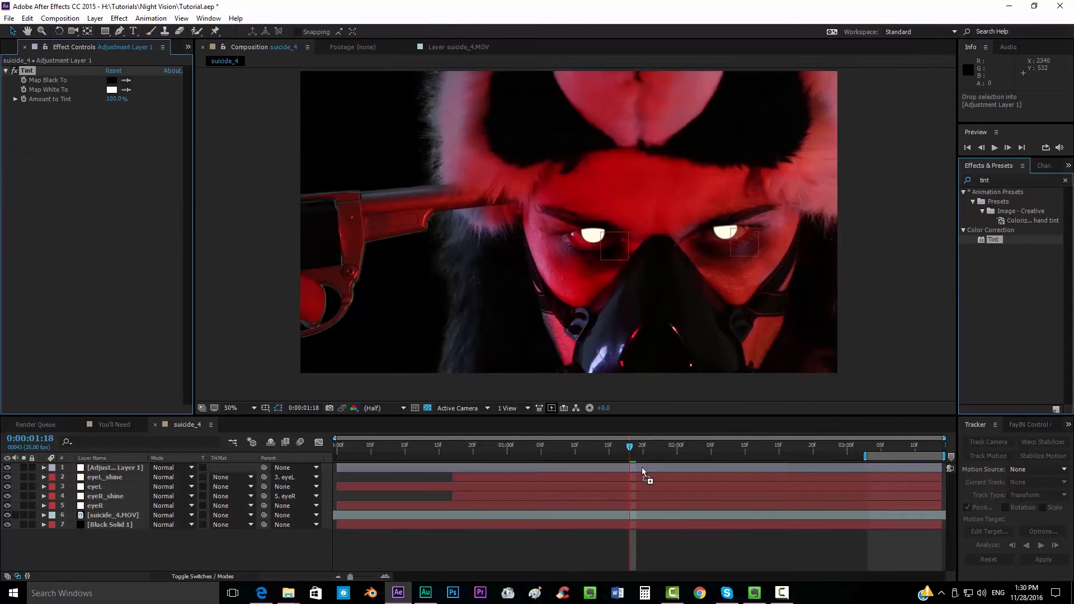
pyautogui.click(113, 467)
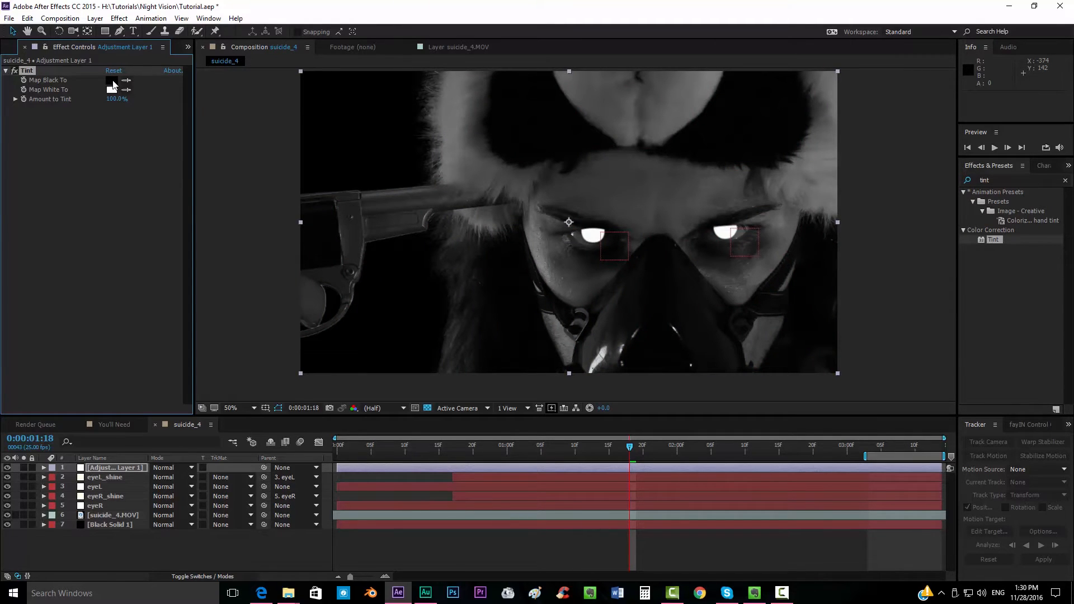
# Map Tint's black to a very dark green (#000501) so shadows read green
pyautogui.click(112, 81)
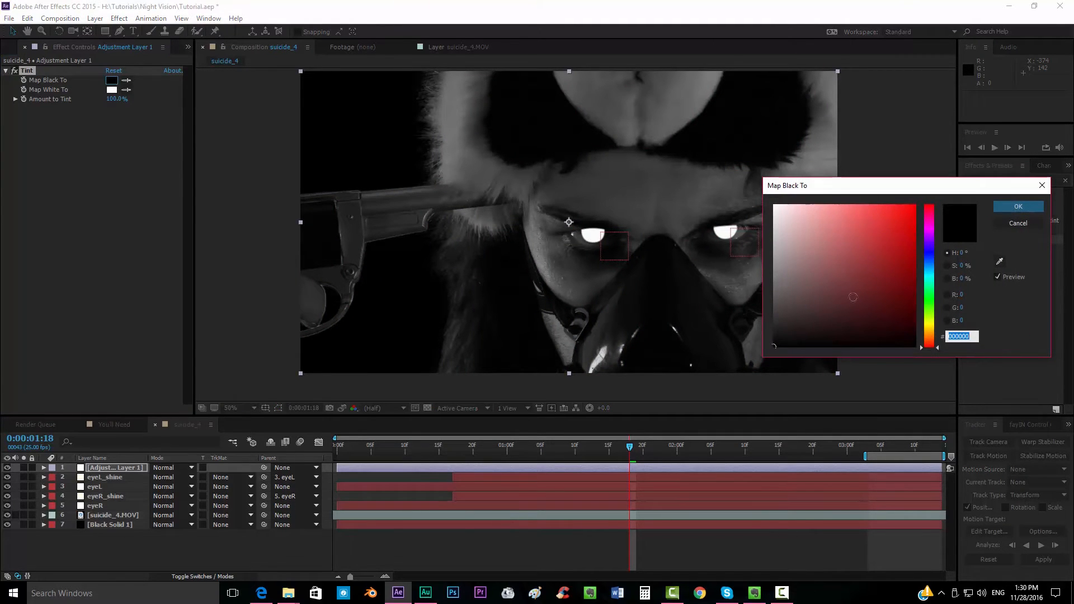
pyautogui.click(914, 320)
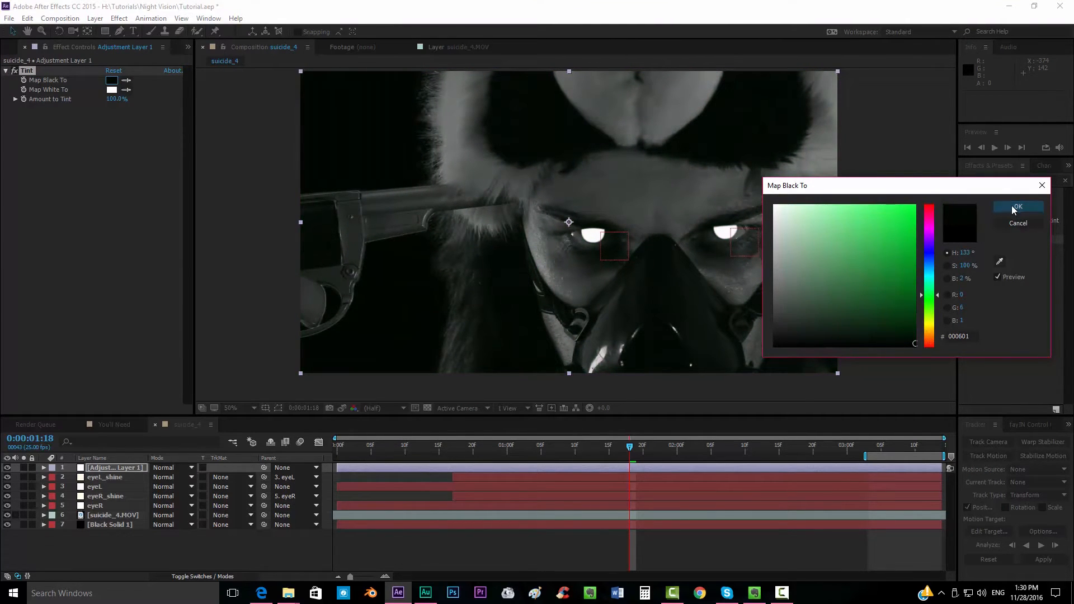
pyautogui.click(1018, 207)
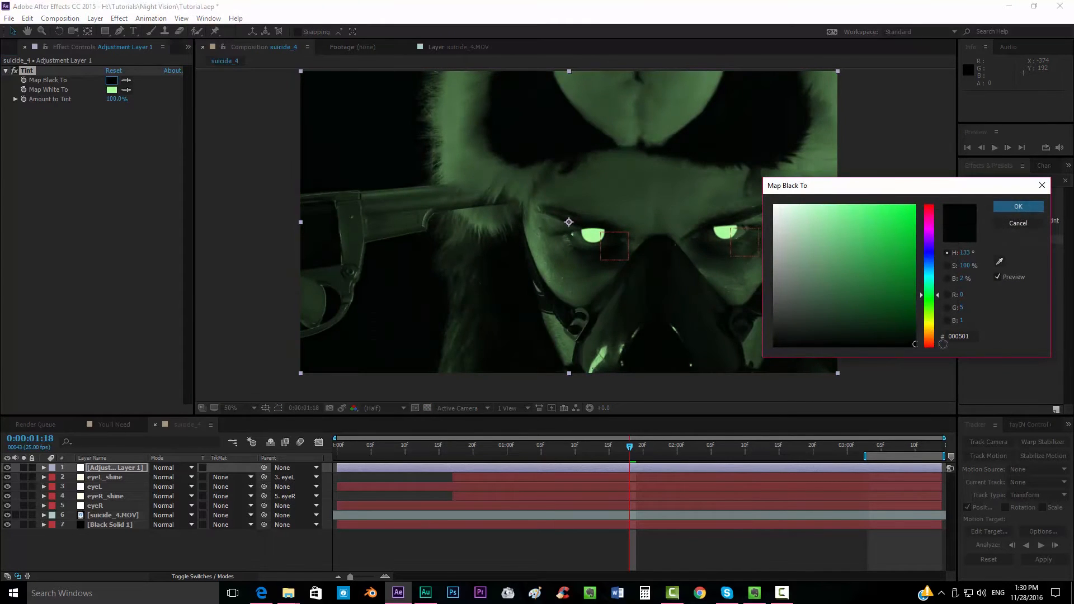
pyautogui.click(1016, 206)
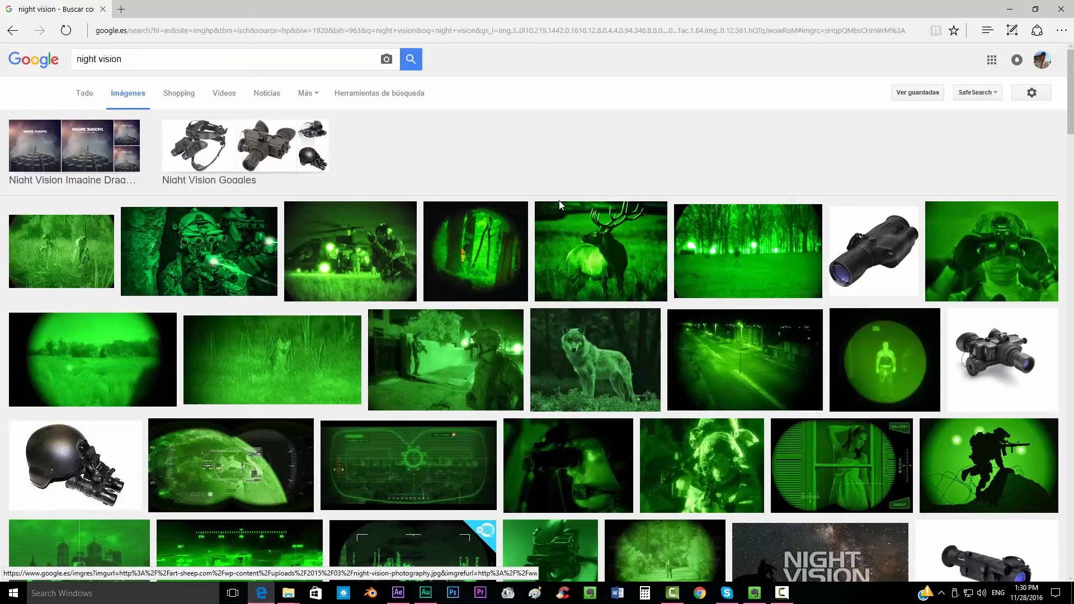
pyautogui.moveTo(200, 120)
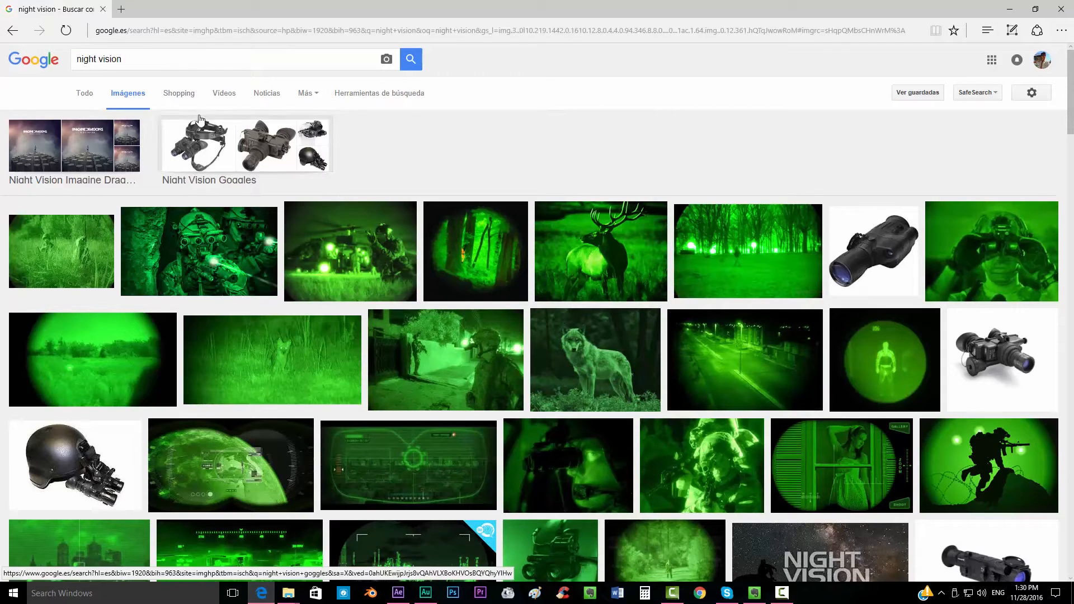
pyautogui.moveTo(726, 395)
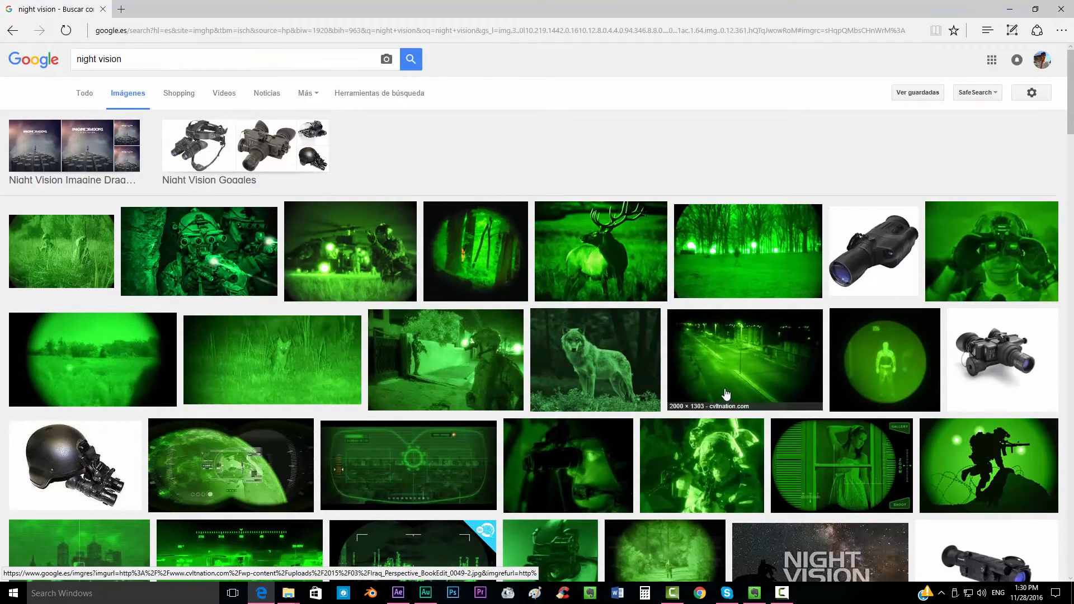
# Study the night-vision soldier reference photo on Google Images, then return to After Effects
pyautogui.scroll(-3)
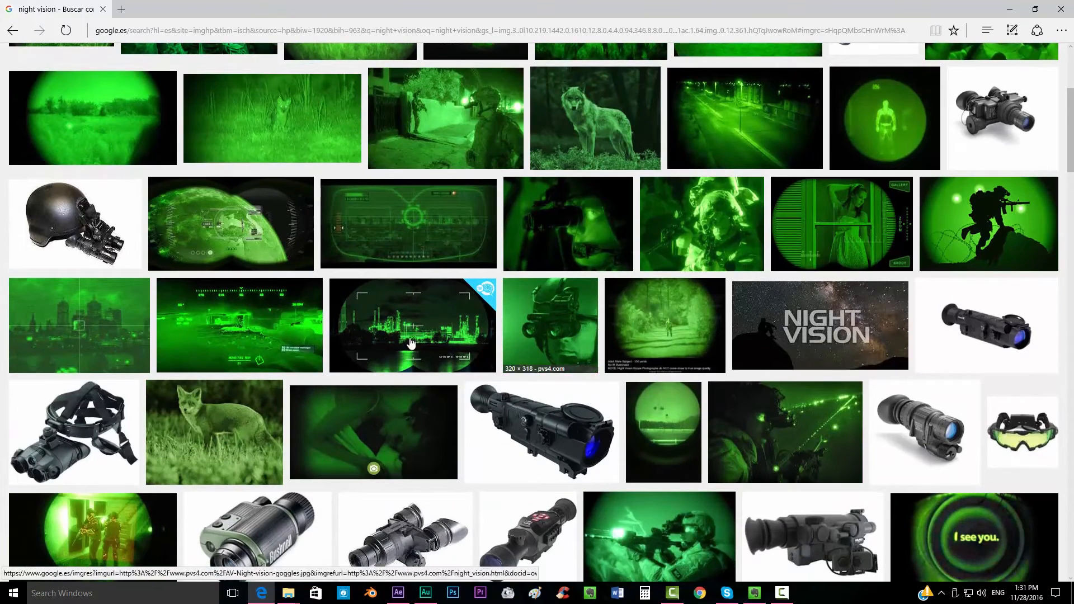
pyautogui.scroll(3)
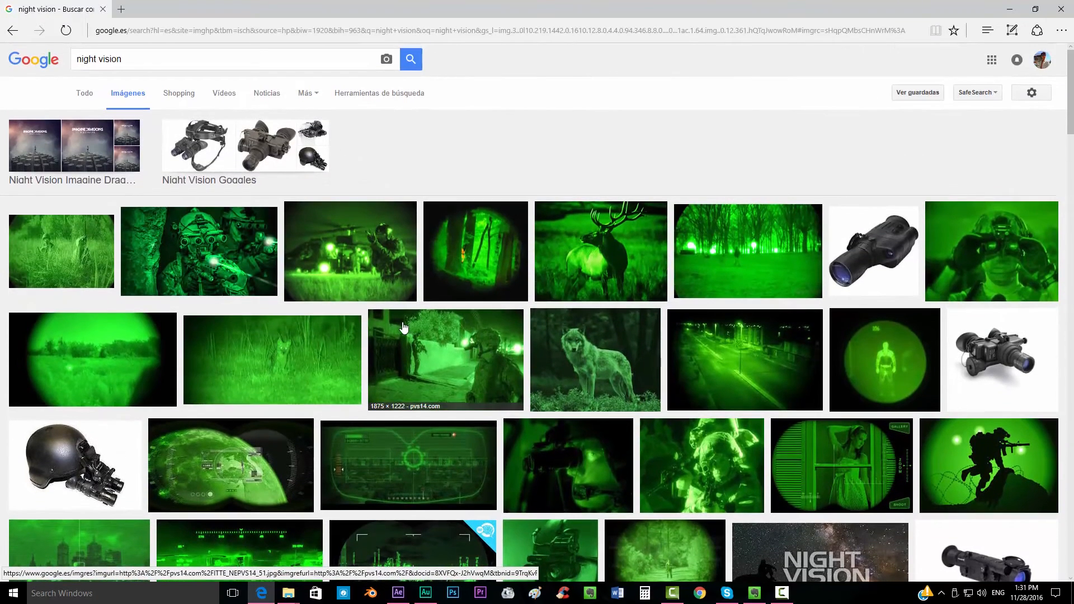
pyautogui.moveTo(400, 593)
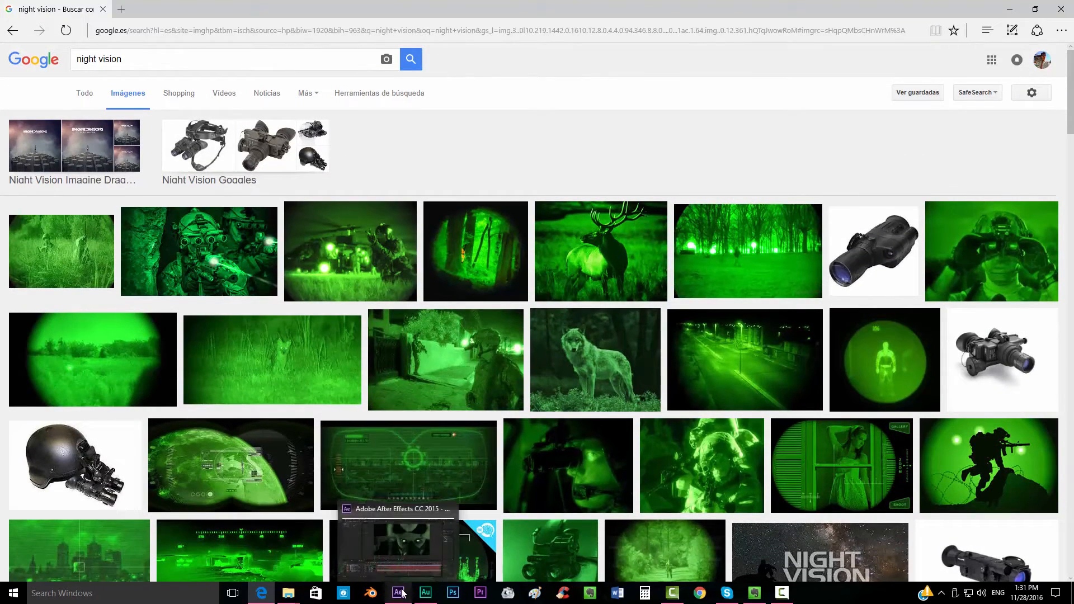
pyautogui.moveTo(374, 300)
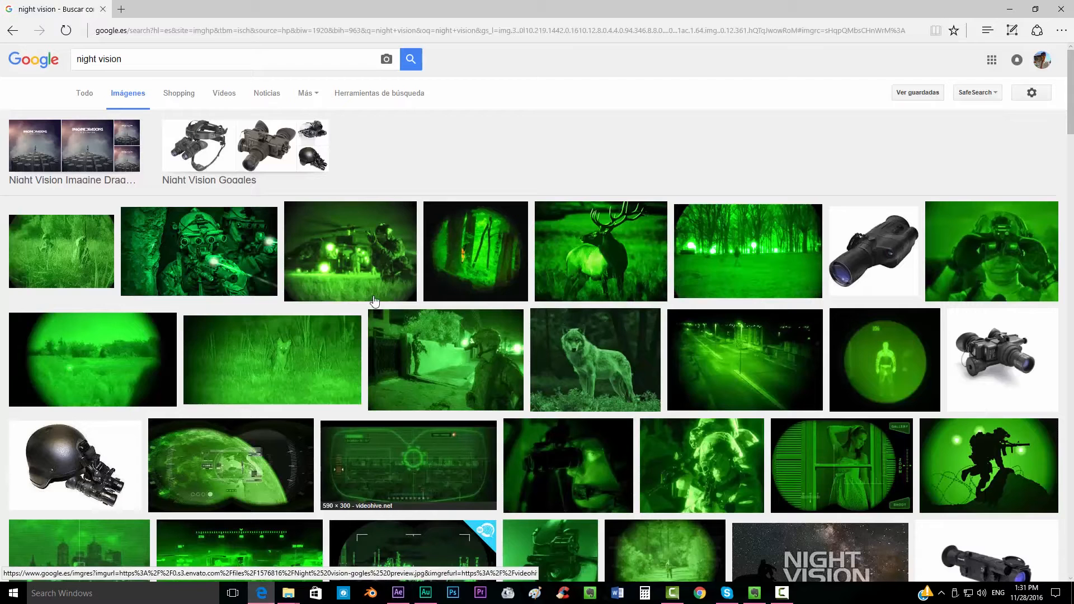
pyautogui.moveTo(535, 315)
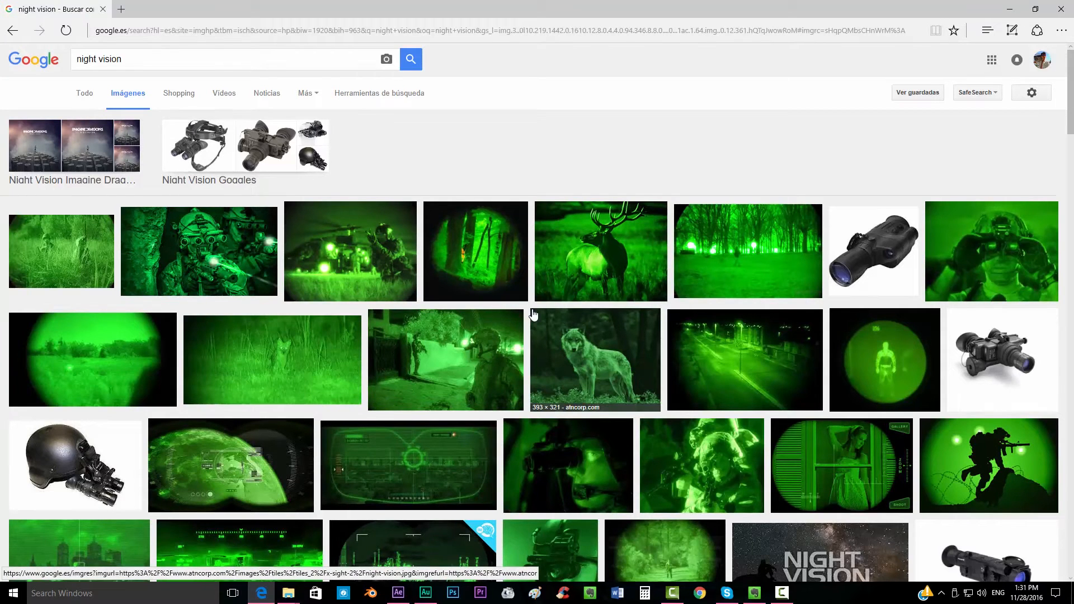
pyautogui.moveTo(615, 257)
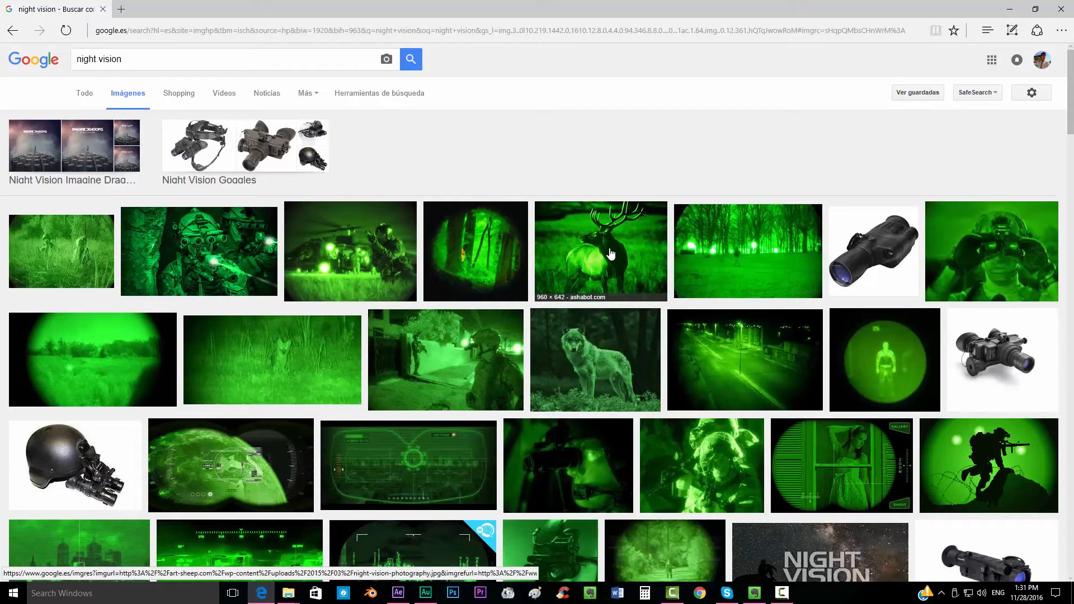
pyautogui.moveTo(401, 286)
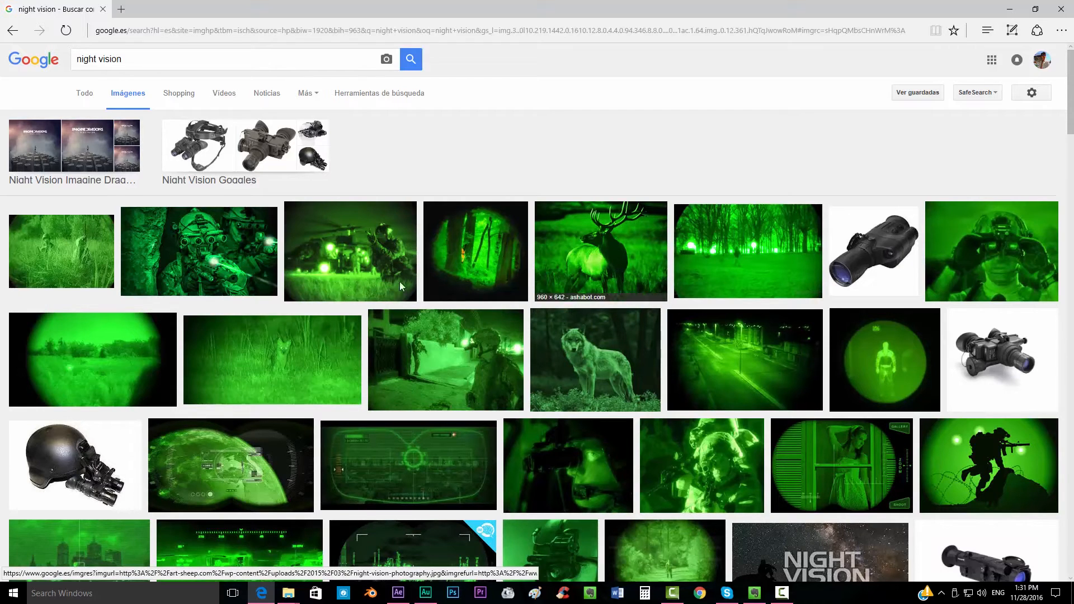
pyautogui.click(350, 252)
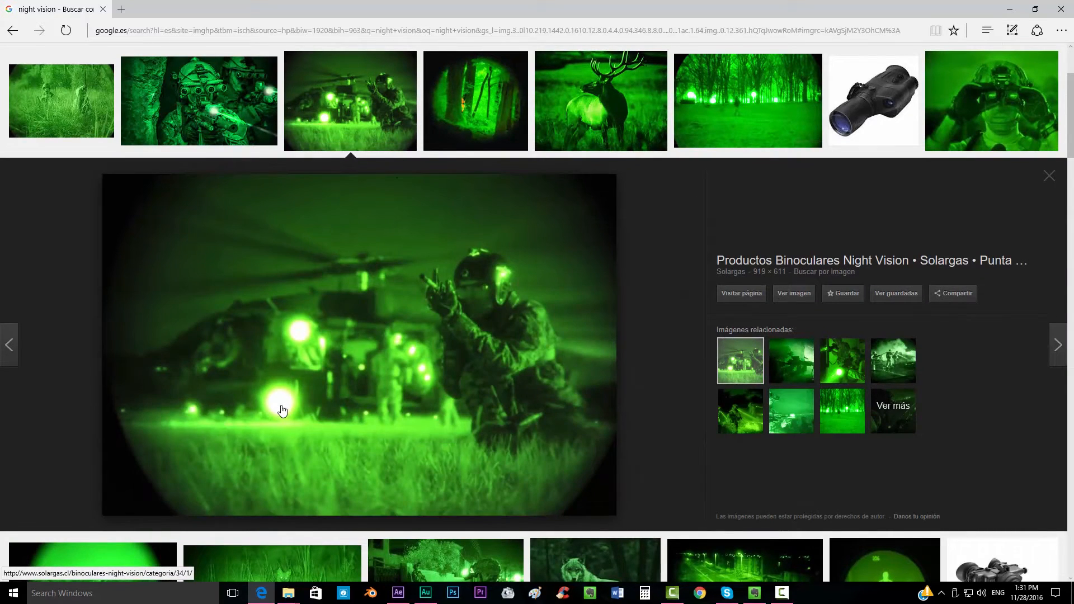
pyautogui.moveTo(279, 302)
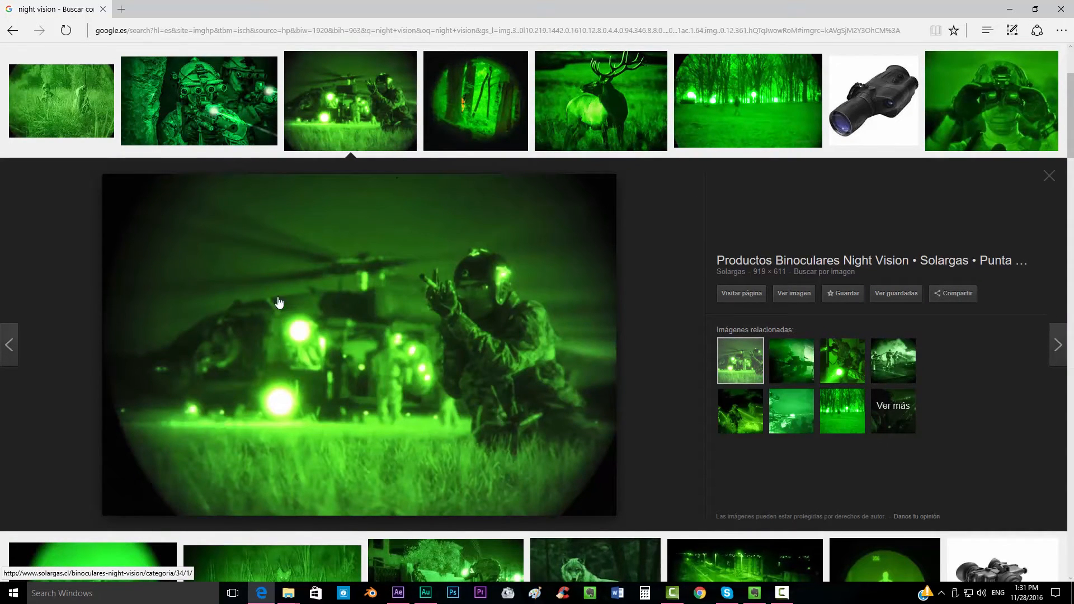
pyautogui.moveTo(286, 324)
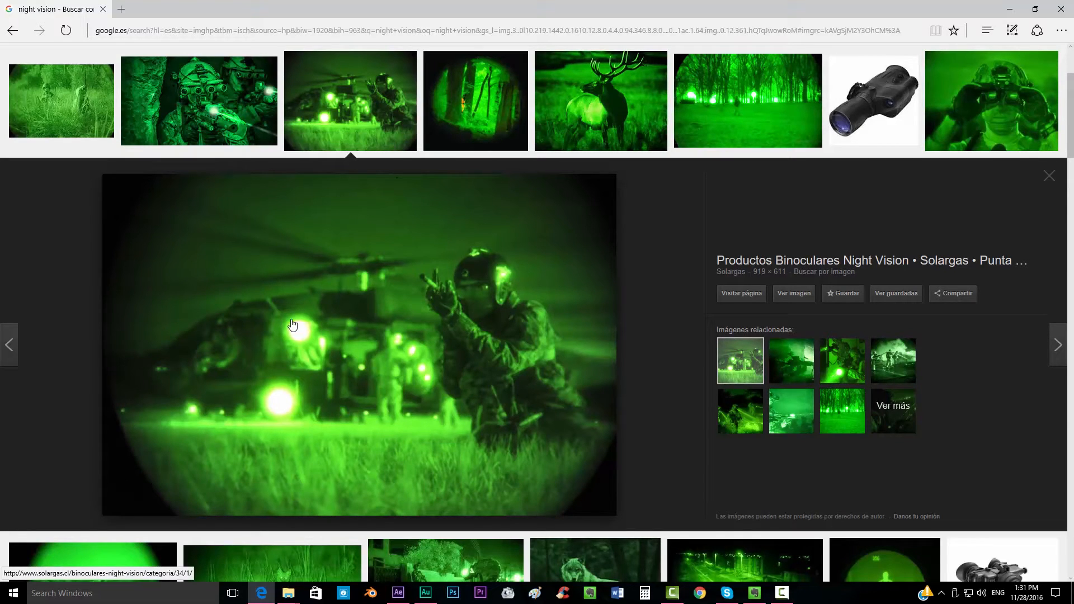
pyautogui.moveTo(476, 266)
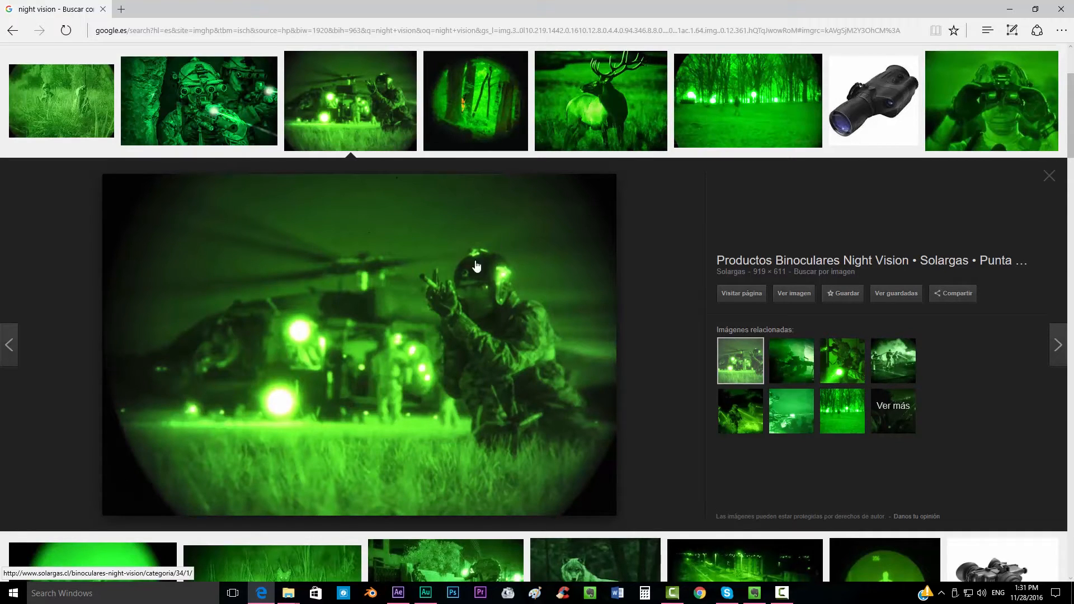
pyautogui.click(398, 593)
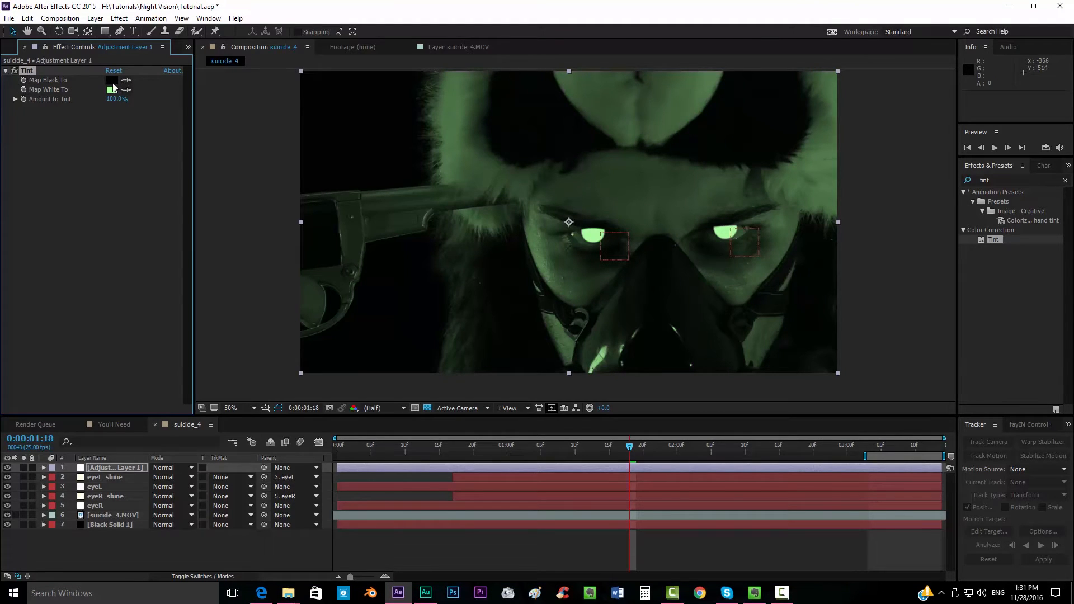
# Reset Tint to map black to black and white to white, leaving the footage greyscale
pyautogui.click(112, 81)
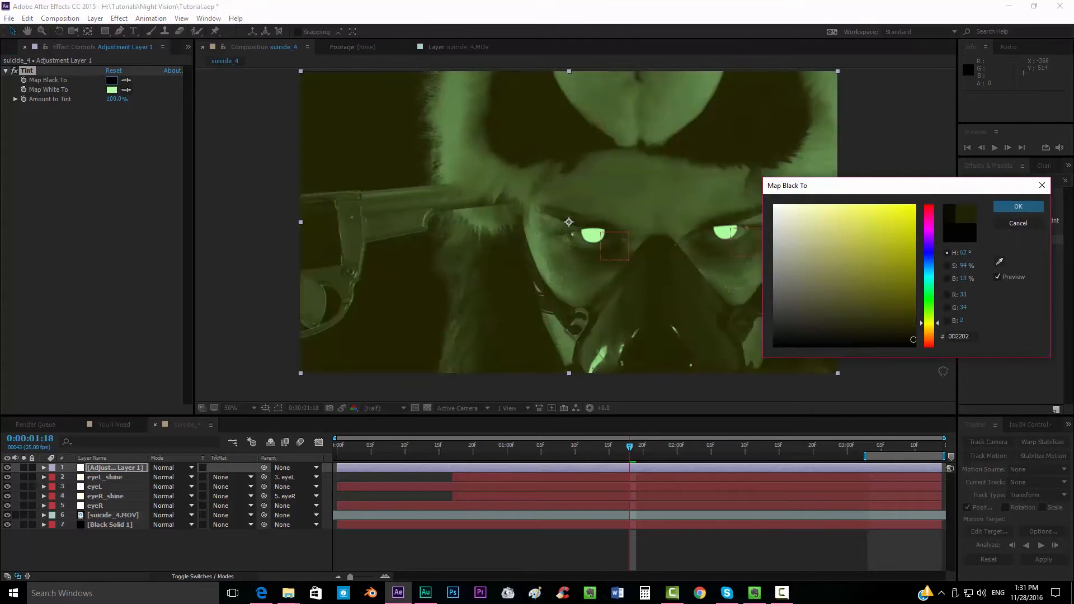
pyautogui.click(112, 90)
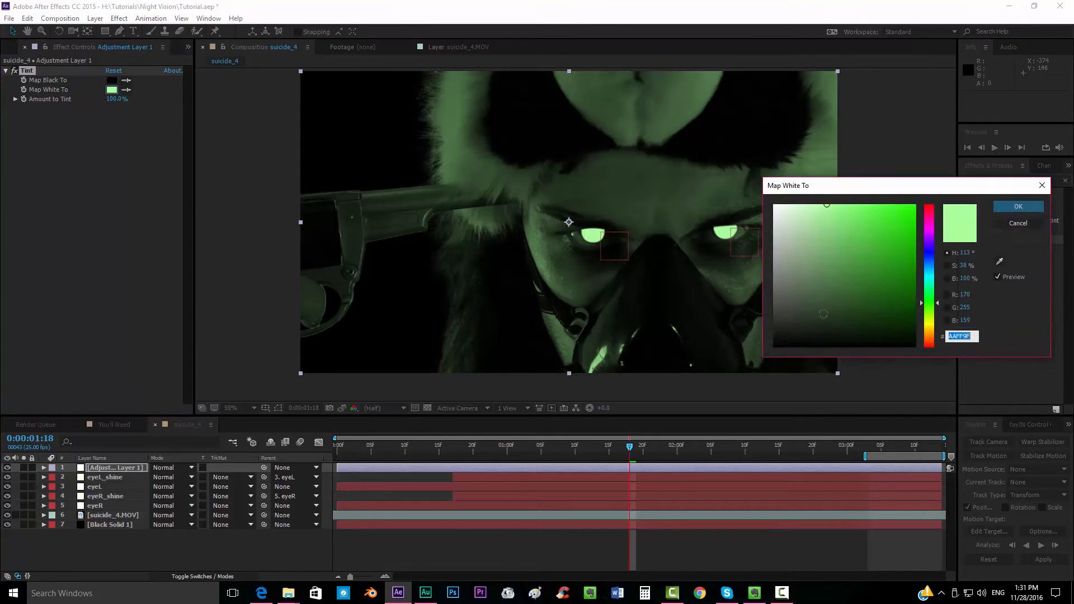
pyautogui.click(1017, 206)
pyautogui.write('coloram')
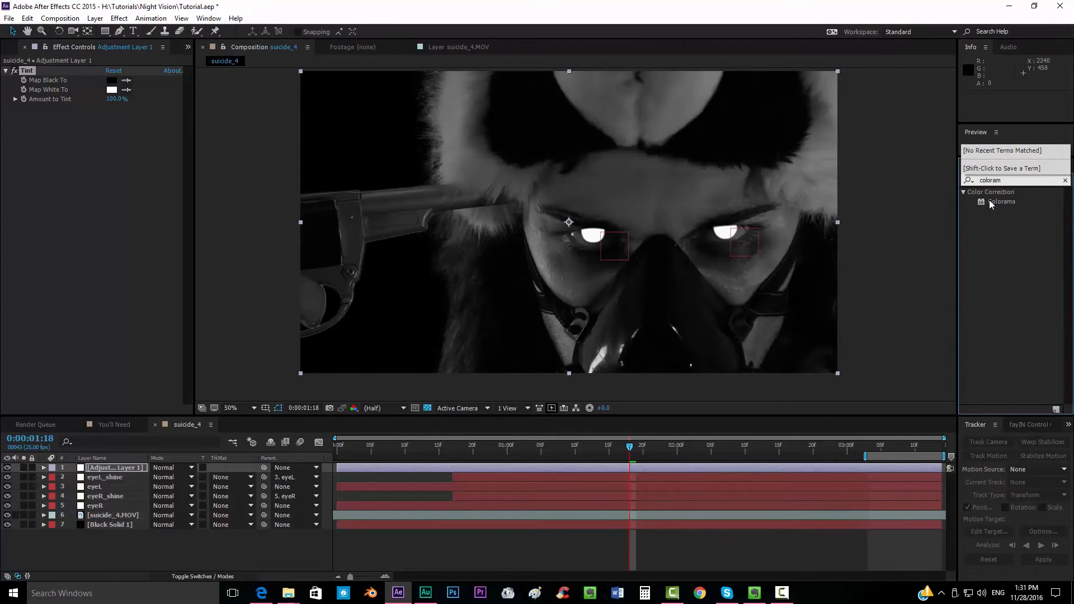
# Apply Colorama to the adjustment layer and set its Output Cycle to the Ramp Grey palette
pyautogui.doubleClick(1003, 202)
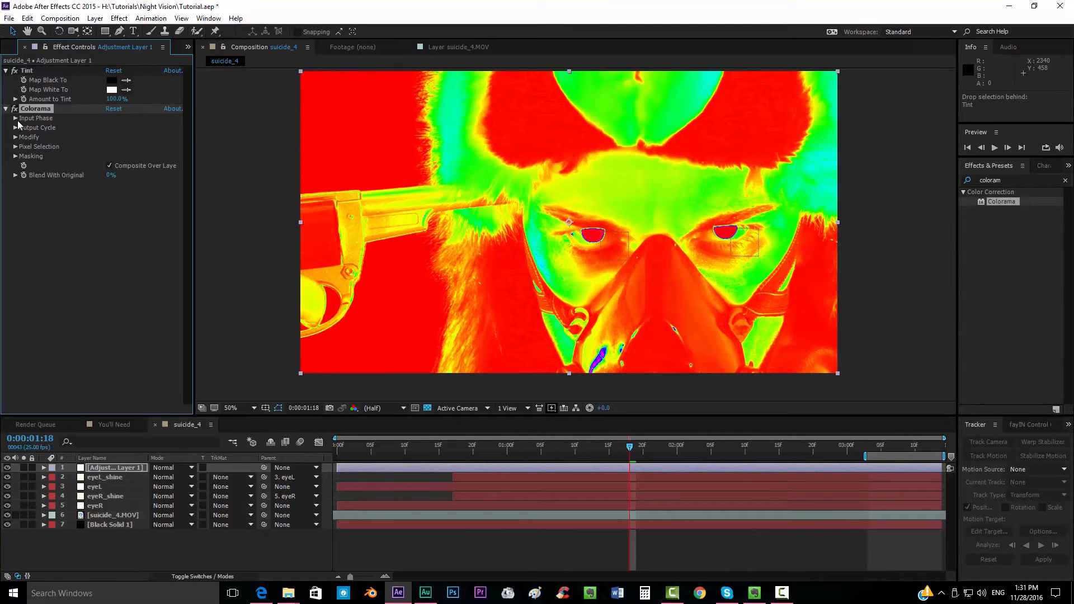
pyautogui.click(14, 128)
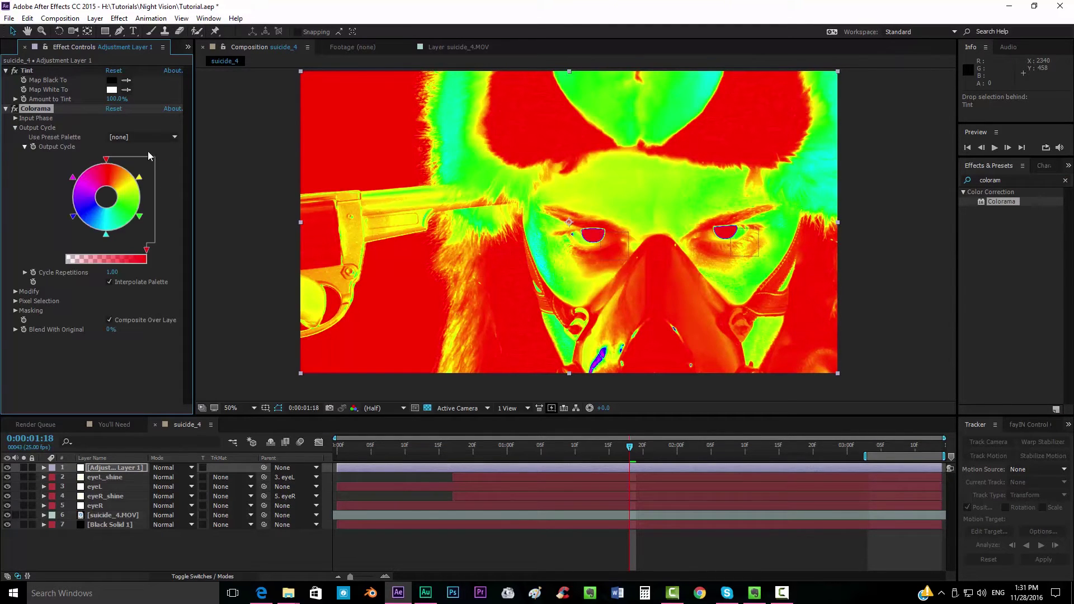
pyautogui.click(142, 137)
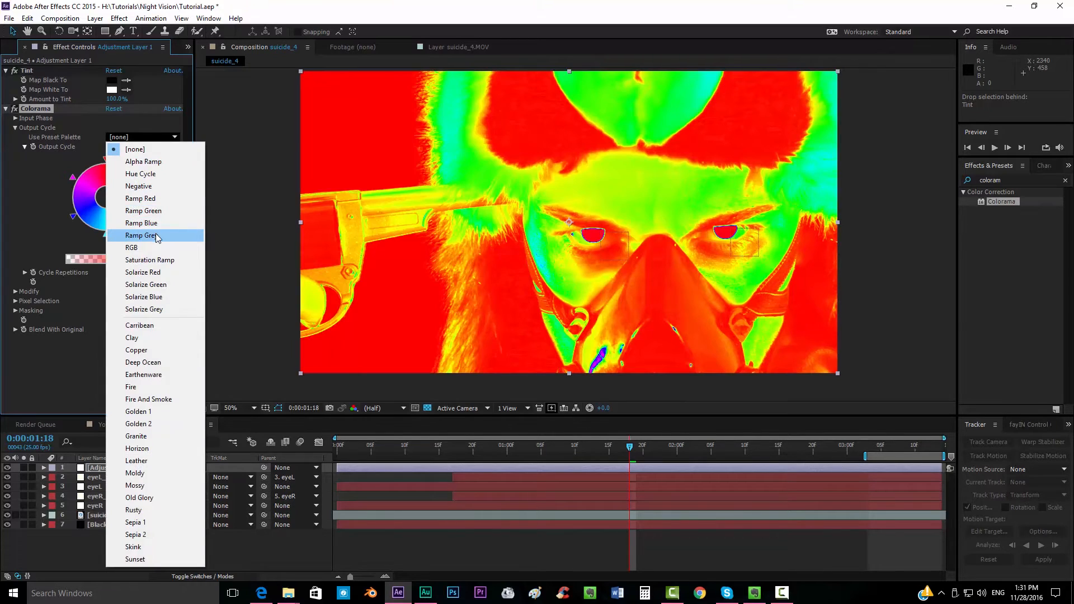
pyautogui.click(142, 235)
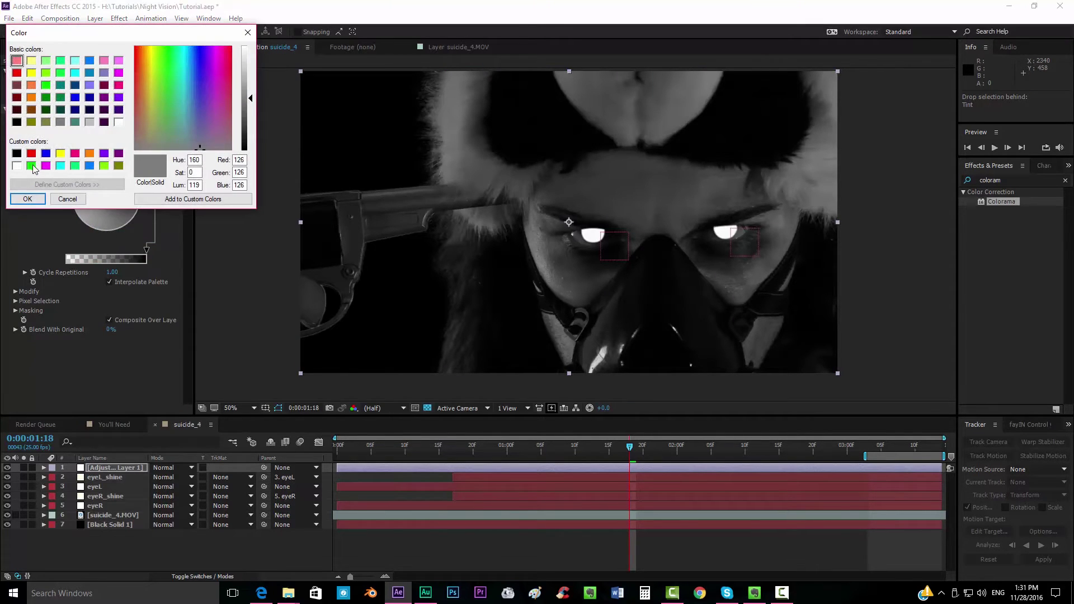
# Set the cycle's ends to bright green and very dark green for a night-vision ramp
pyautogui.click(170, 73)
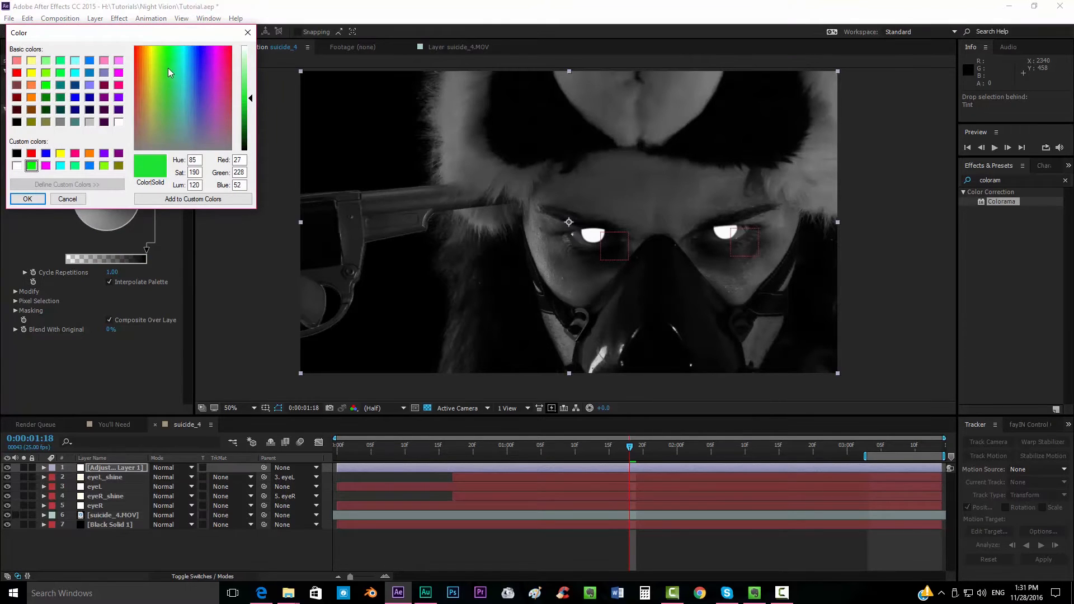
pyautogui.click(26, 199)
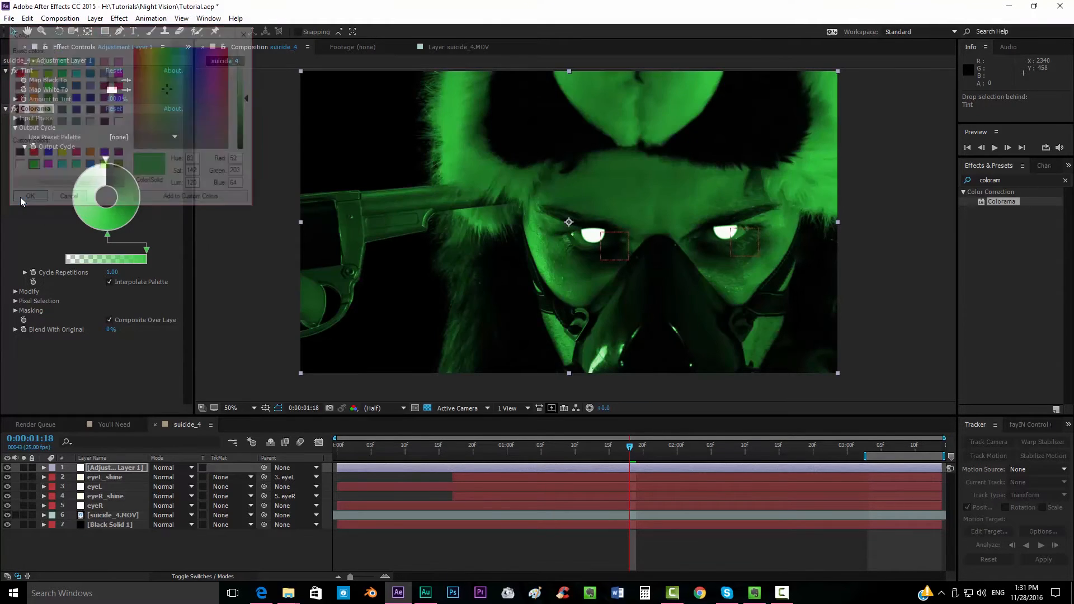
pyautogui.click(30, 196)
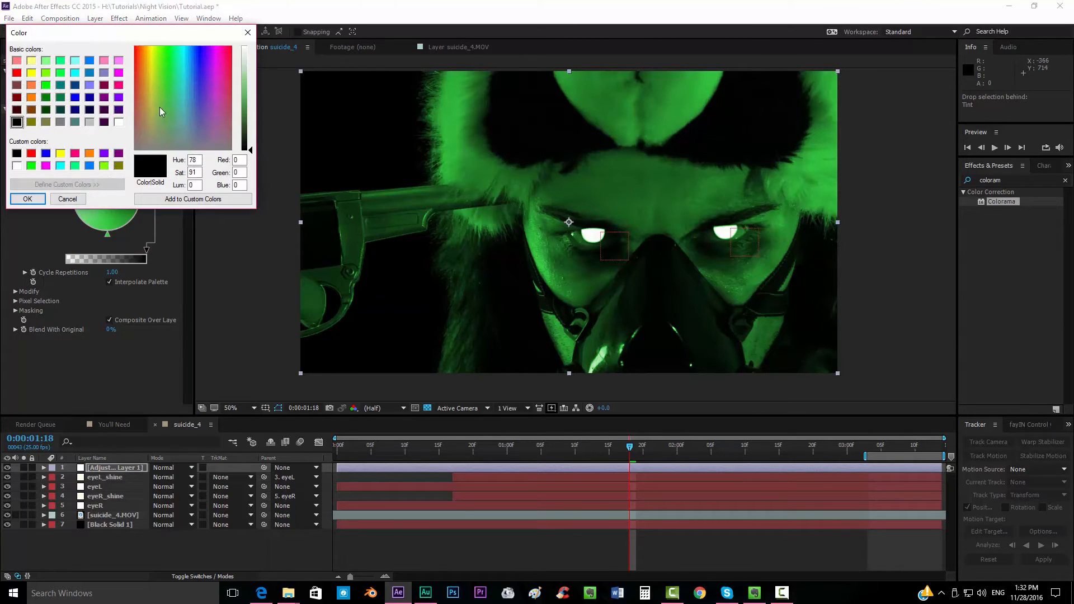
pyautogui.click(168, 75)
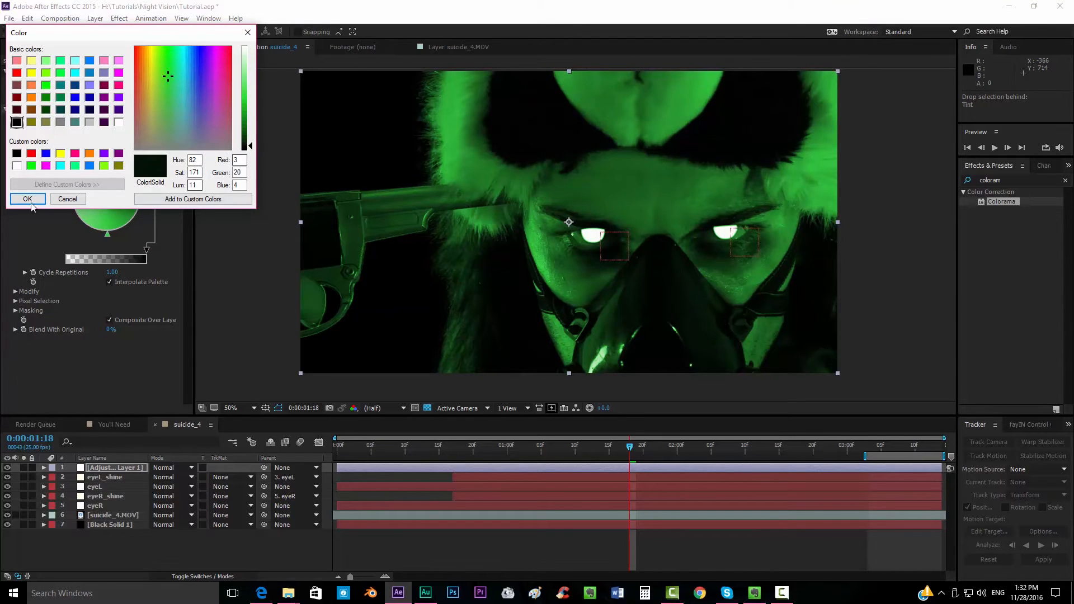
pyautogui.click(26, 199)
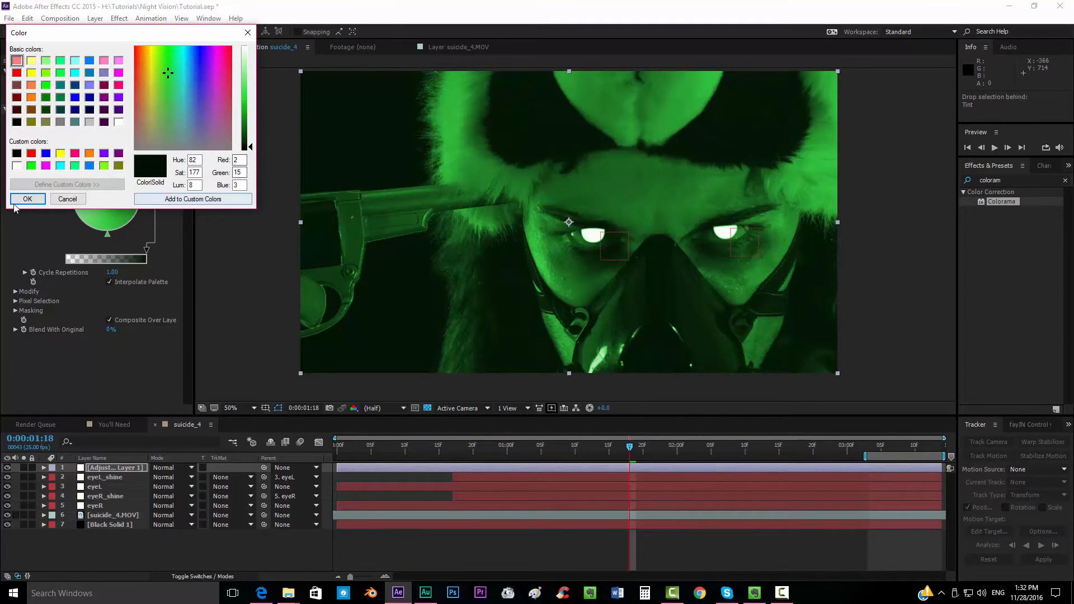
pyautogui.click(27, 199)
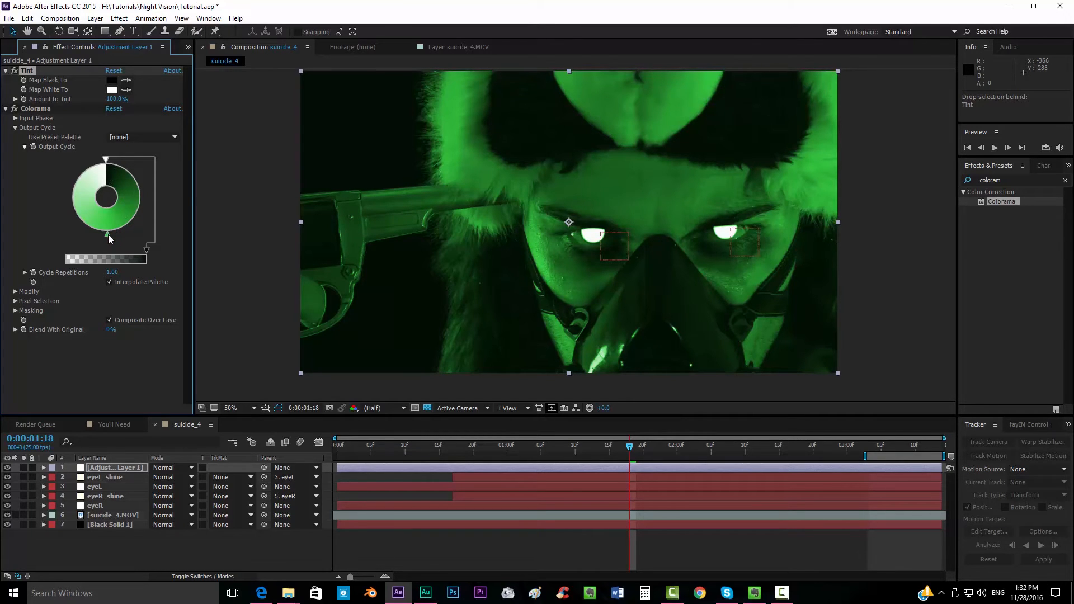
pyautogui.click(231, 407)
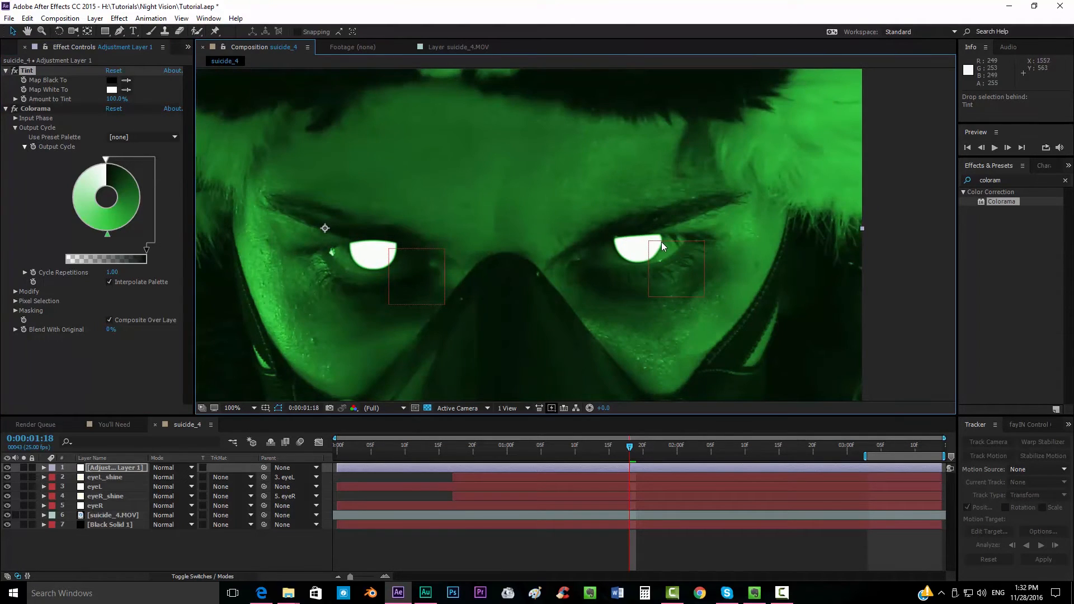
pyautogui.moveTo(651, 260)
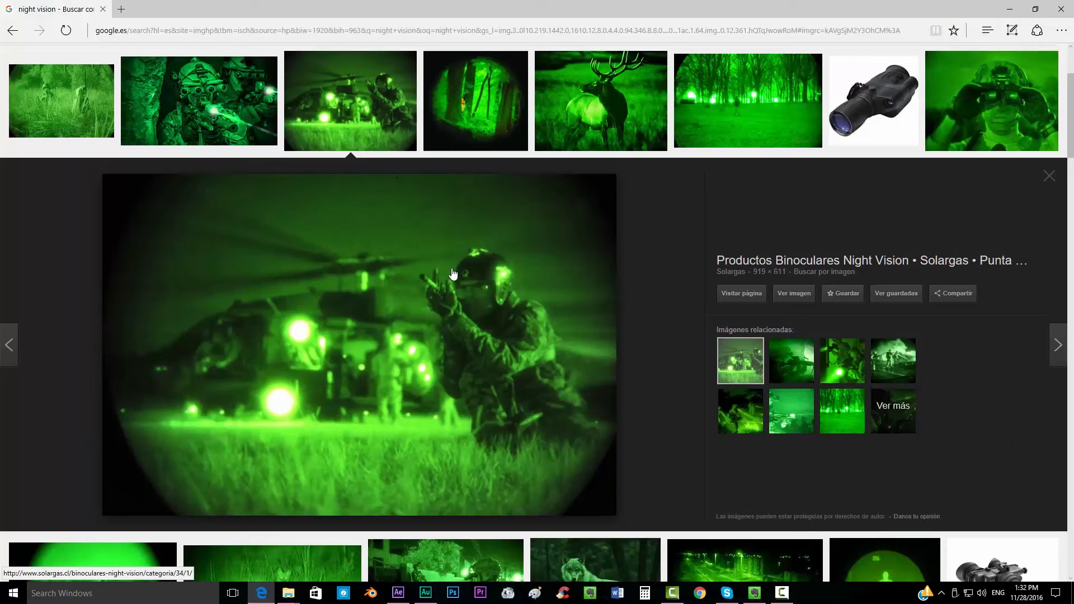
pyautogui.moveTo(425, 593)
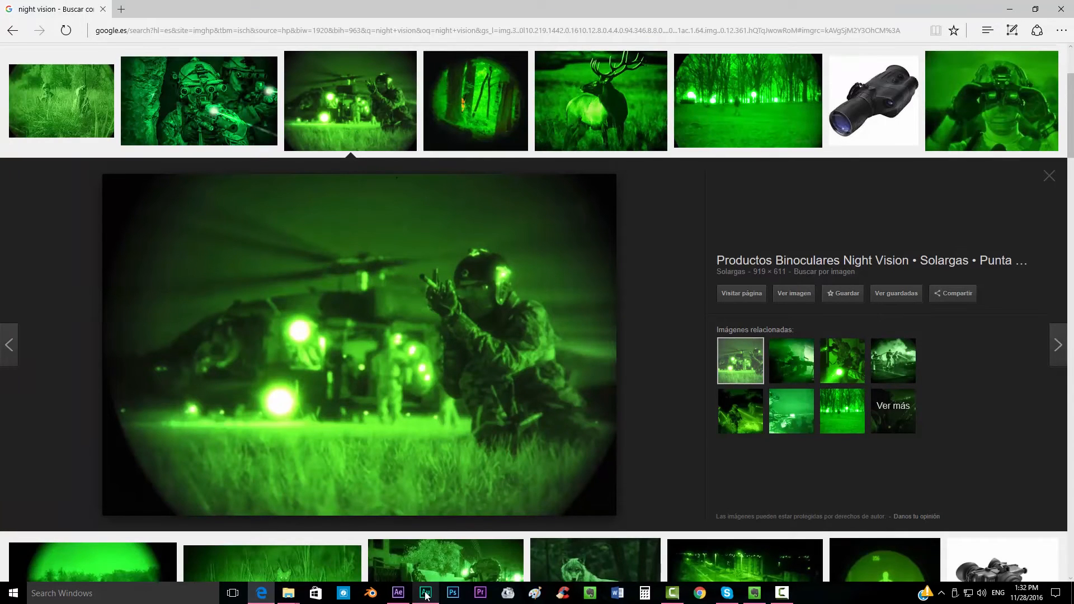
# Return from the reference image to the After Effects project
pyautogui.click(398, 593)
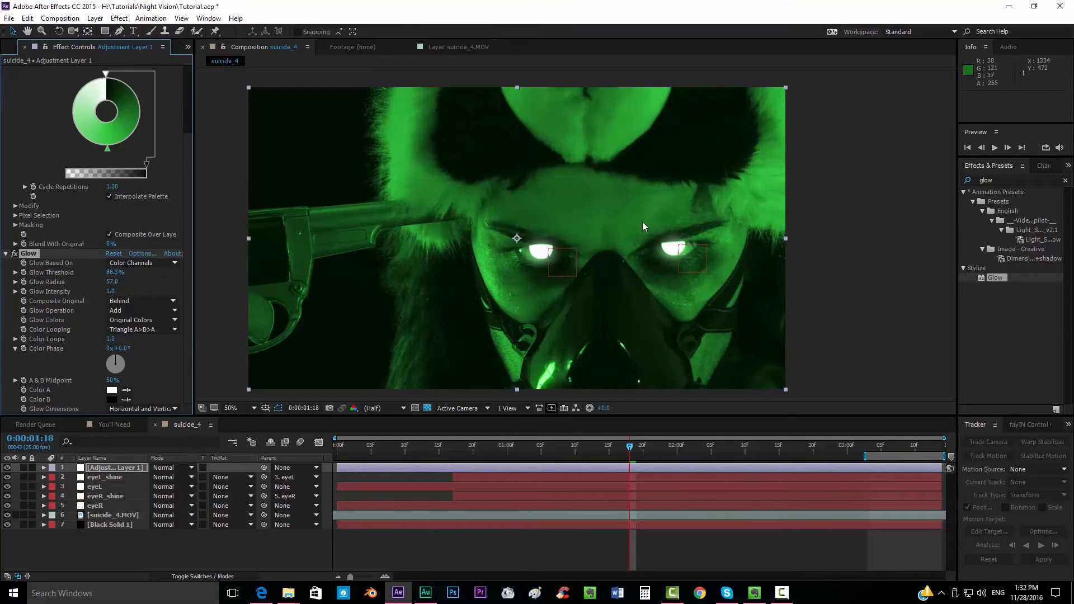
# Zoom the viewer to 100% and lower Glow Radius from 57 to 14 around the eyes
pyautogui.click(230, 407)
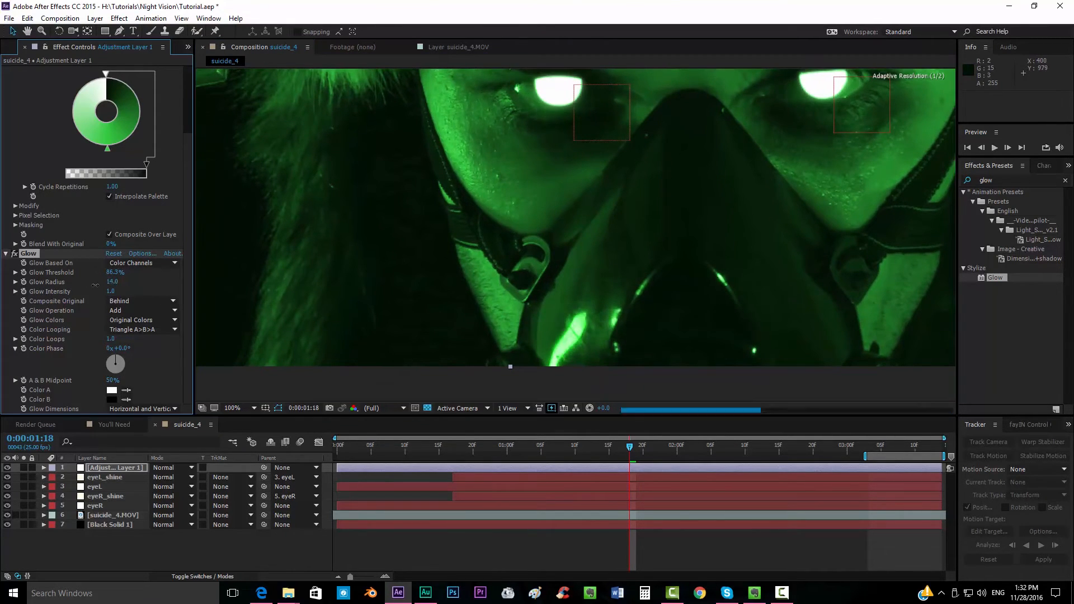
pyautogui.click(111, 282)
pyautogui.write('add')
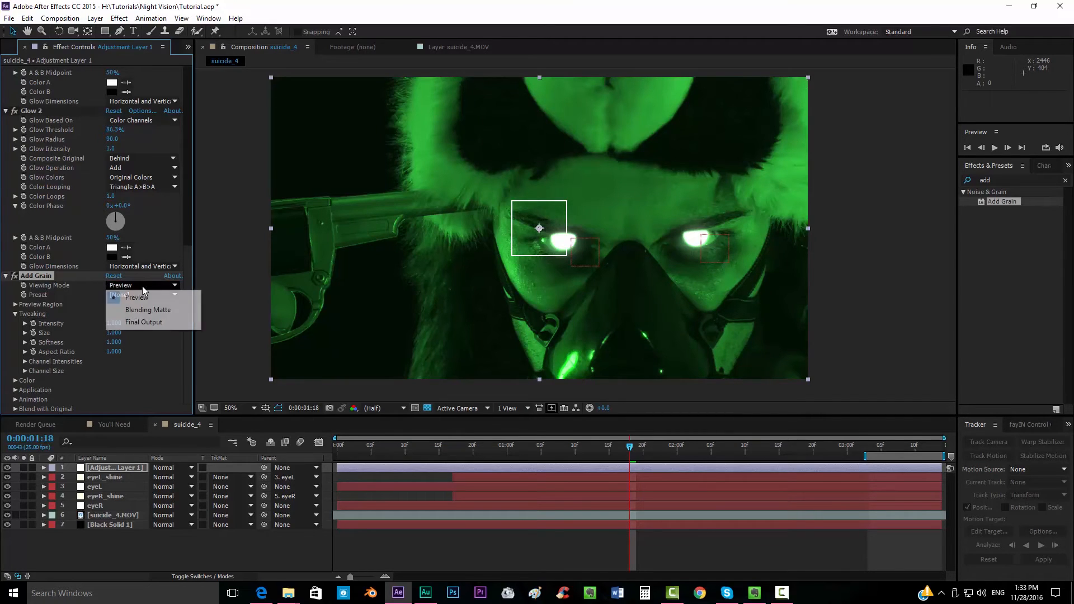
pyautogui.moveTo(144, 322)
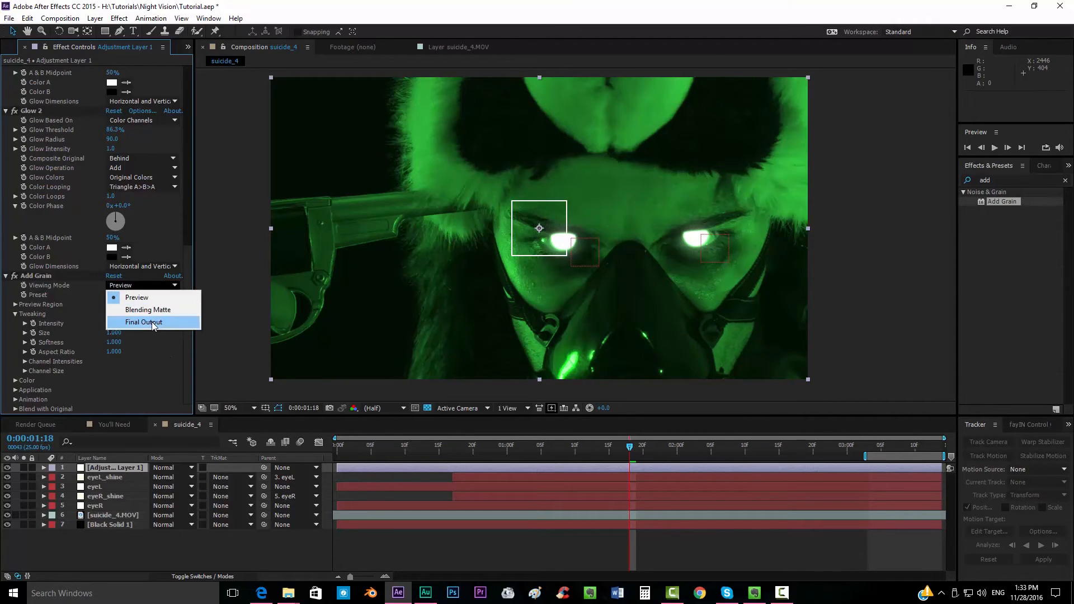
# Set Add Grain's Viewing Mode to Final Output so grain renders over the shot
pyautogui.click(144, 322)
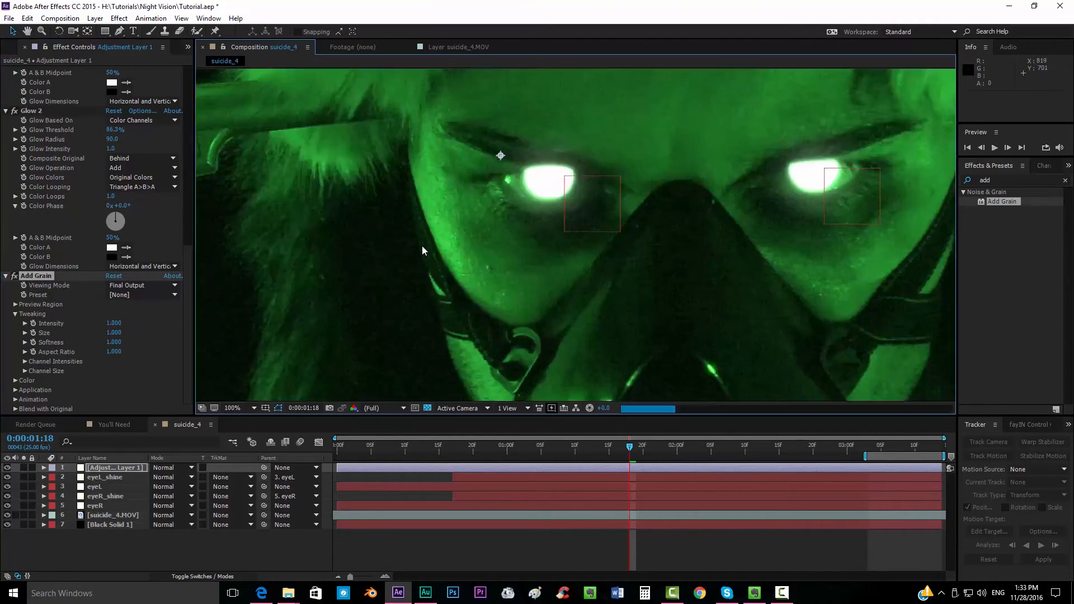
pyautogui.click(233, 407)
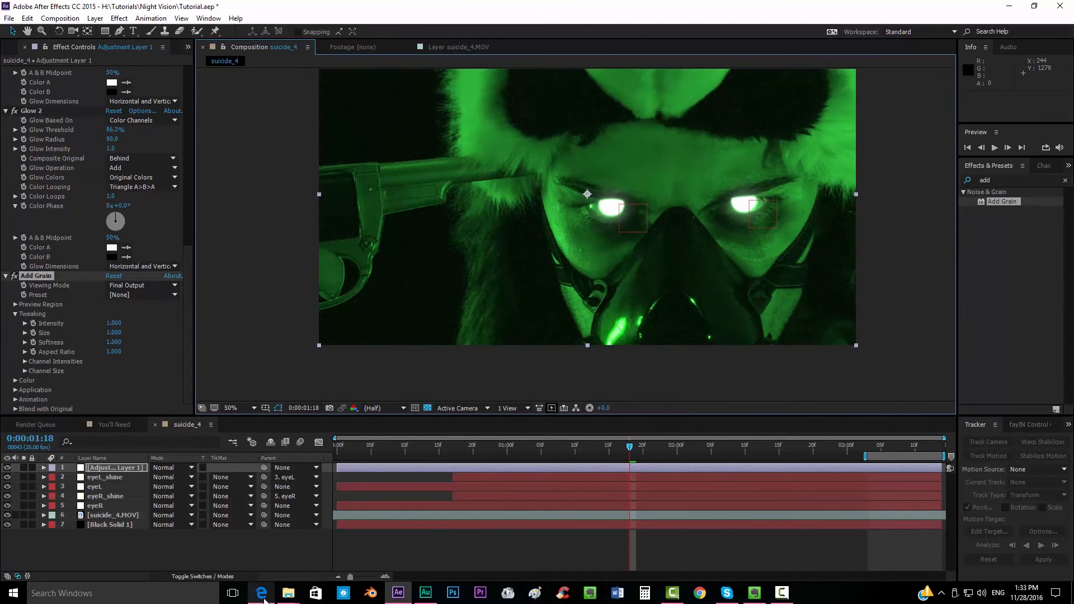
# View the night-vision street scene reference on Google Images, then return to After Effects
pyautogui.click(261, 593)
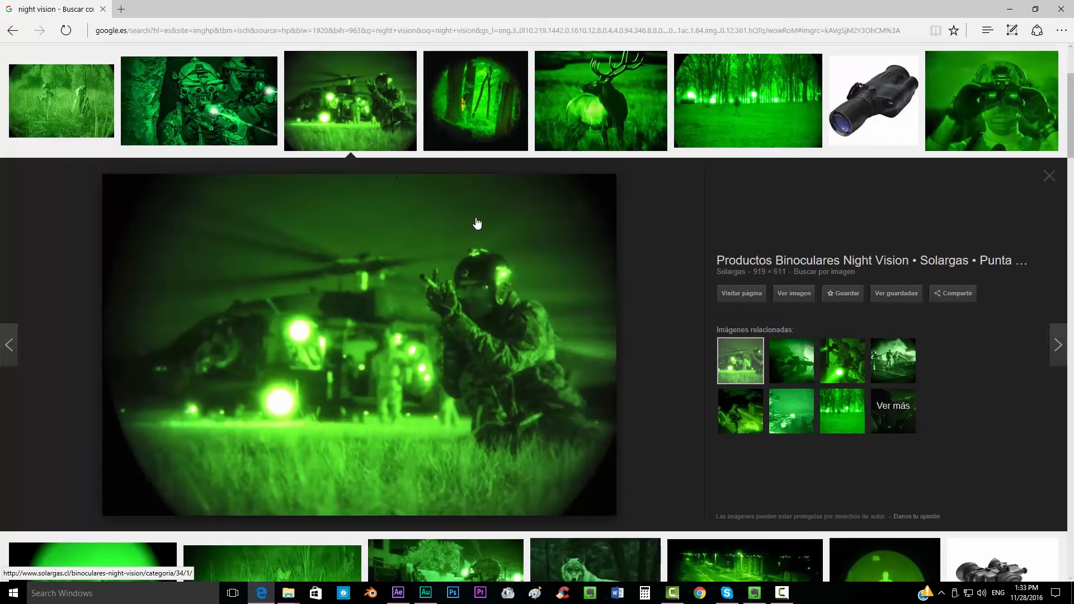
pyautogui.scroll(-3)
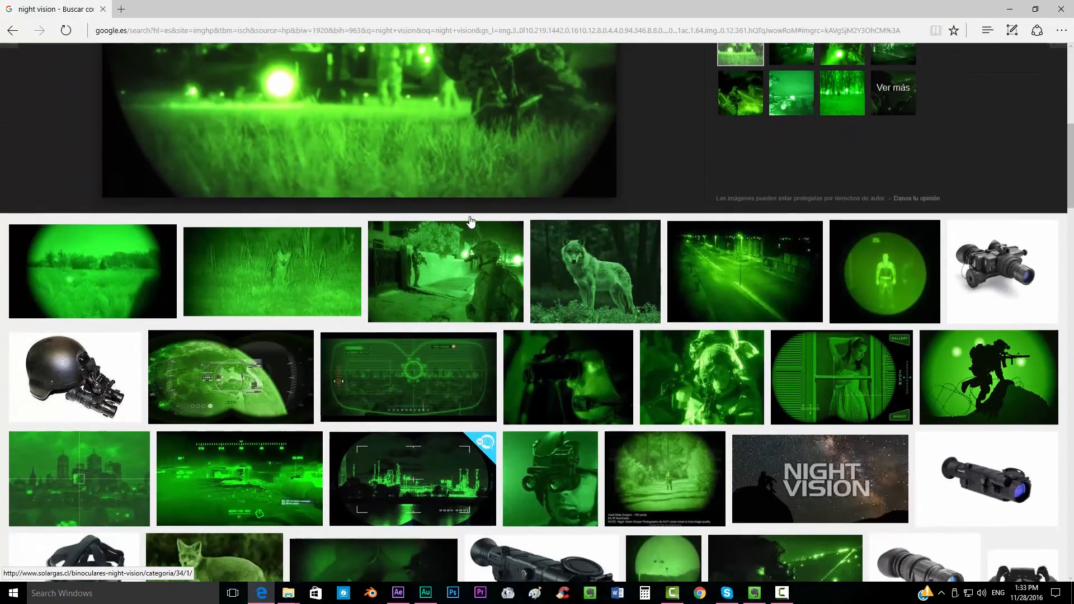
pyautogui.click(744, 270)
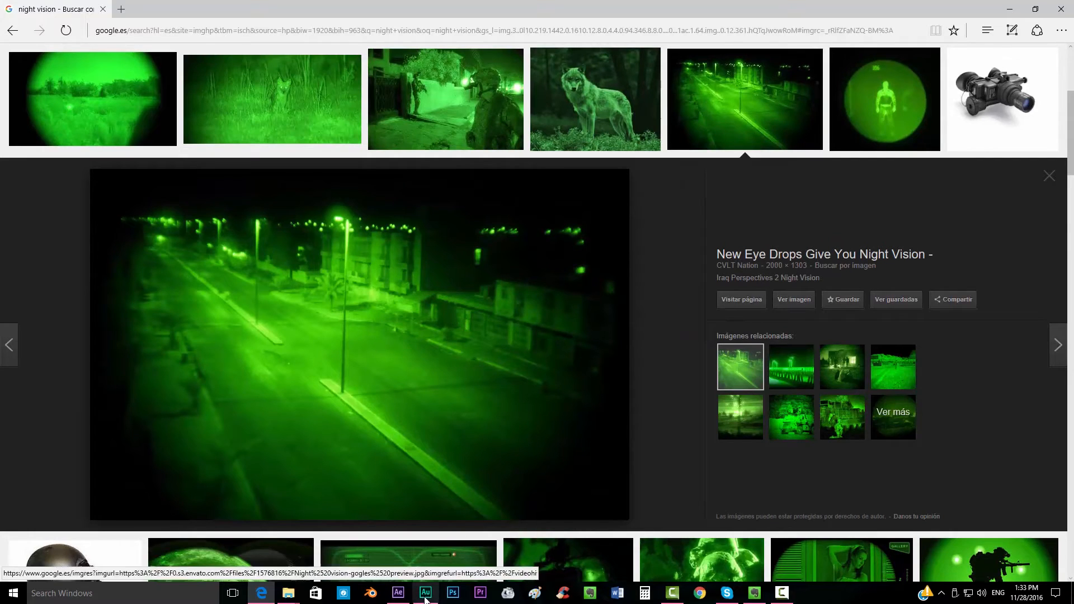
pyautogui.click(398, 593)
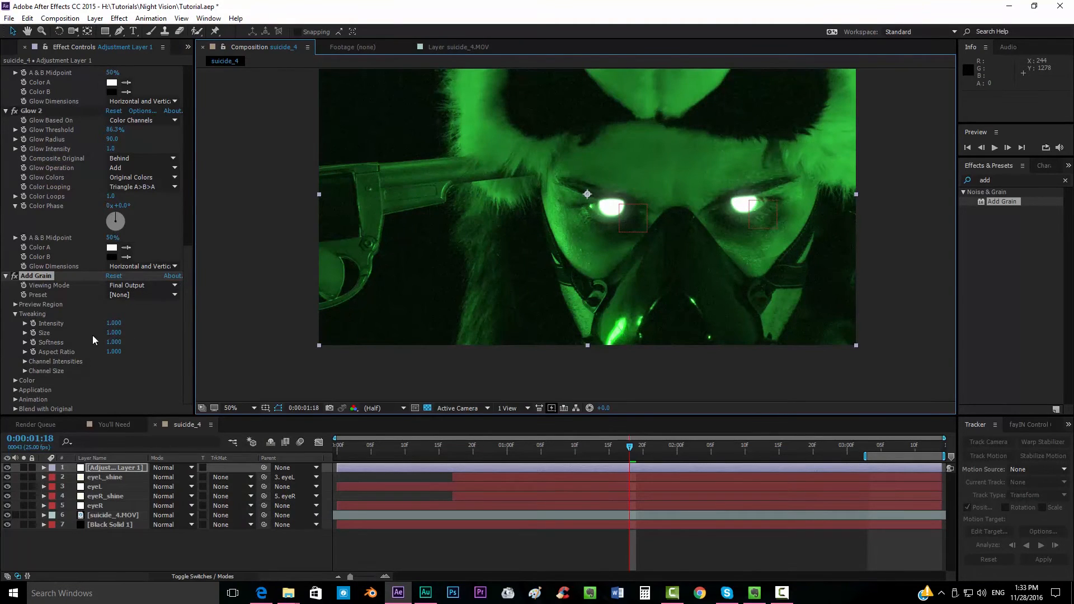
# Set Add Grain Intensity to 0.2 and Size to 2.0, then check a later frame
pyautogui.doubleClick(114, 322)
pyautogui.write('0.250')
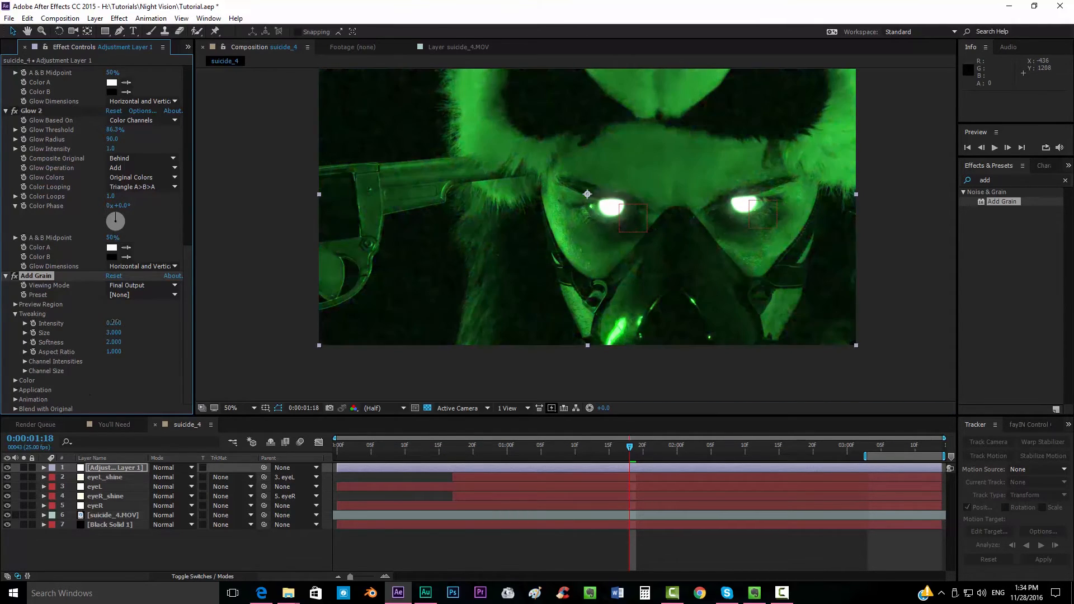
pyautogui.doubleClick(113, 323)
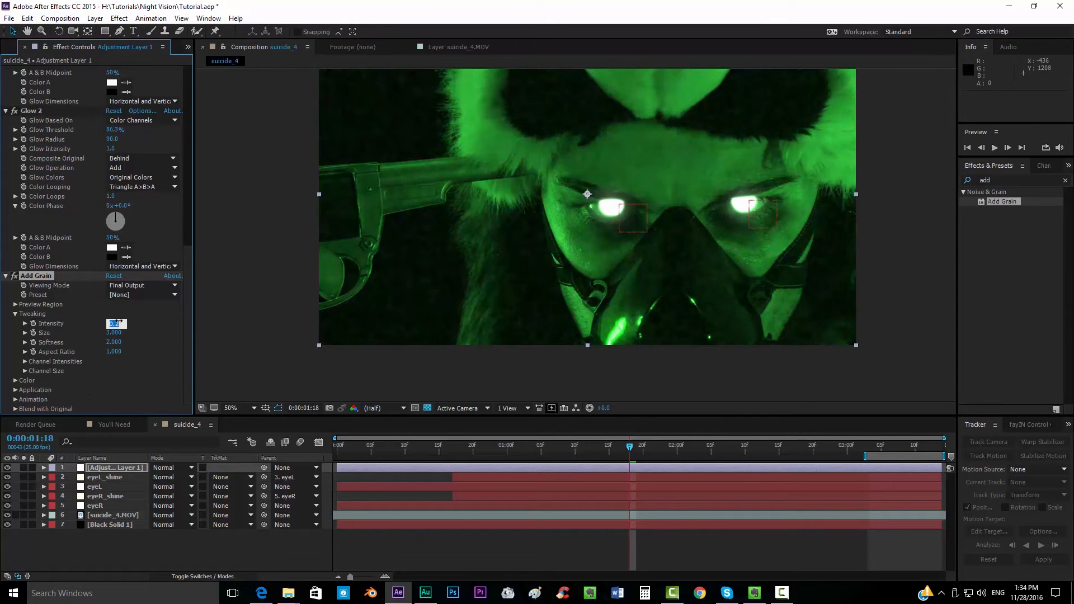
pyautogui.click(114, 333)
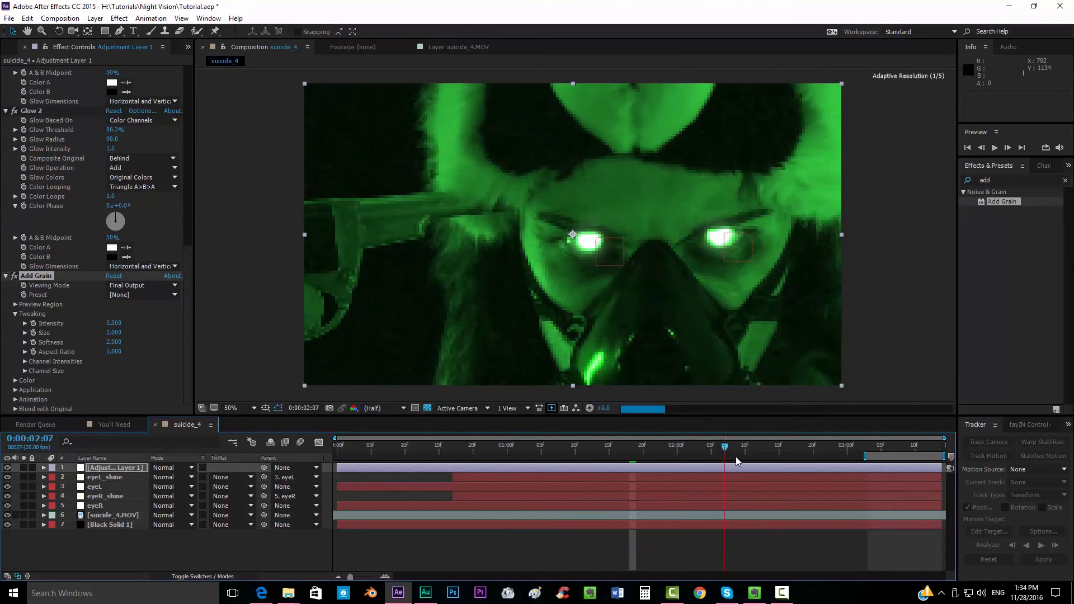
pyautogui.click(540, 448)
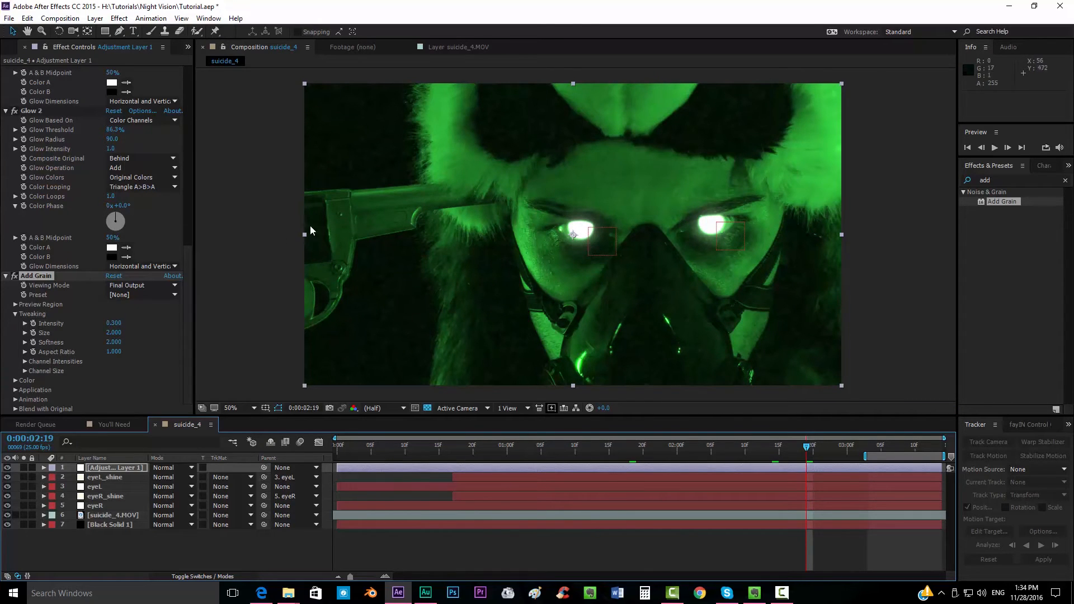
pyautogui.moveTo(331, 252)
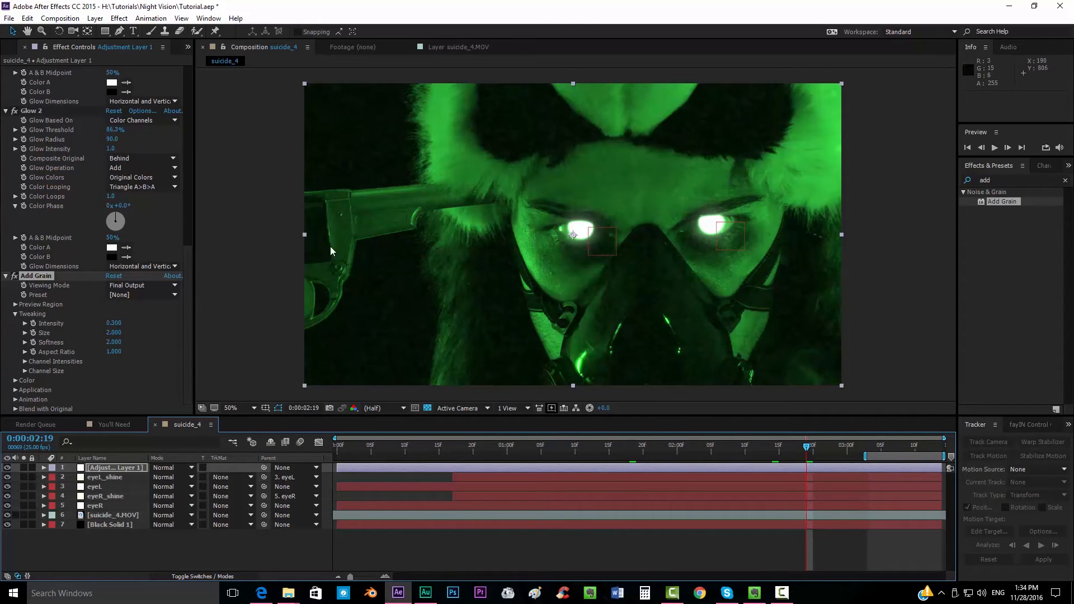
pyautogui.moveTo(287, 593)
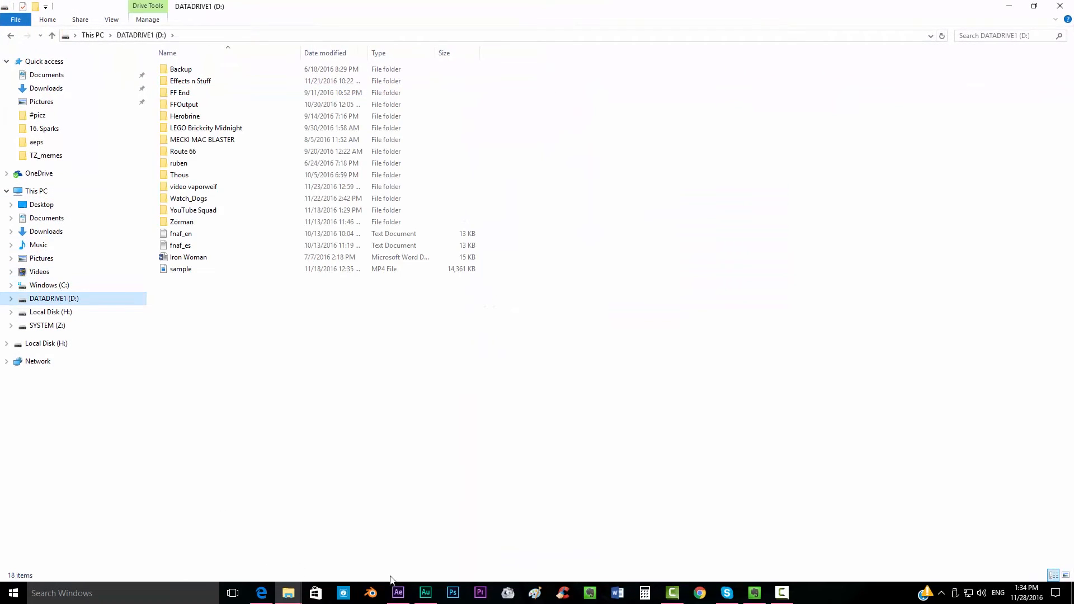
# Import the BadTracking image sequence from the VHS Tape folder
pyautogui.click(397, 593)
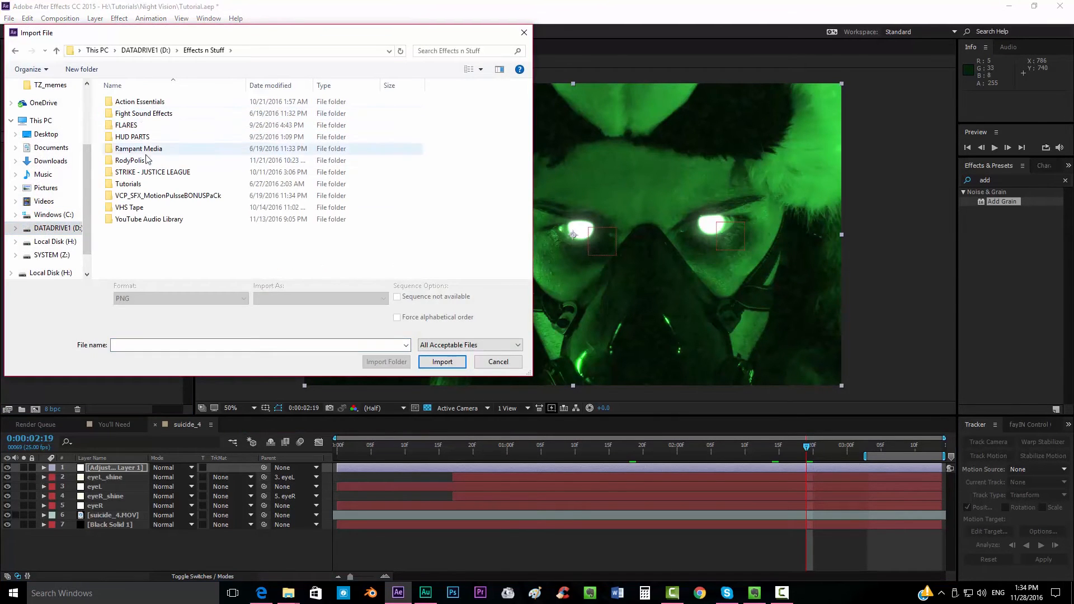
pyautogui.doubleClick(130, 207)
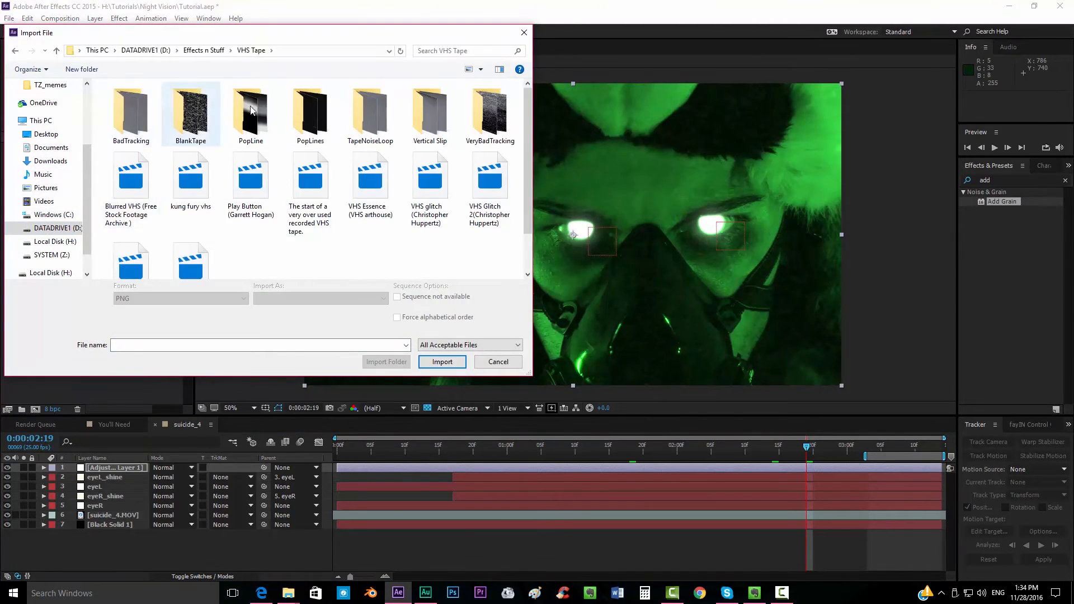
pyautogui.doubleClick(131, 109)
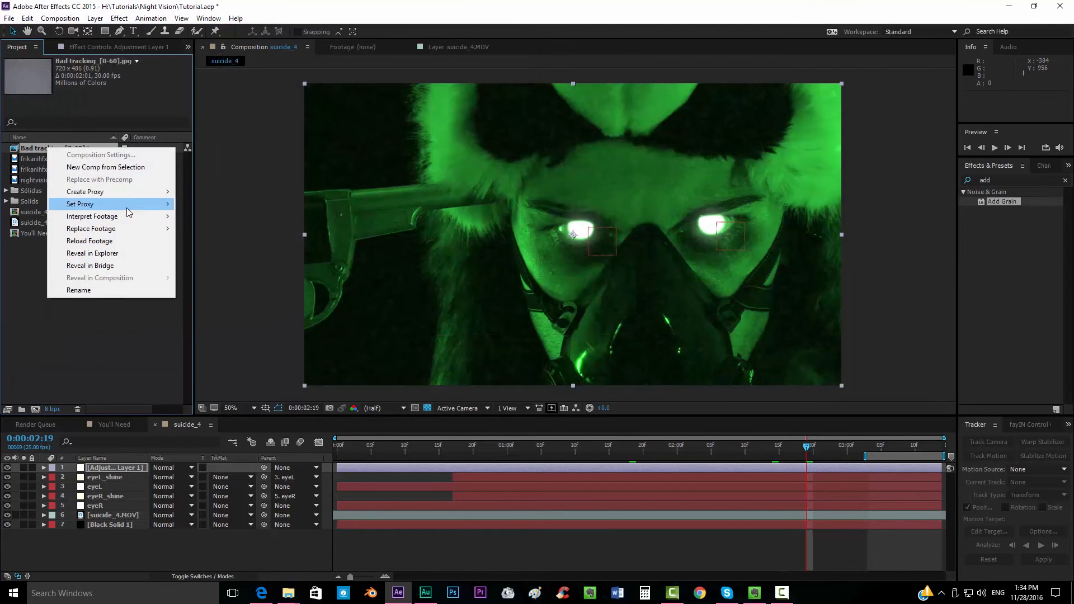
# Interpret the sequence at 30 fps with looping via Interpret Footage
pyautogui.click(91, 216)
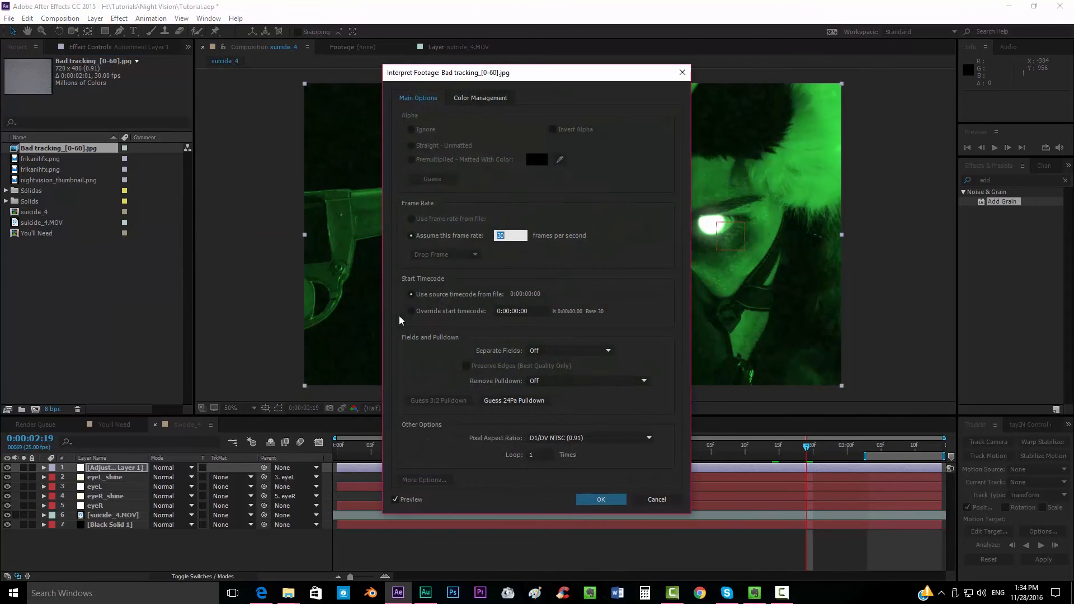
pyautogui.click(532, 454)
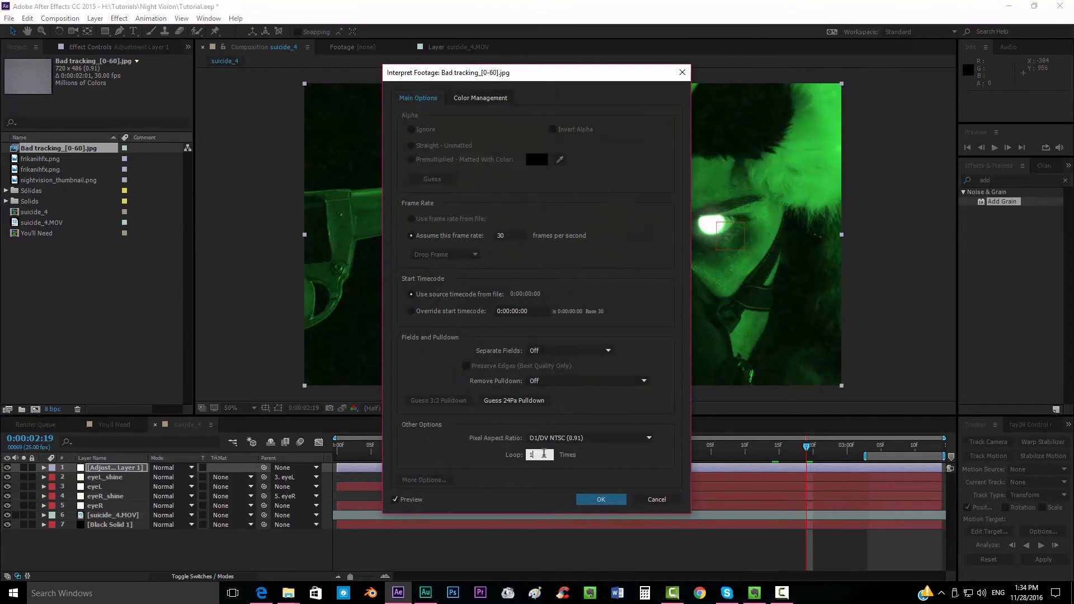
pyautogui.click(600, 499)
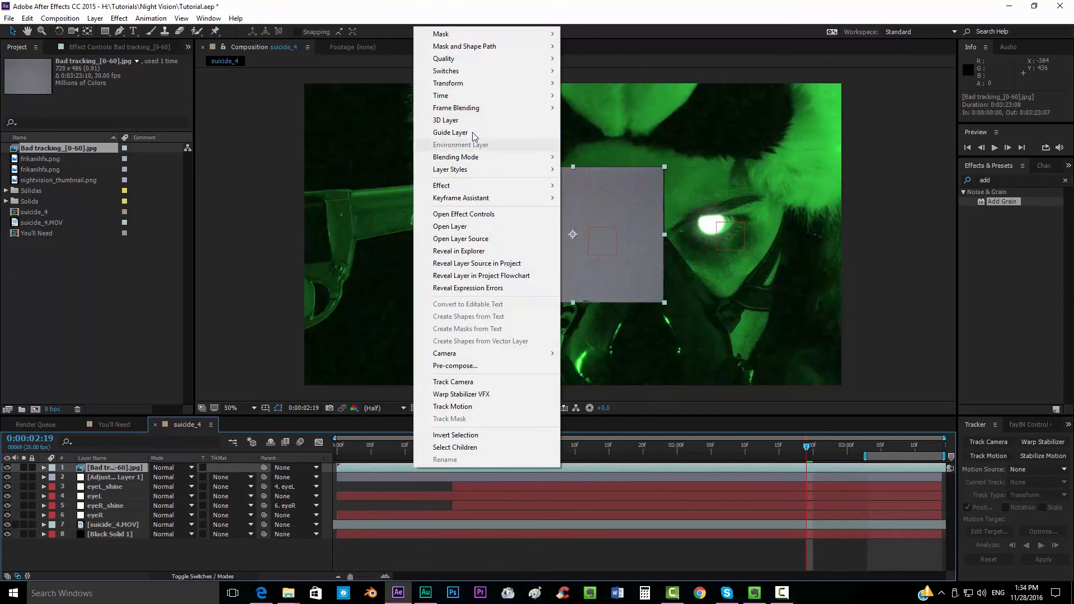
# Fit the Bad tracking noise layer to the comp and blend it in Hard Light
pyautogui.click(450, 226)
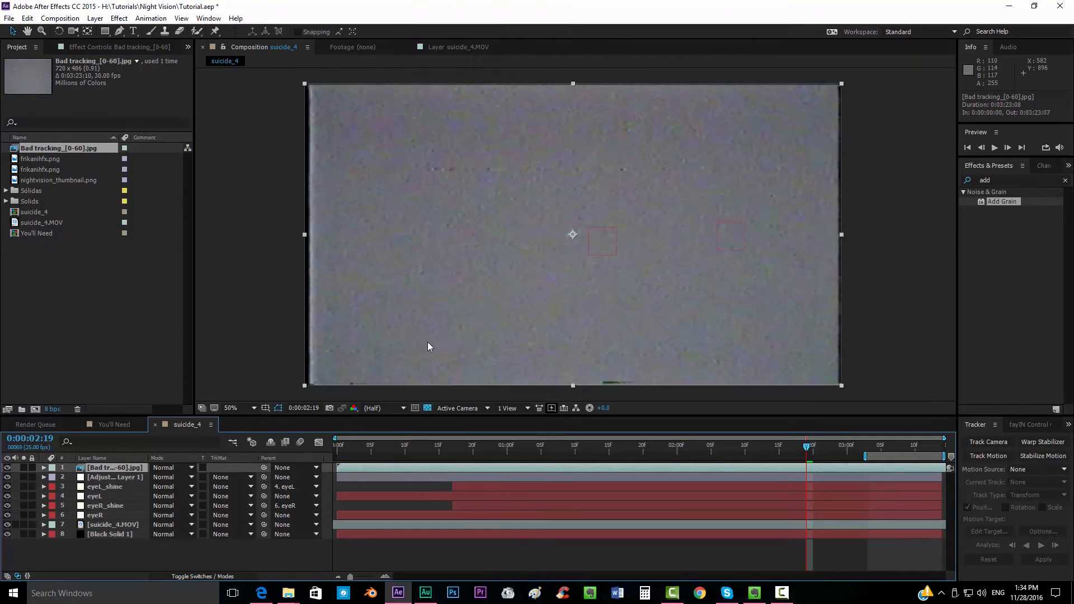
pyautogui.click(172, 468)
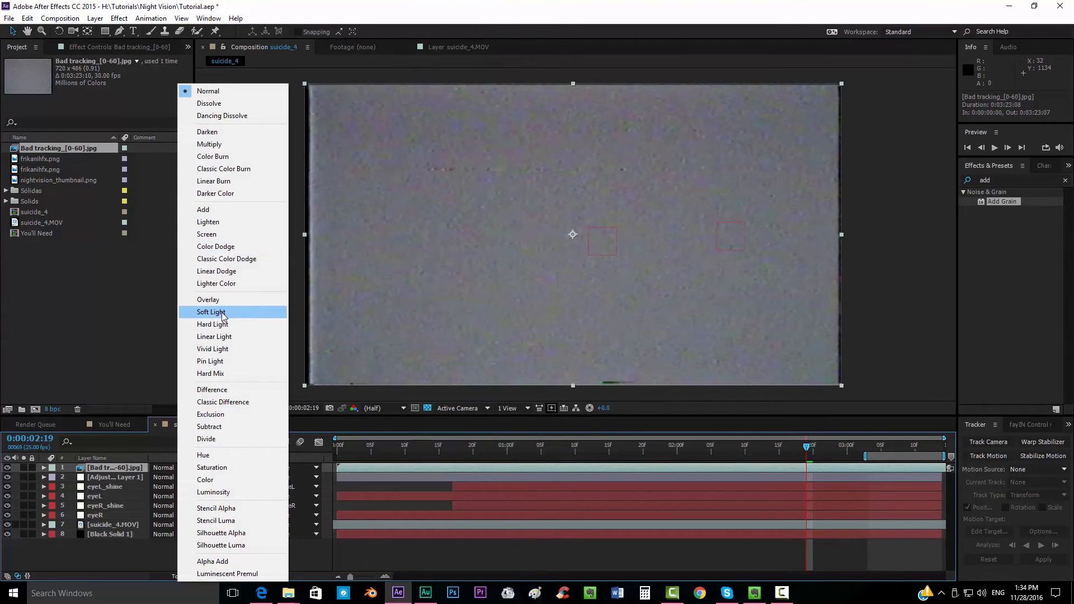
pyautogui.click(213, 325)
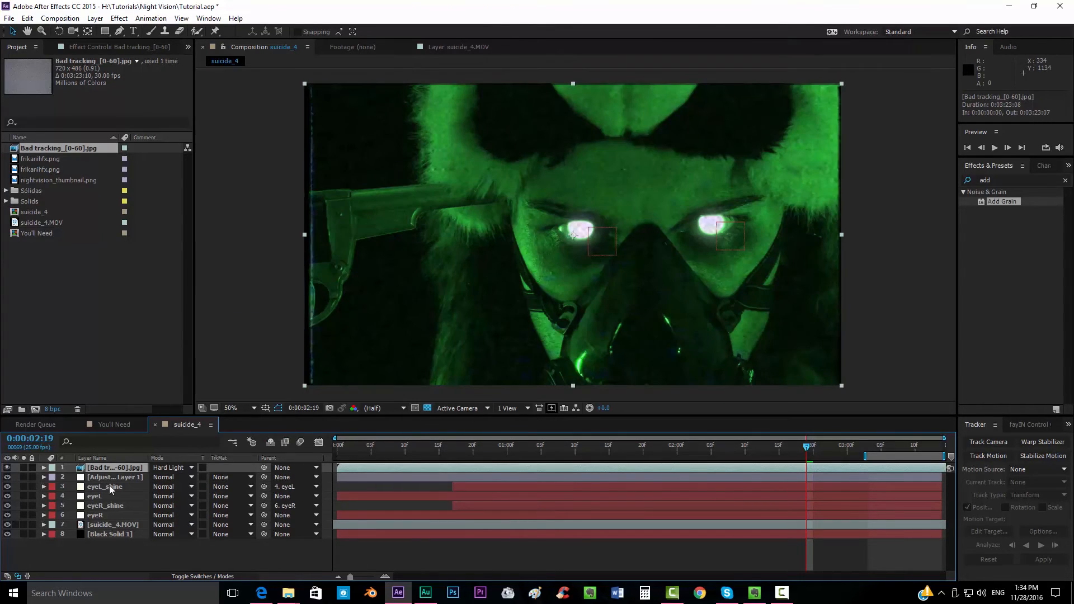
# Scrub through a few frames to check the Hard Light noise overlay
pyautogui.click(114, 476)
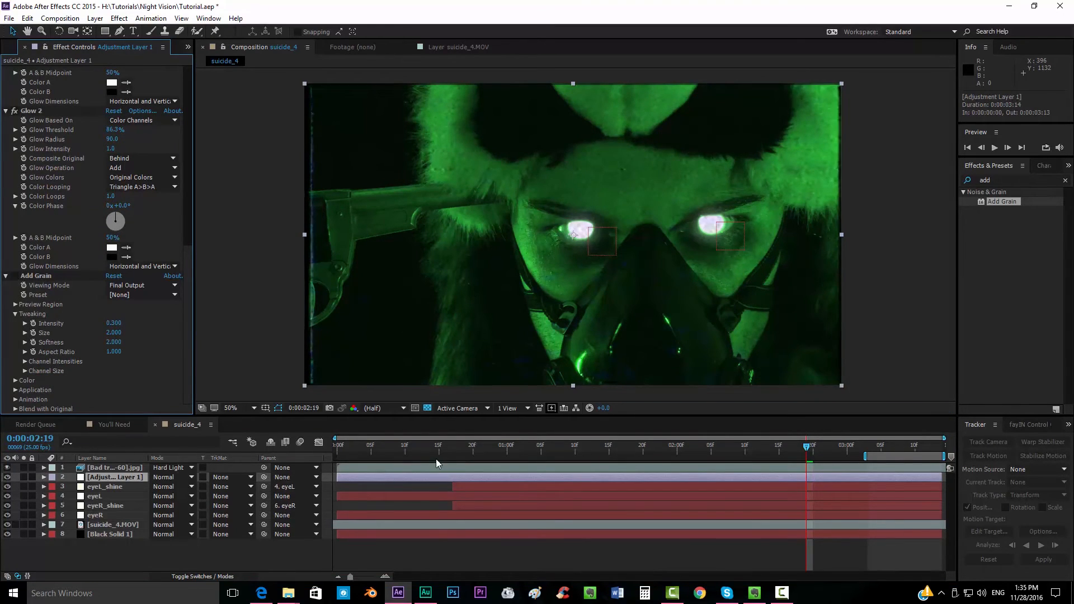
pyautogui.click(594, 445)
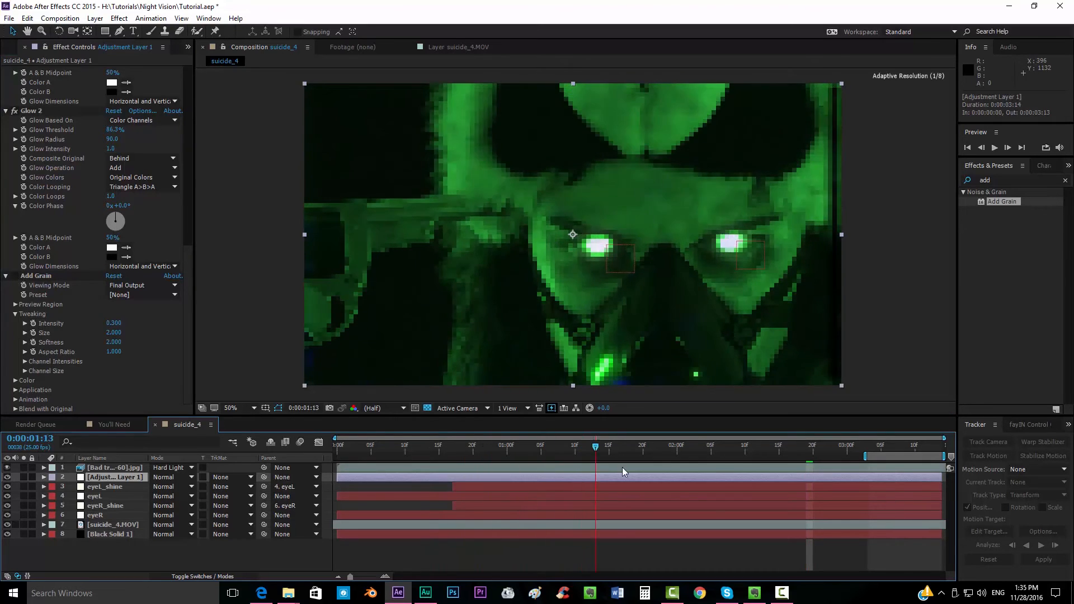
pyautogui.click(710, 446)
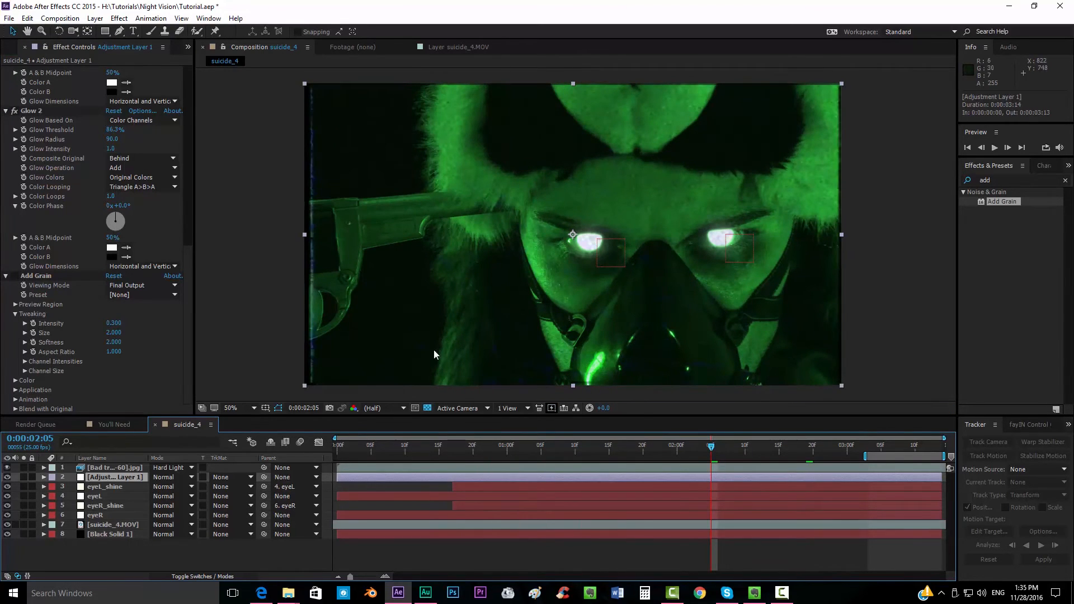
pyautogui.click(113, 467)
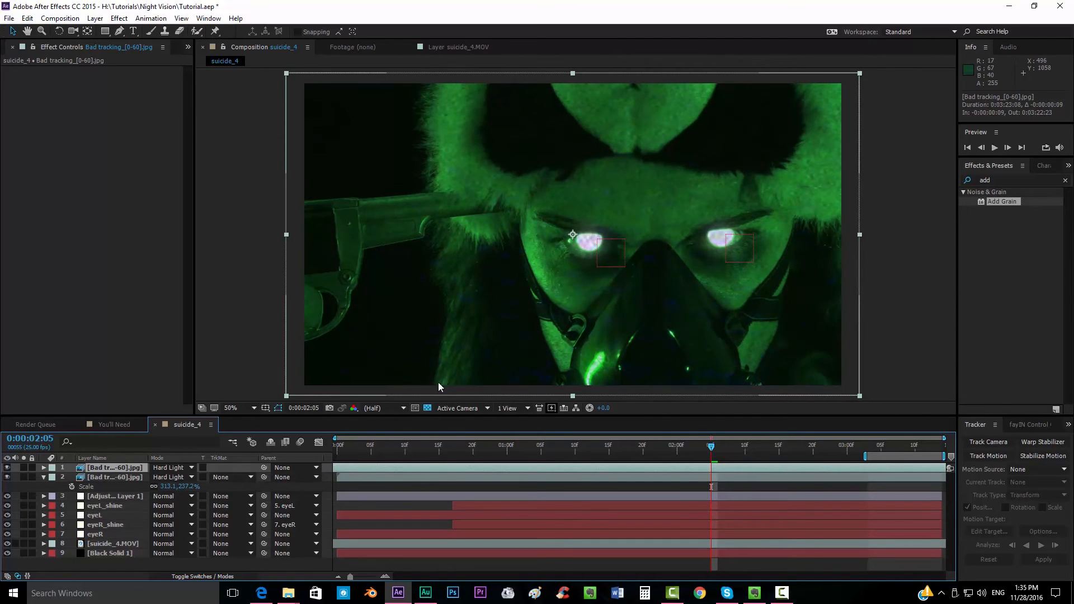
# Set the work area end and RAM preview the comp with both Hard Light noise layers
pyautogui.click(589, 446)
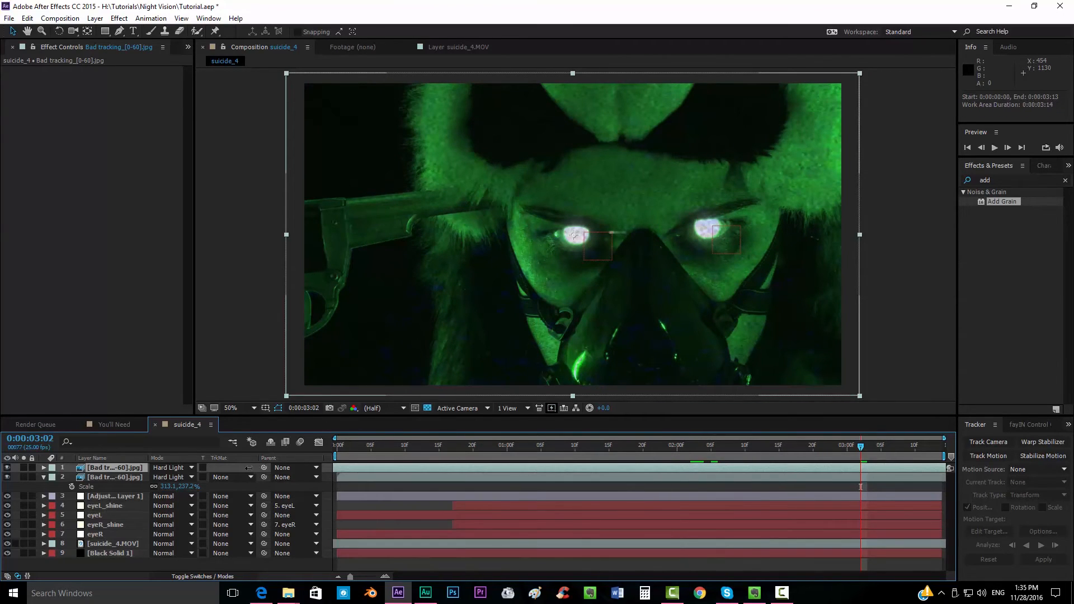
pyautogui.click(967, 147)
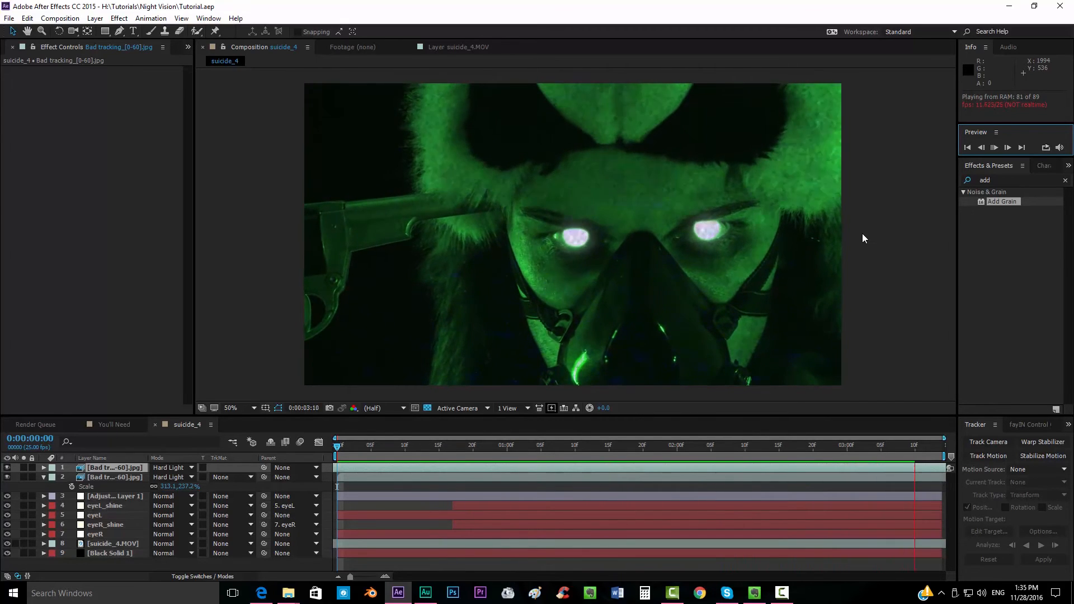
pyautogui.click(1007, 146)
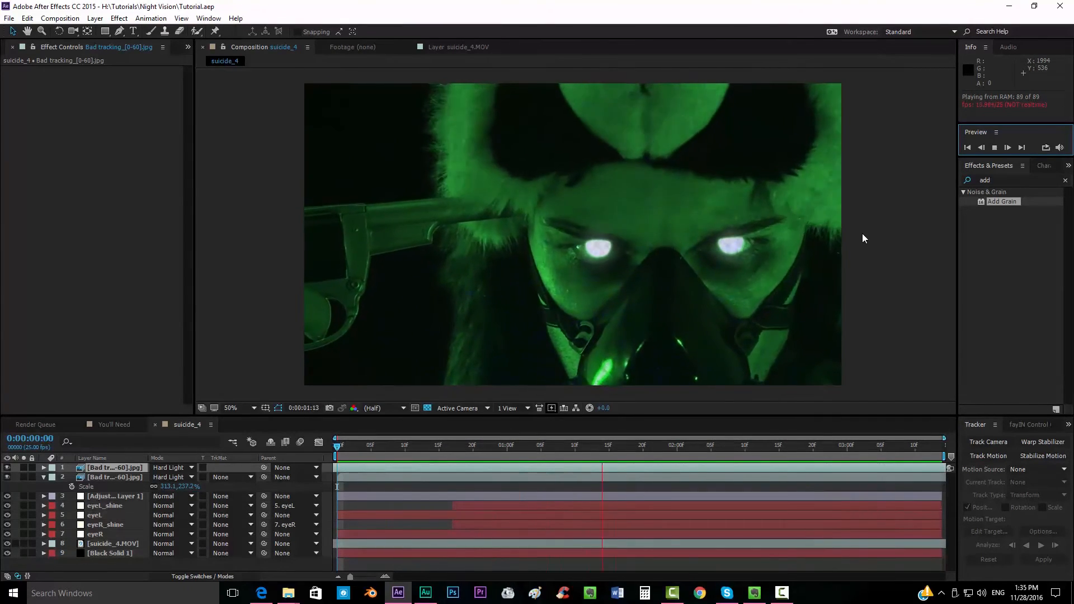
pyautogui.click(602, 445)
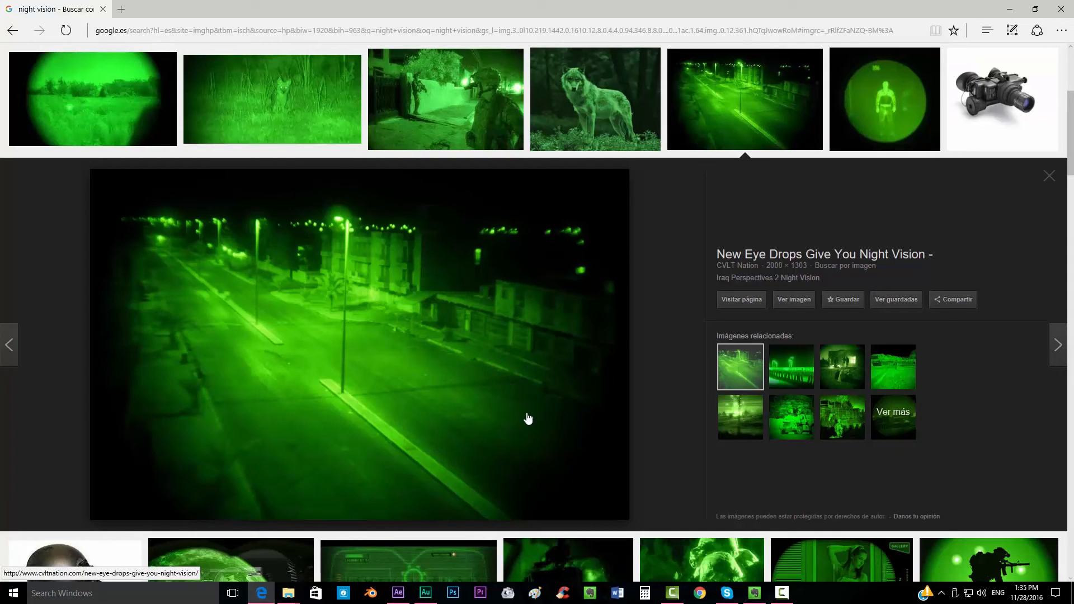
pyautogui.moveTo(573, 254)
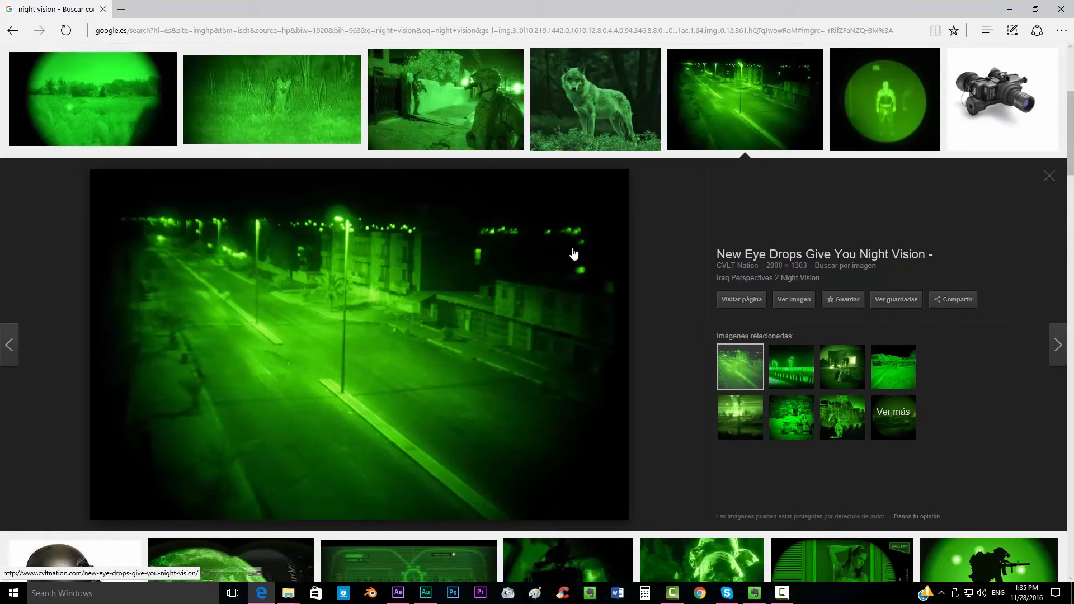
pyautogui.moveTo(593, 189)
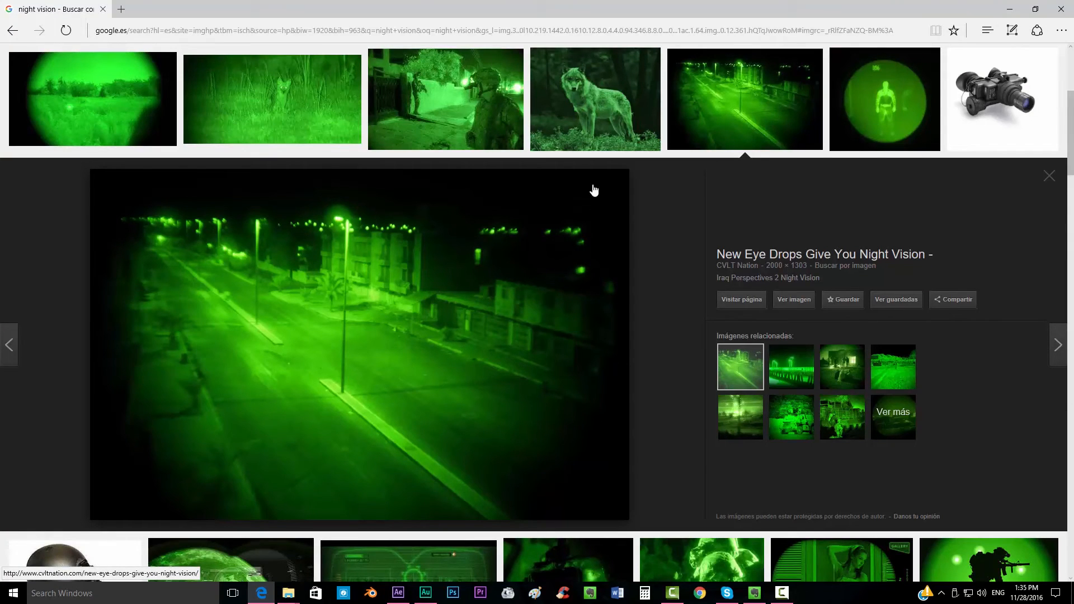
# Scroll the Google Images night vision results to find the green HUD reference
pyautogui.scroll(-3)
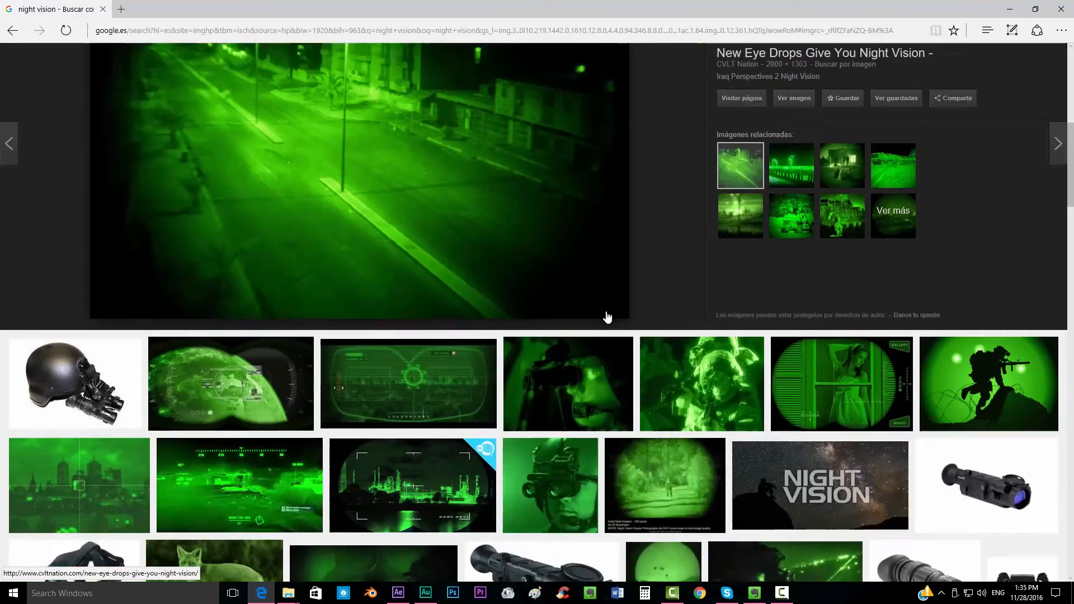
pyautogui.scroll(-3)
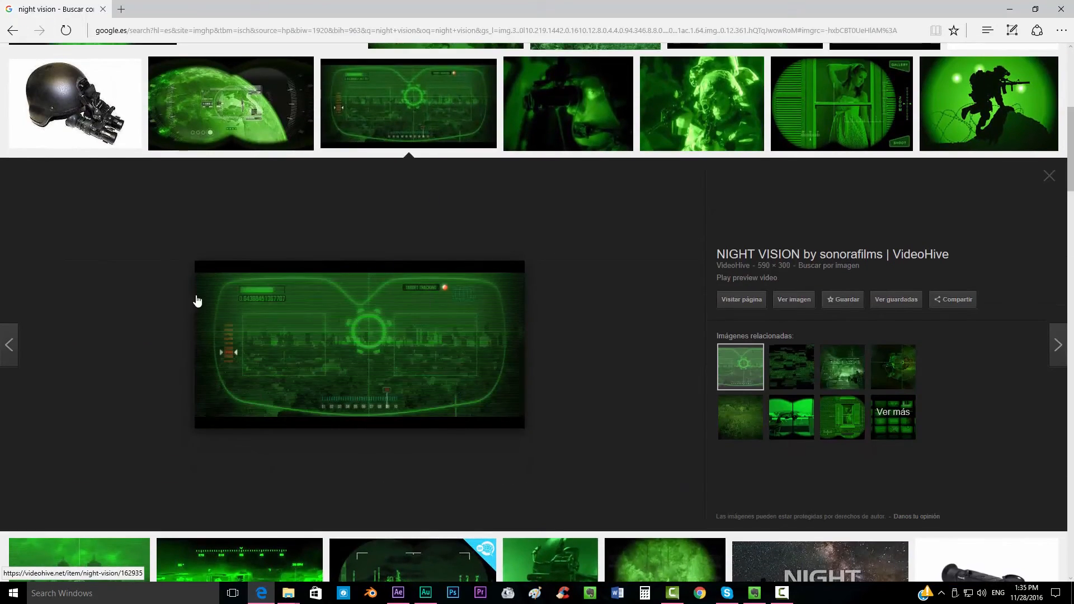
# Return to After Effects and import the Vertical Slip frames as a JPEG sequence
pyautogui.click(288, 593)
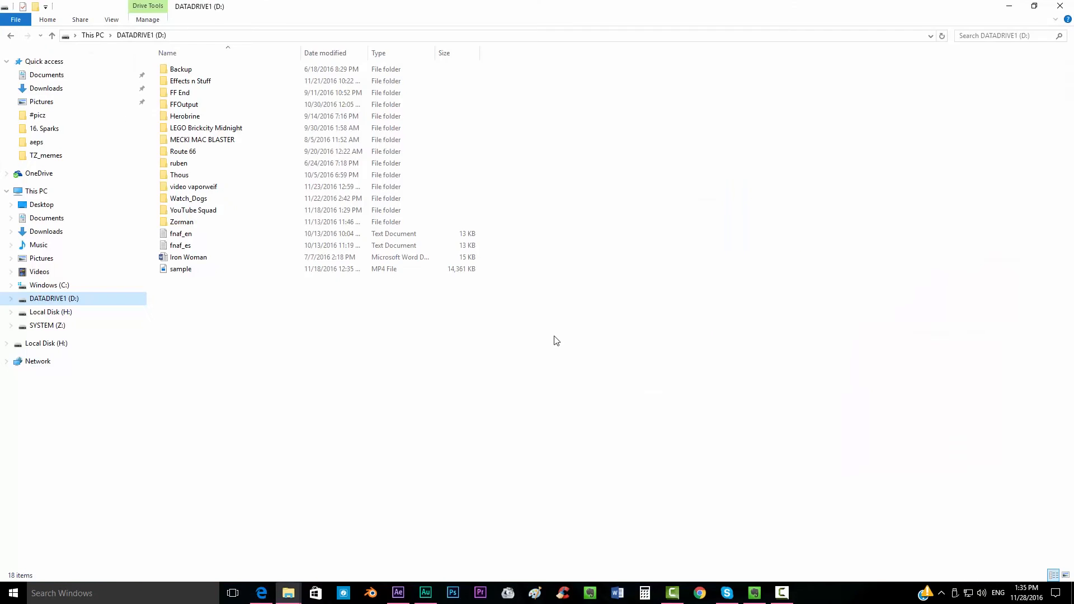
pyautogui.click(397, 593)
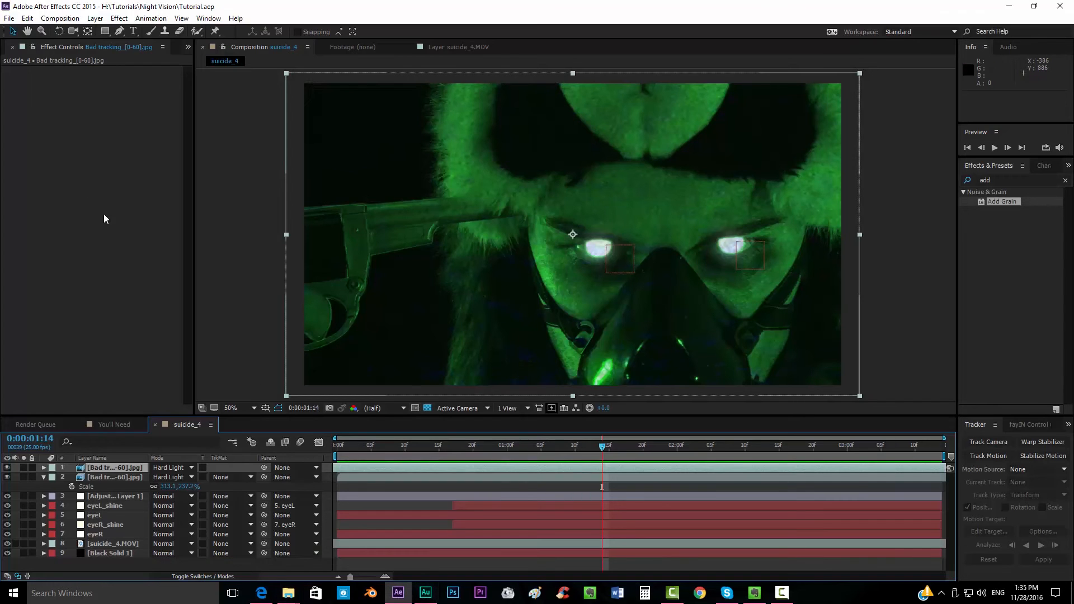
pyautogui.click(17, 47)
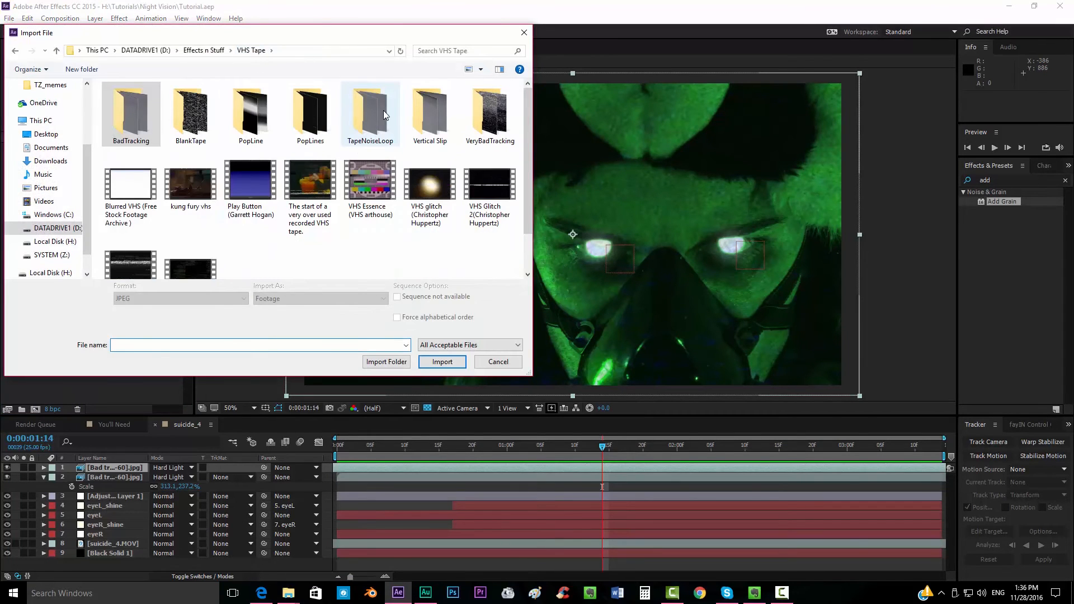
pyautogui.doubleClick(430, 113)
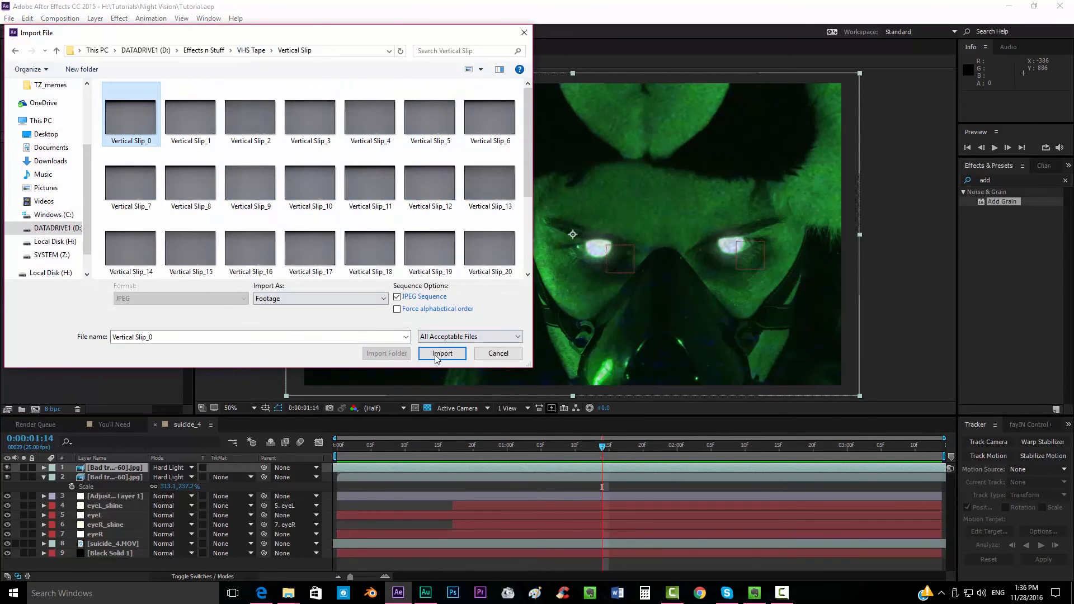
pyautogui.click(443, 353)
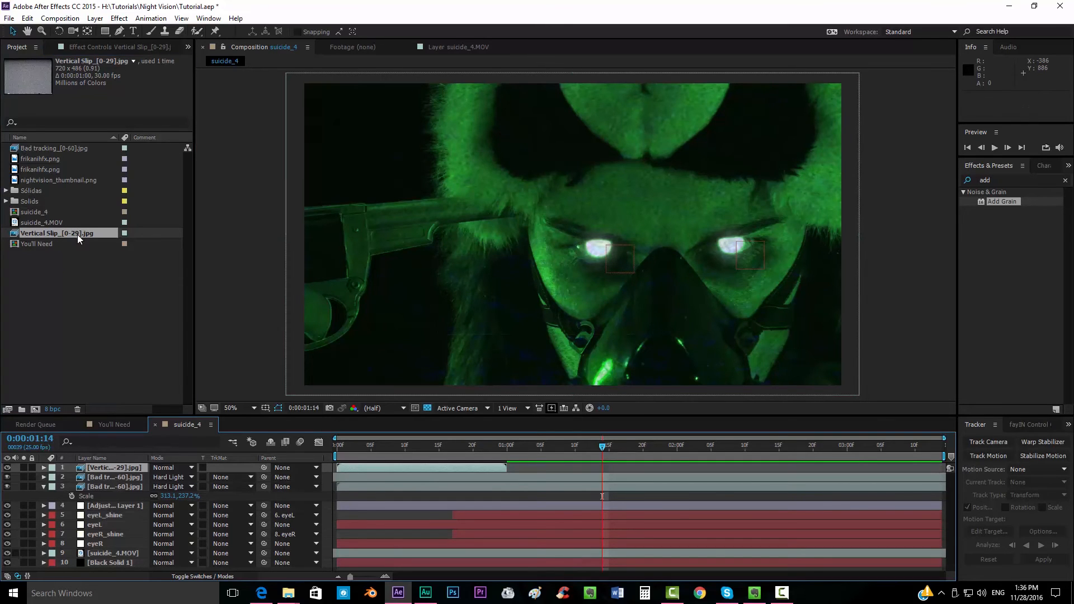
# Set the Vertical Slip footage to loop via Interpret Footage
pyautogui.rightClick(58, 232)
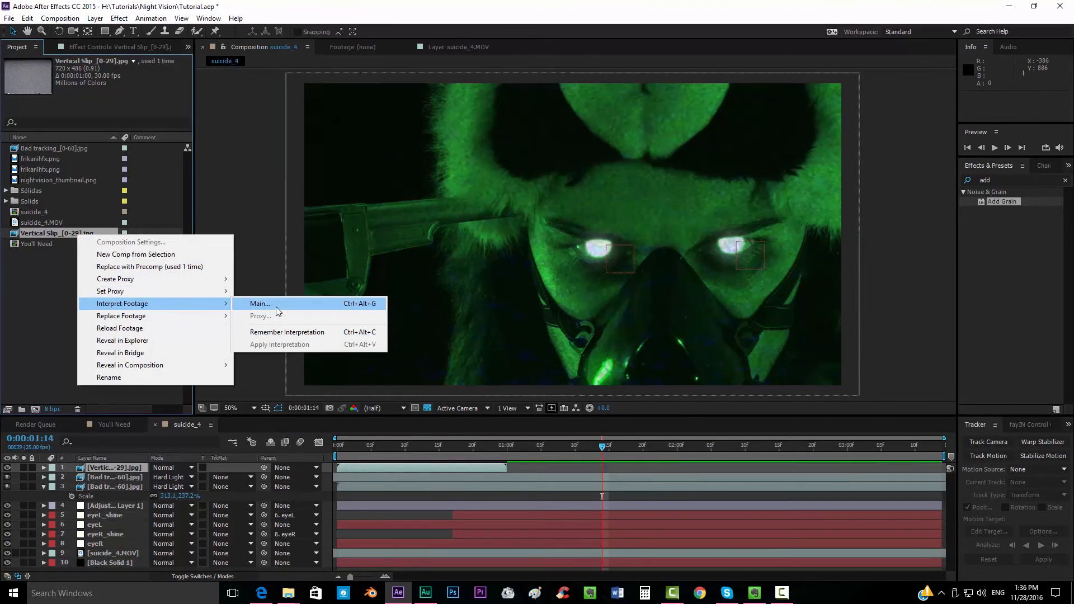
pyautogui.click(258, 303)
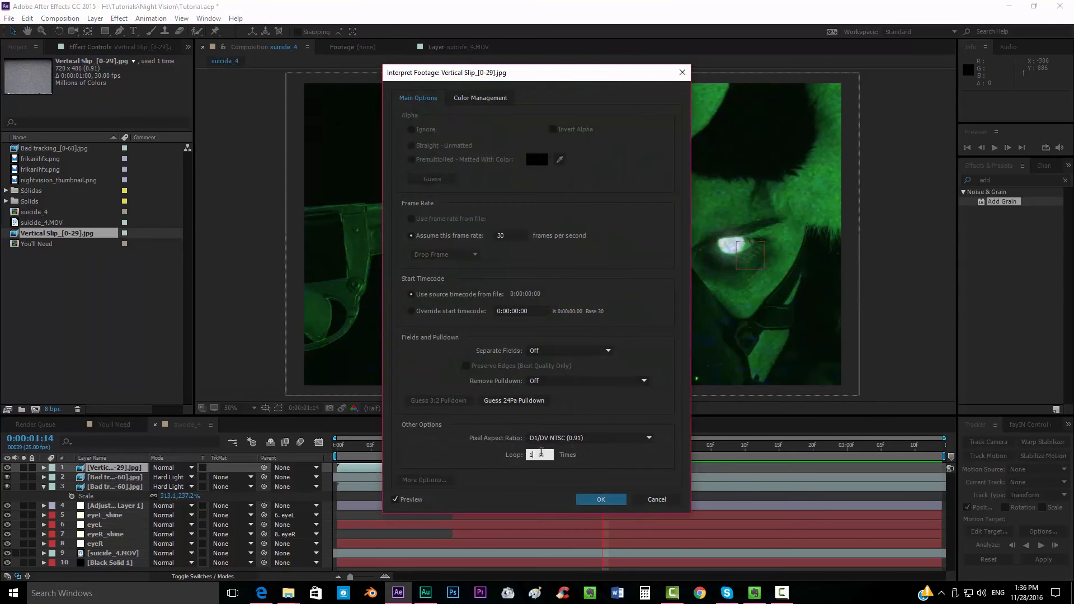
pyautogui.click(601, 499)
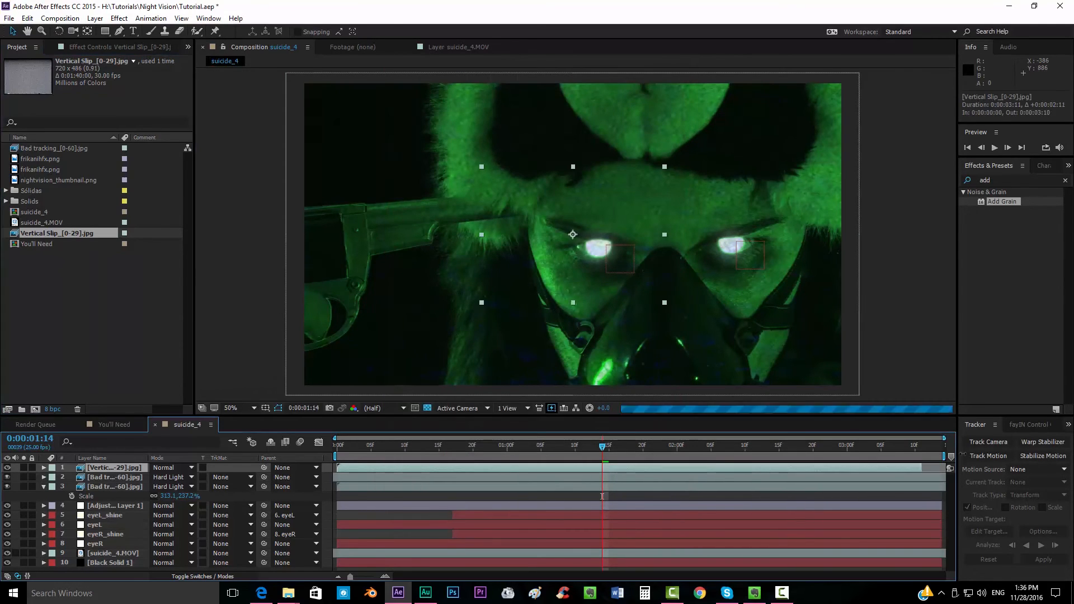
# Fit the Vertical Slip layer to the comp, blend it in Hard Light, and check a few frames
pyautogui.rightClick(571, 234)
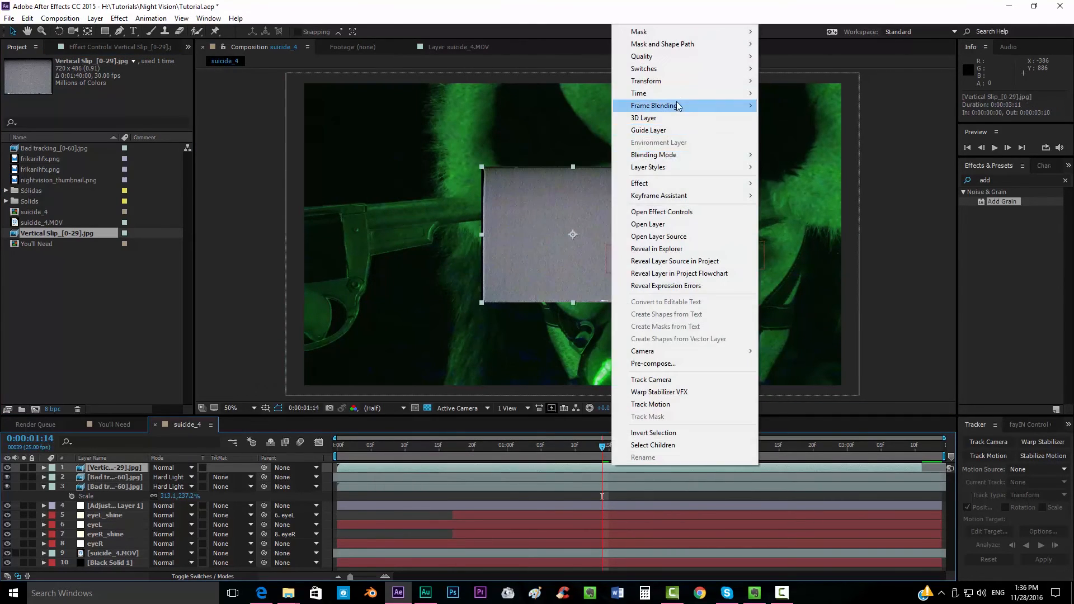
pyautogui.moveTo(645, 80)
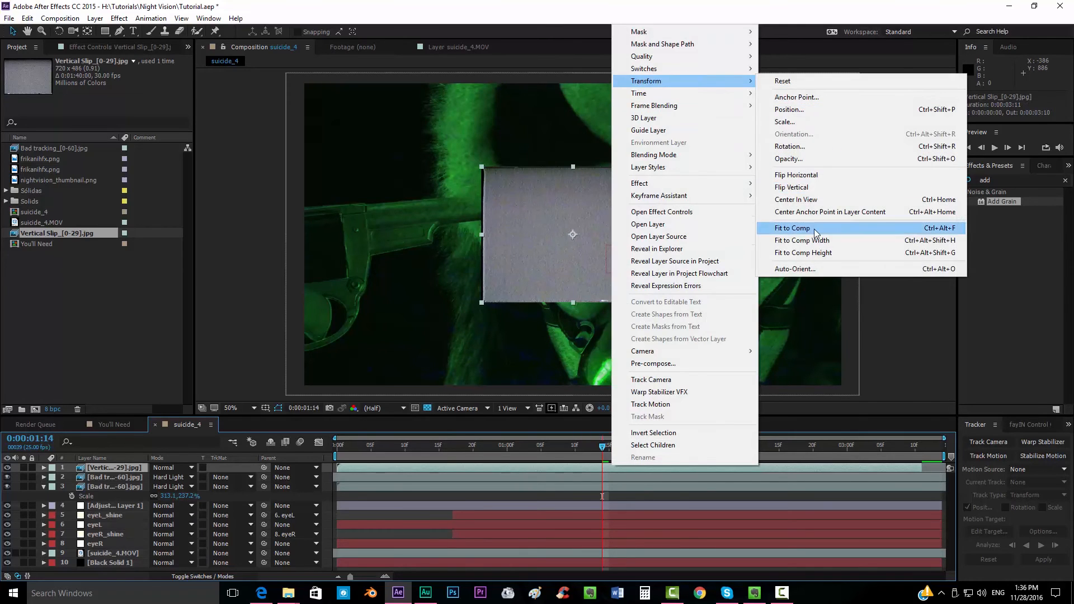
pyautogui.click(792, 227)
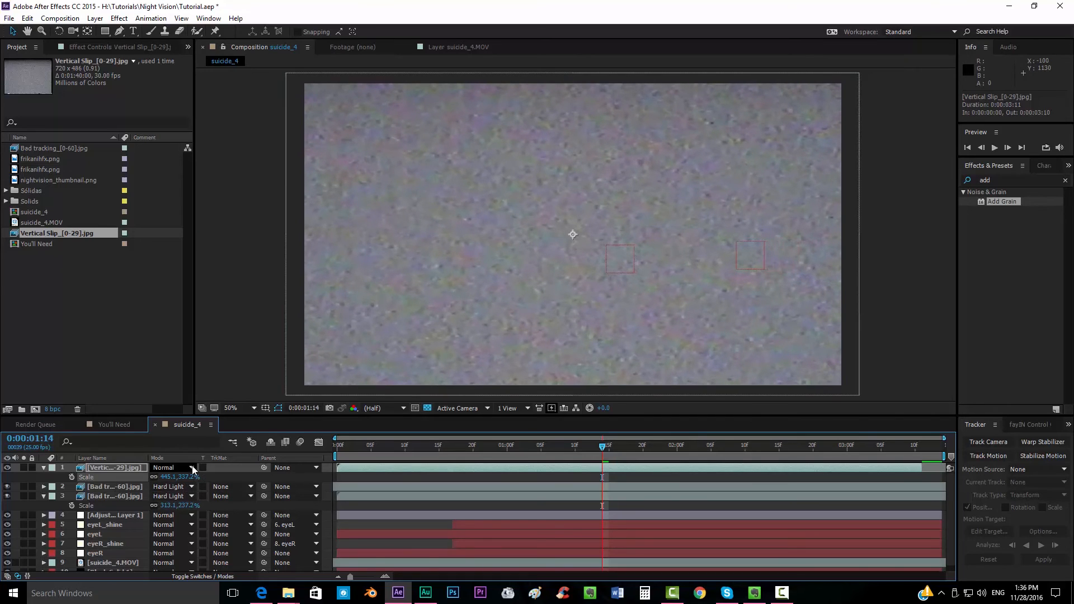
pyautogui.click(172, 468)
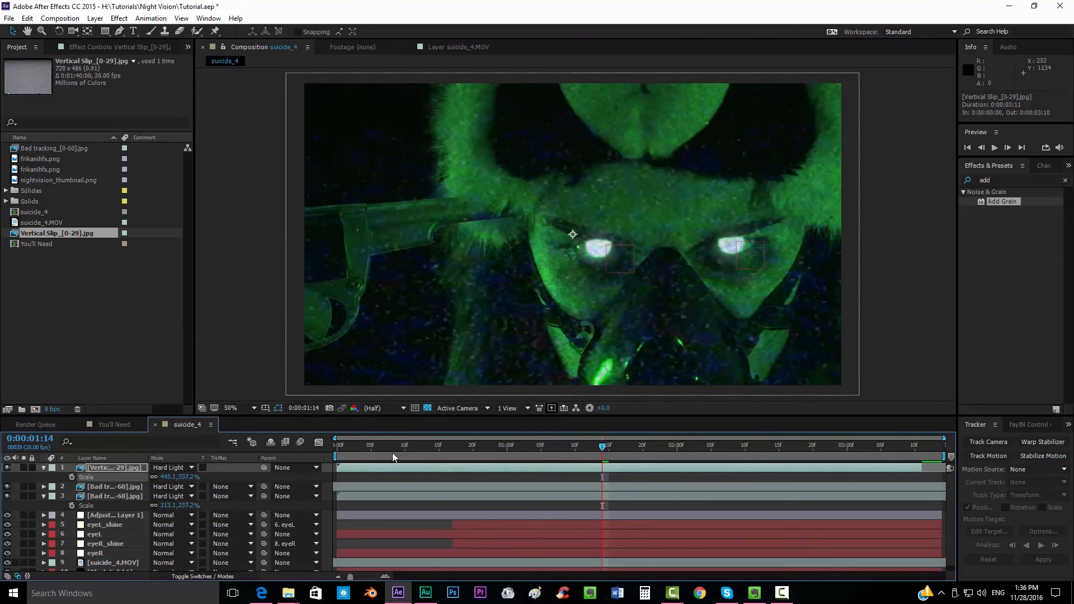
pyautogui.click(759, 447)
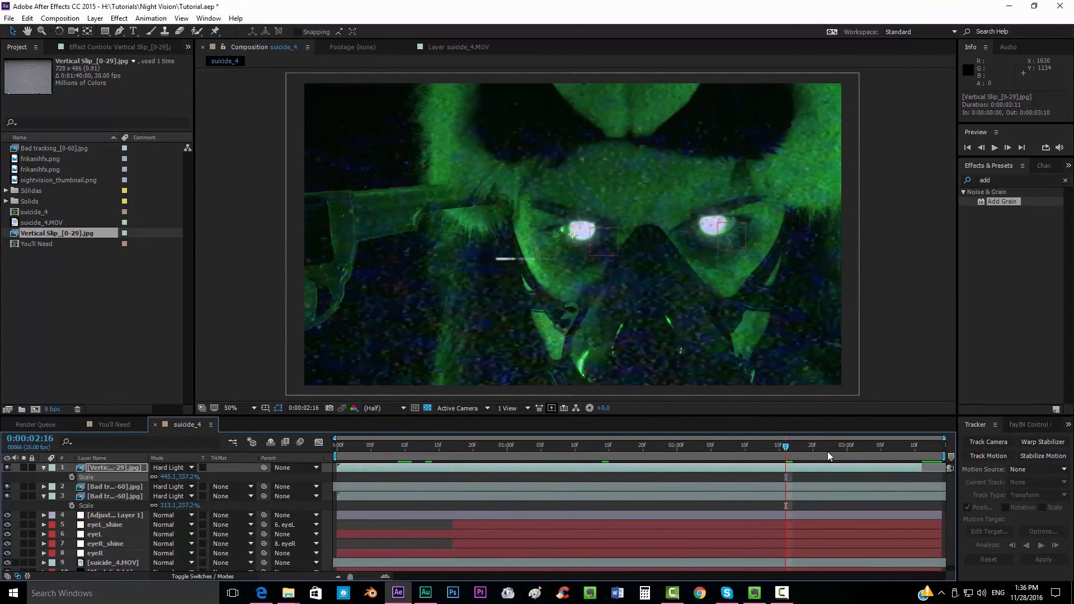
pyautogui.click(628, 445)
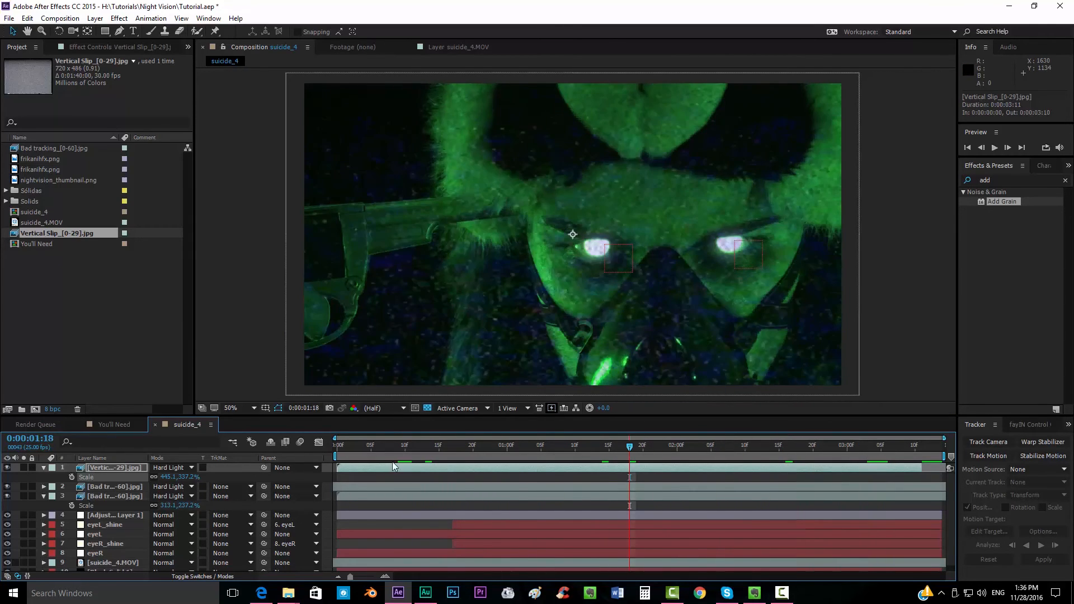
# Add a new black solid layer to the composition
pyautogui.click(95, 18)
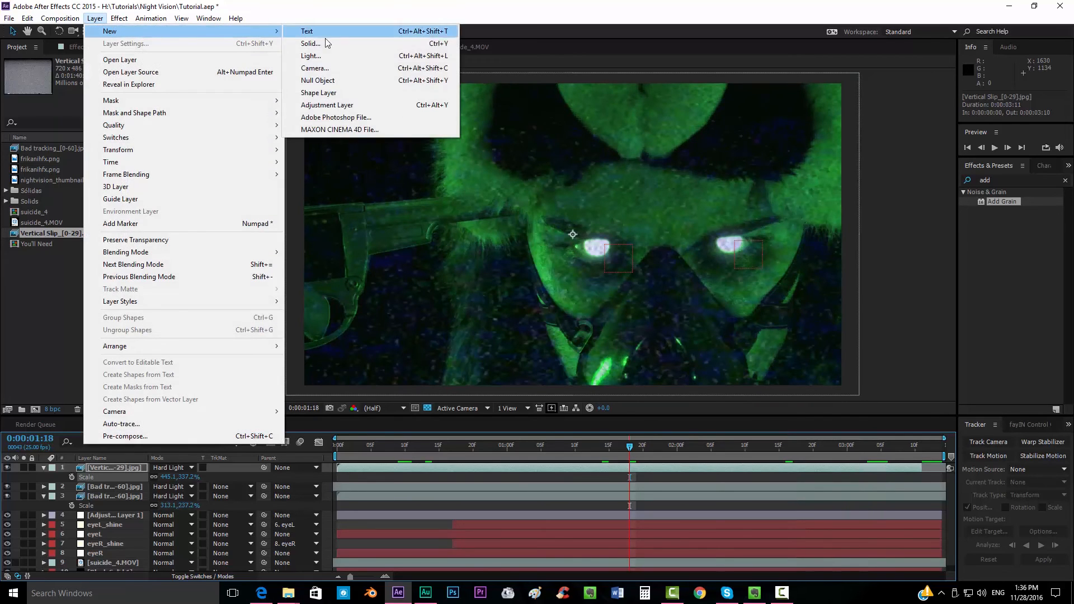
pyautogui.click(309, 43)
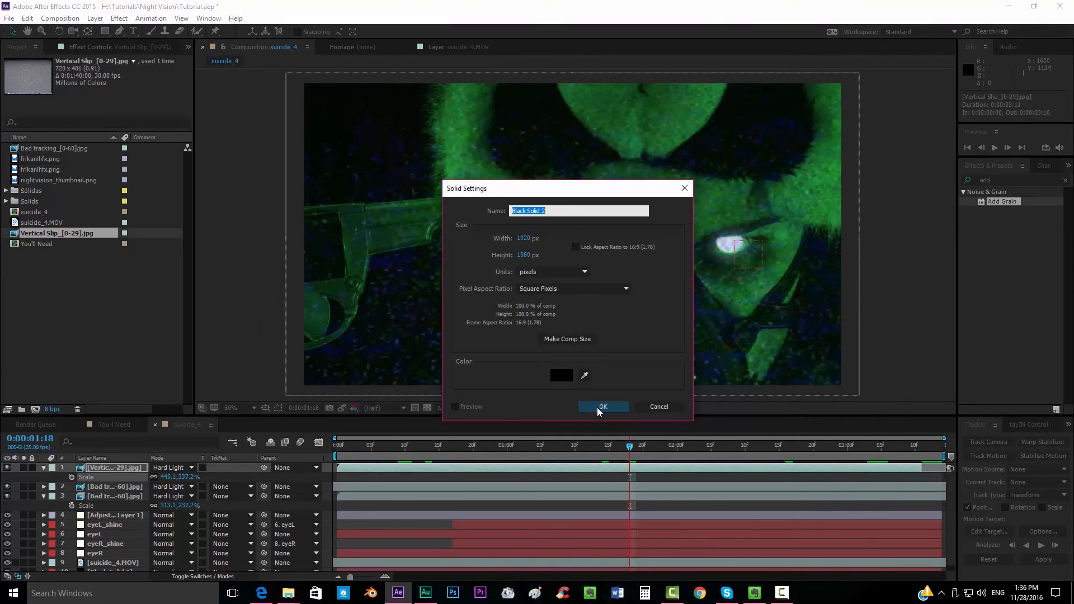
pyautogui.click(601, 406)
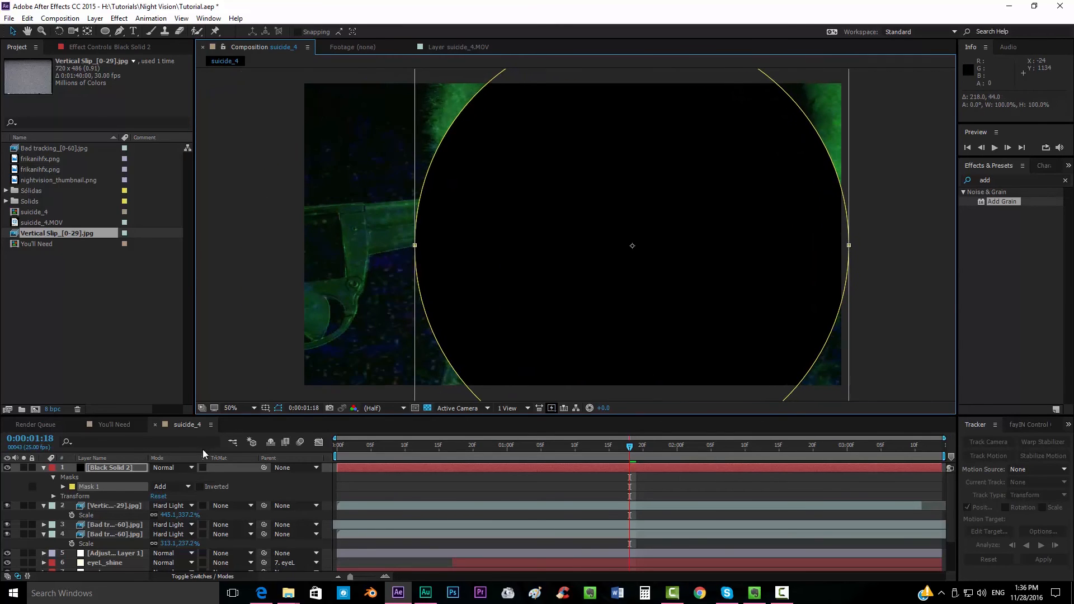
# Set the oval mask to Subtract and raise its feather and expansion for a soft vignette
pyautogui.click(166, 487)
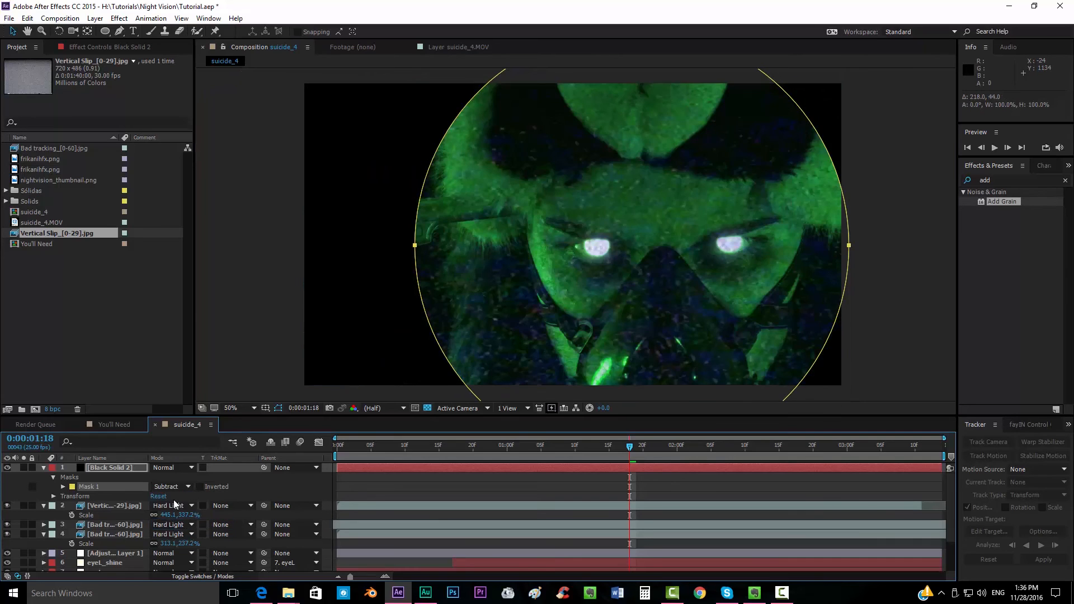
pyautogui.click(53, 476)
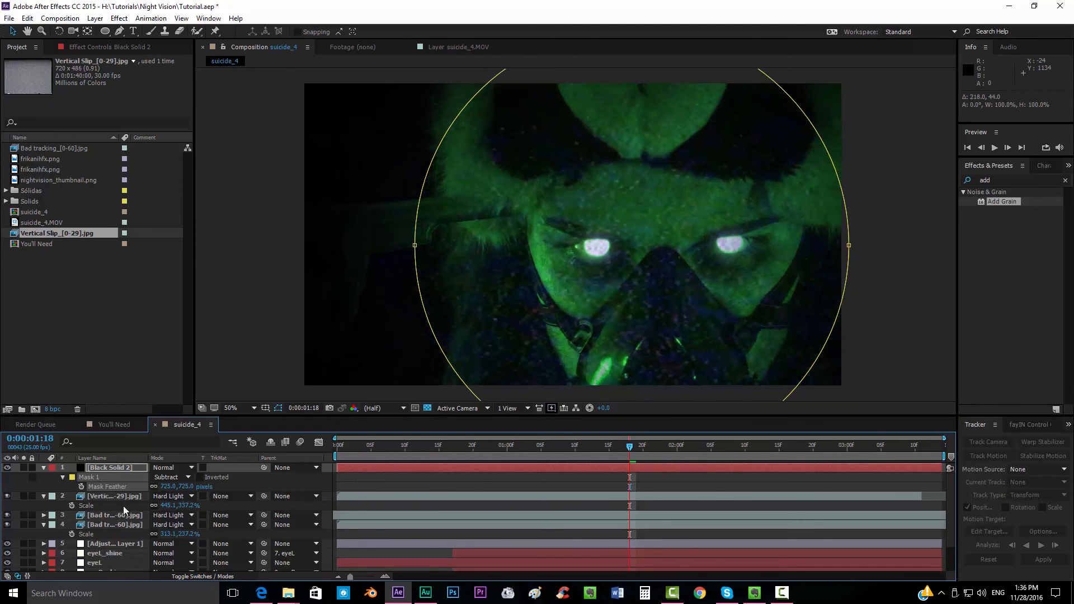
pyautogui.click(70, 476)
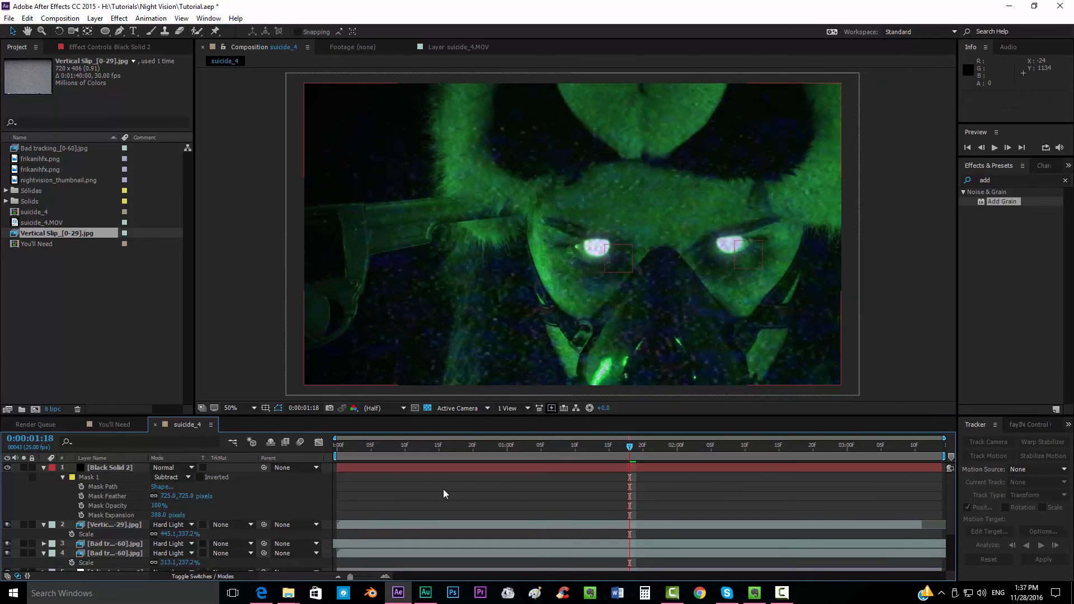
pyautogui.click(336, 445)
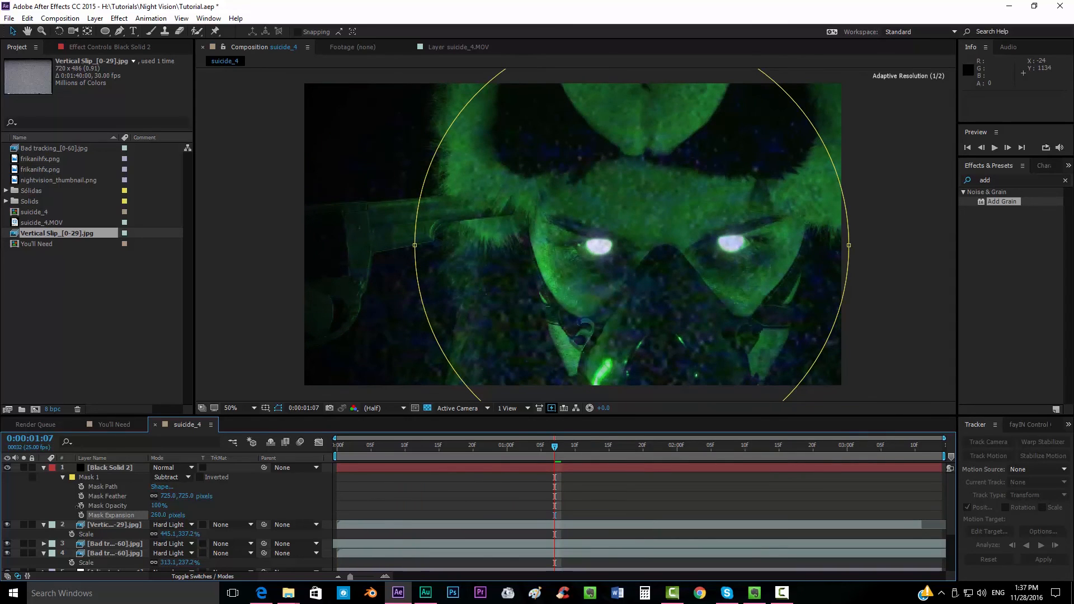
# Return to the start and play back the finished night-vision effect
pyautogui.click(433, 444)
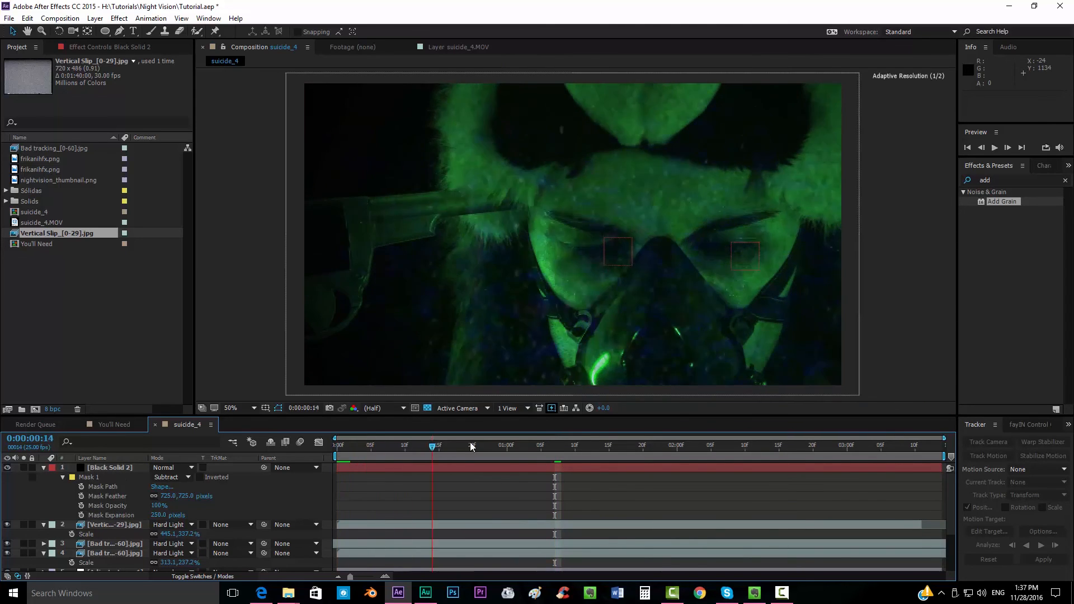
pyautogui.click(799, 445)
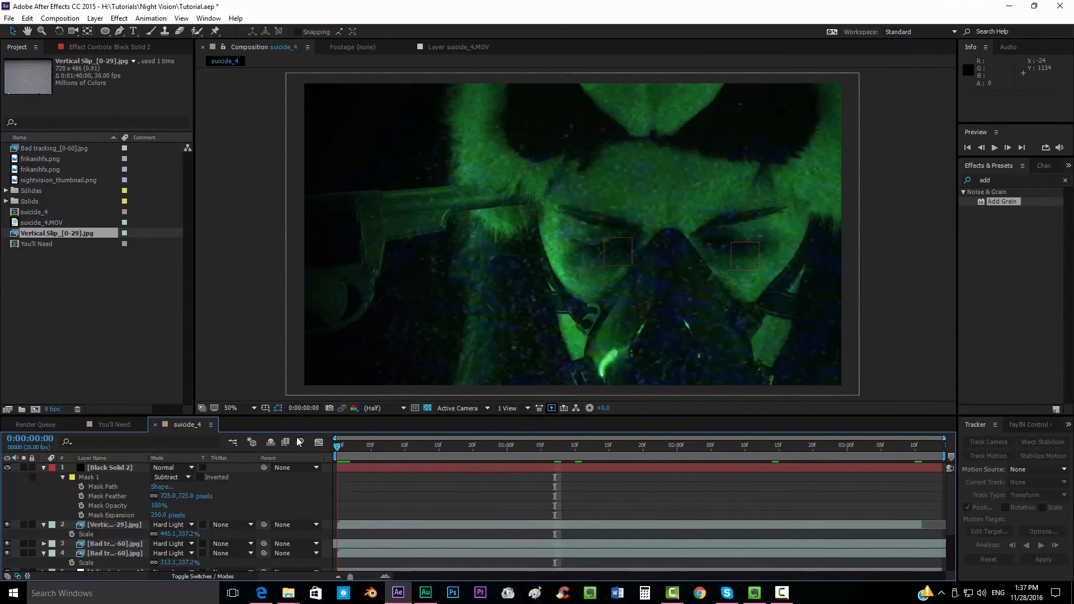
pyautogui.click(993, 148)
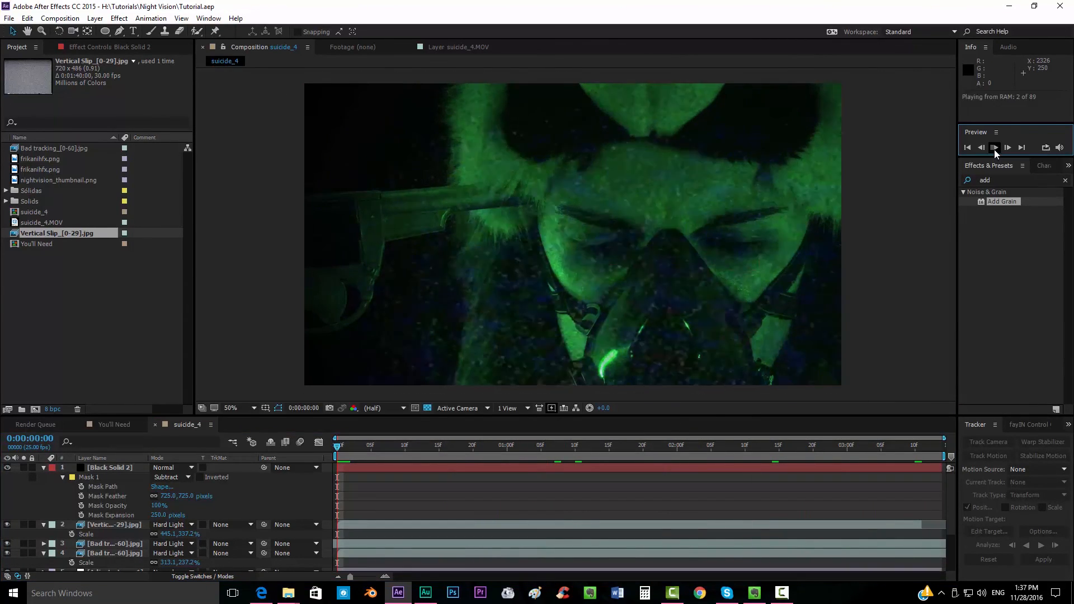
pyautogui.click(995, 148)
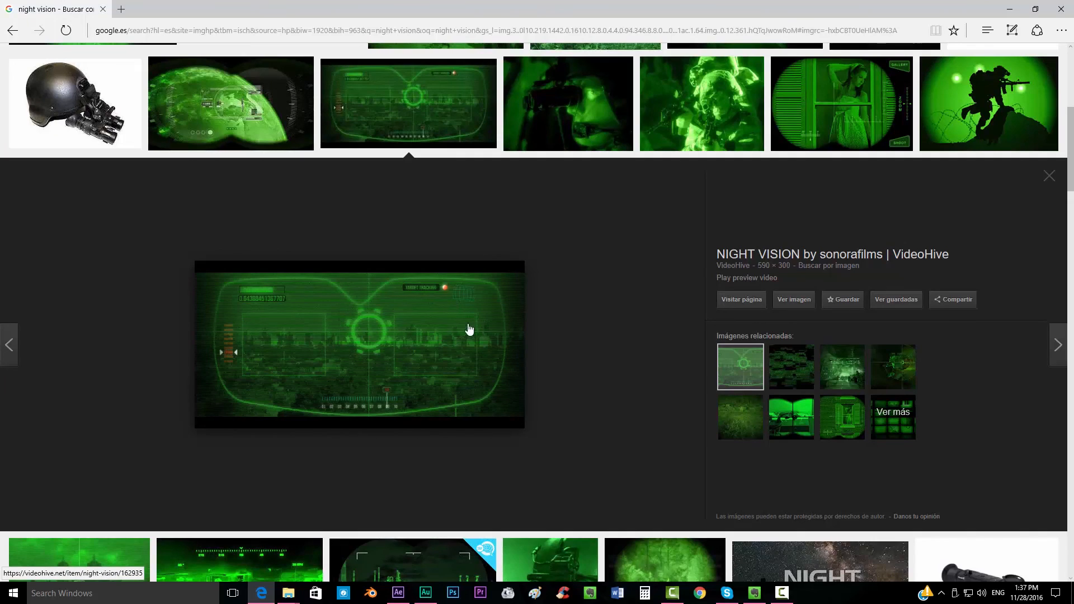
pyautogui.moveTo(248, 310)
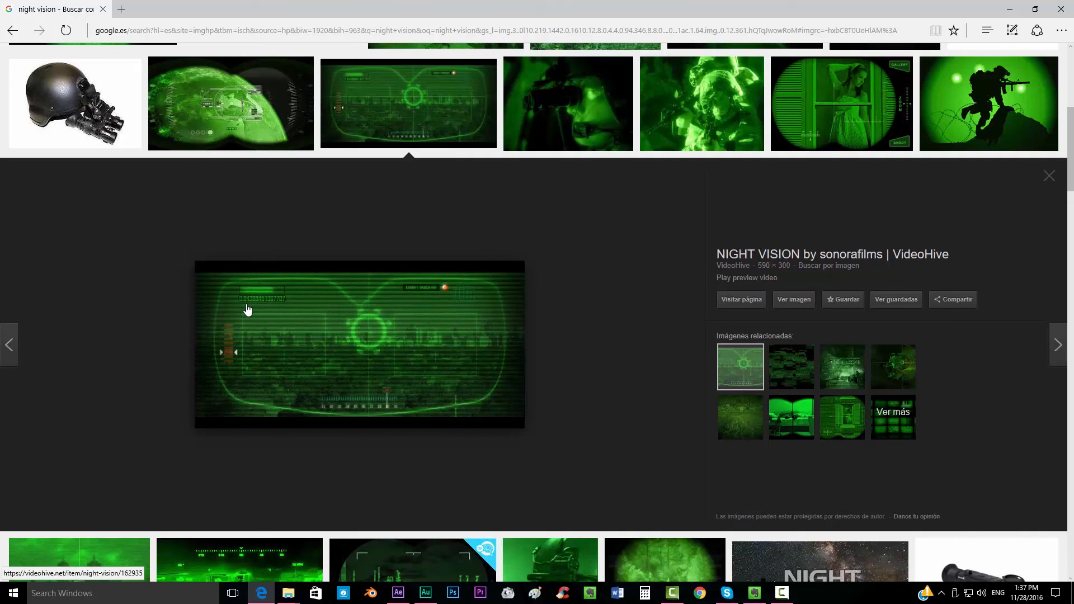
pyautogui.moveTo(231, 306)
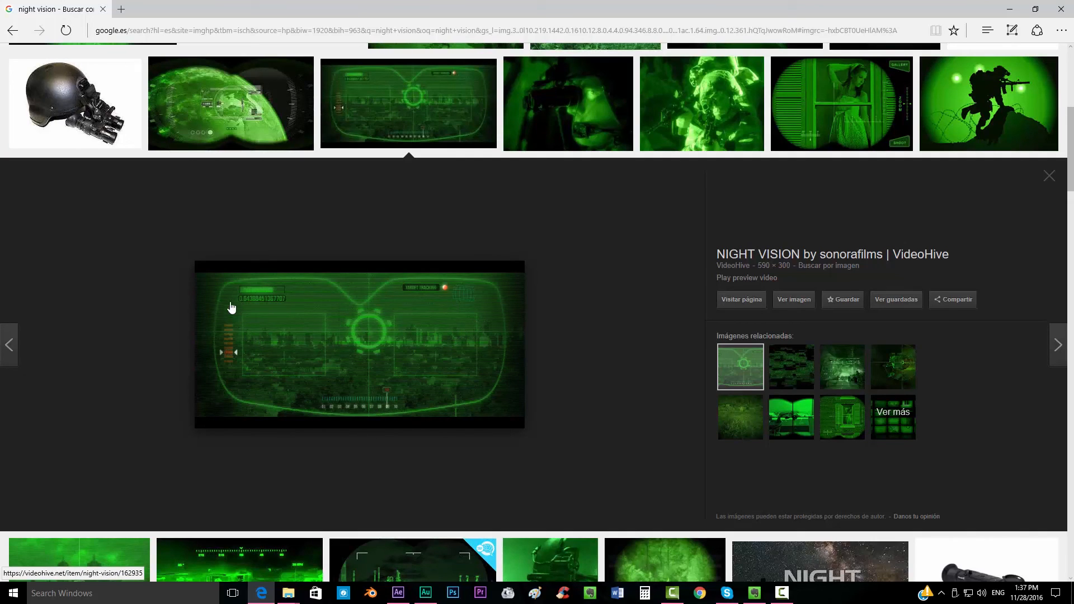
pyautogui.moveTo(413, 297)
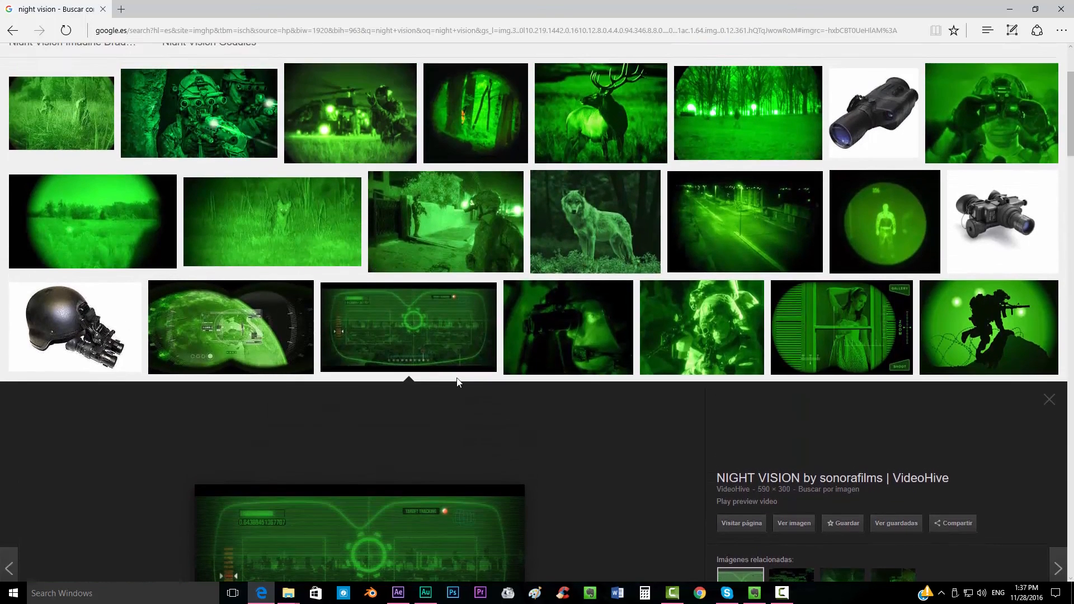
# Switch back from the browser to After Effects to watch the finished clip
pyautogui.click(398, 593)
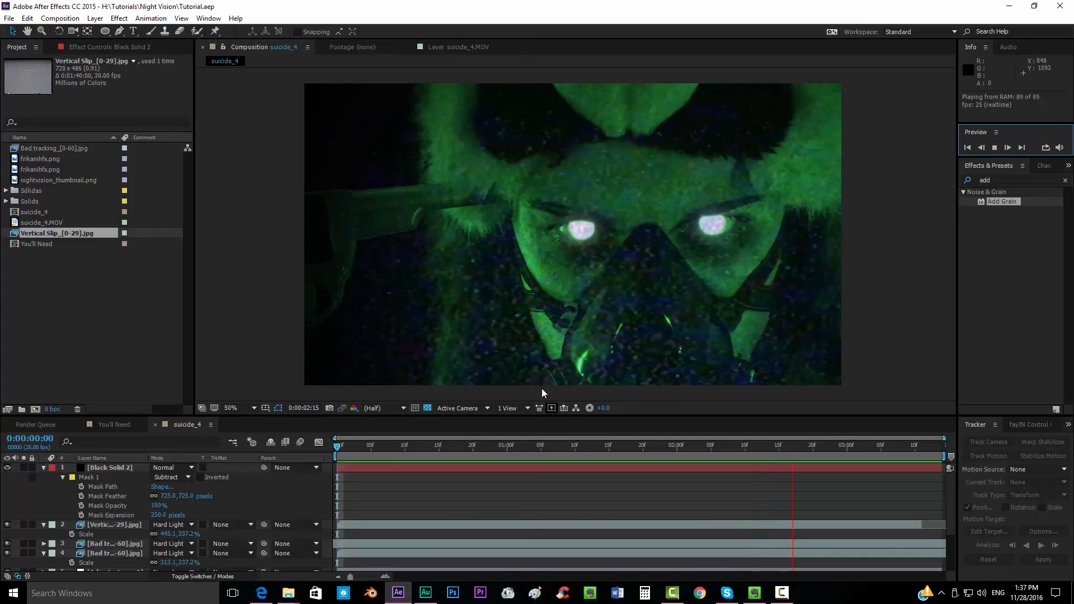